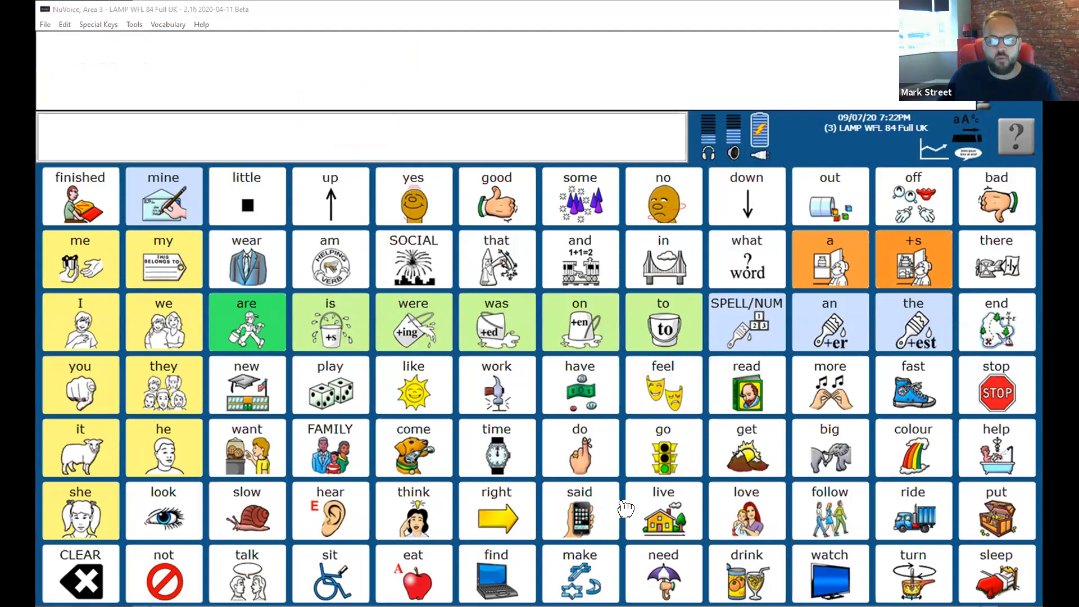
pyautogui.moveTo(812, 489)
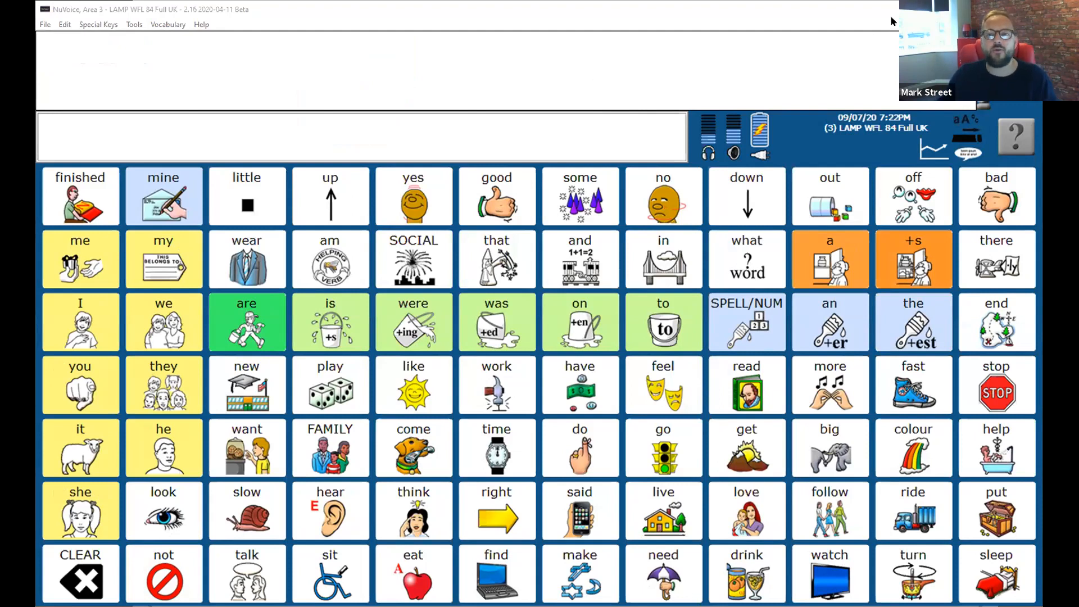
pyautogui.moveTo(817, 157)
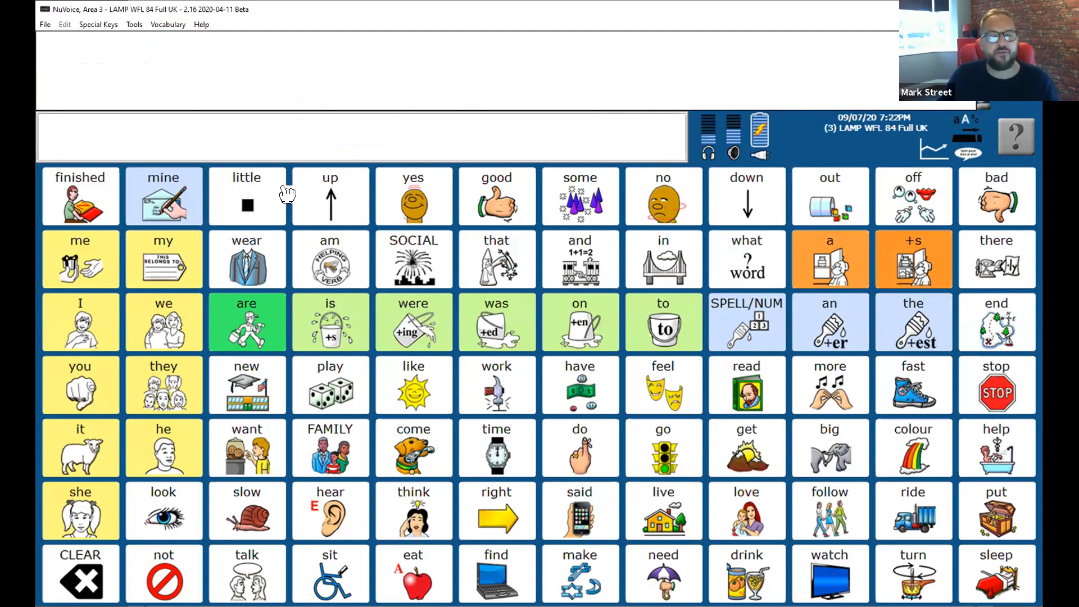
pyautogui.moveTo(215, 580)
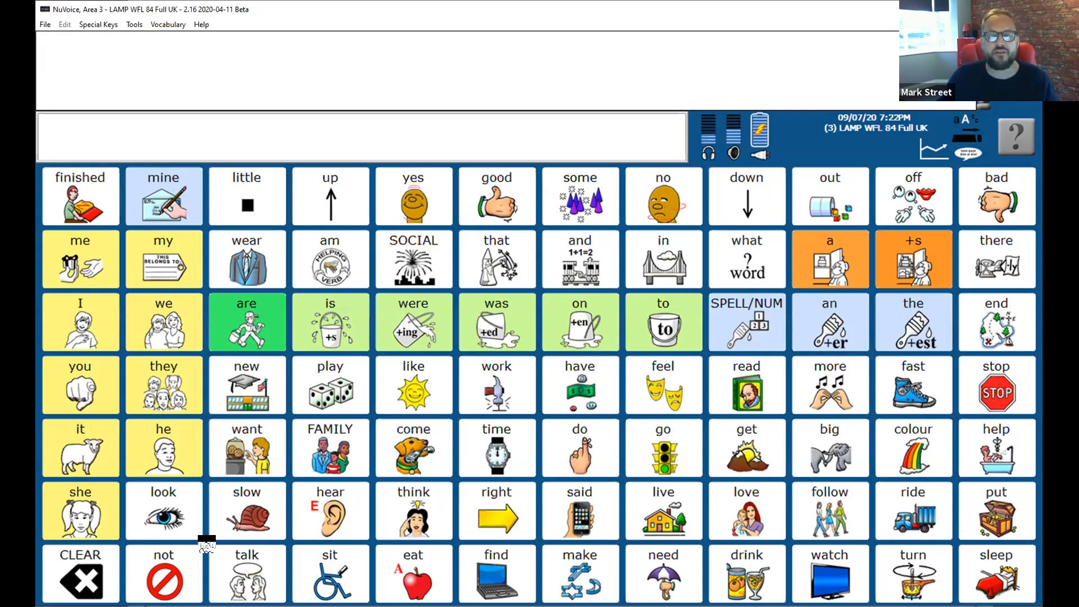
pyautogui.moveTo(682, 393)
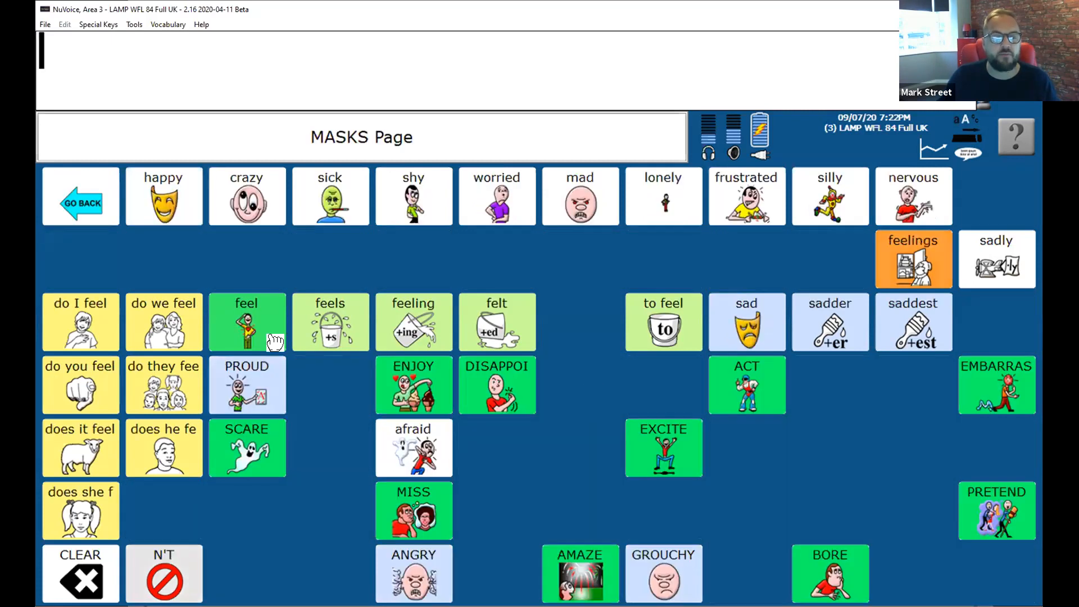
pyautogui.moveTo(236, 327)
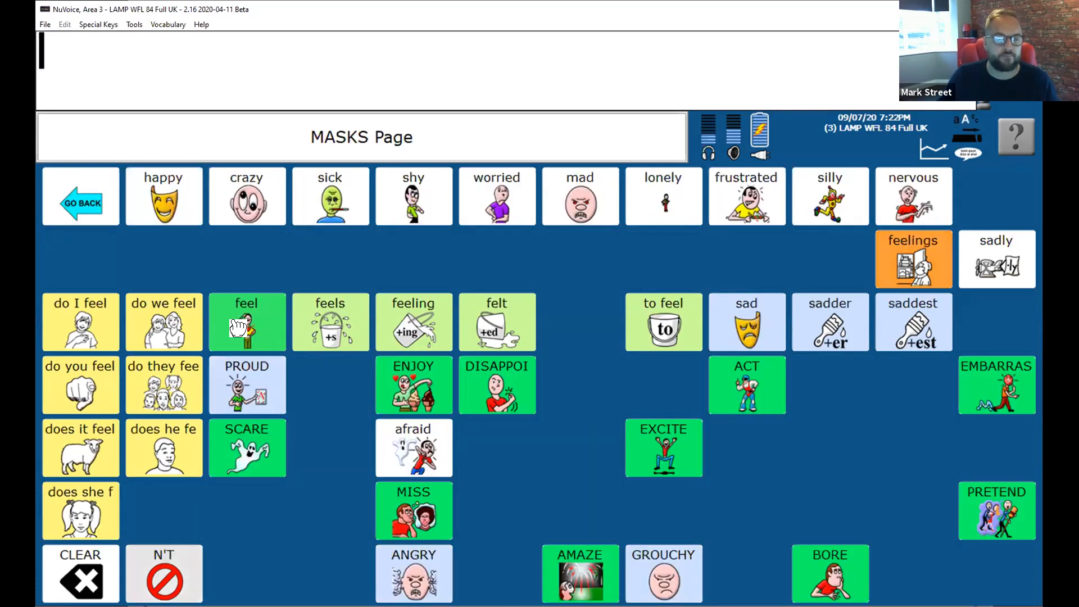
# Build 'Feel happy' twice using the feel key and the MASKS page's happy.
pyautogui.click(246, 322)
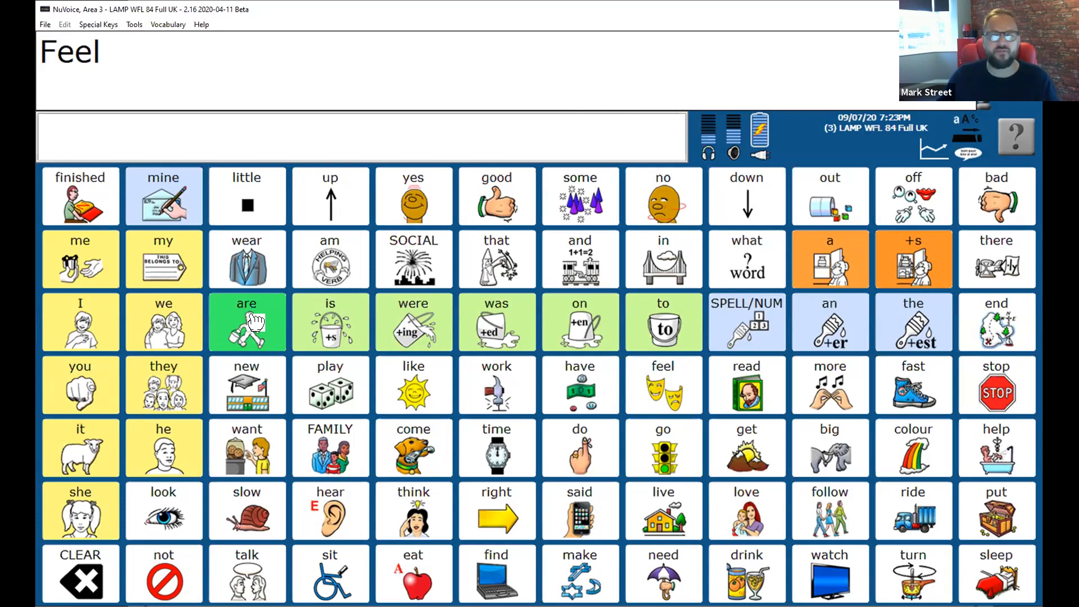
pyautogui.moveTo(674, 385)
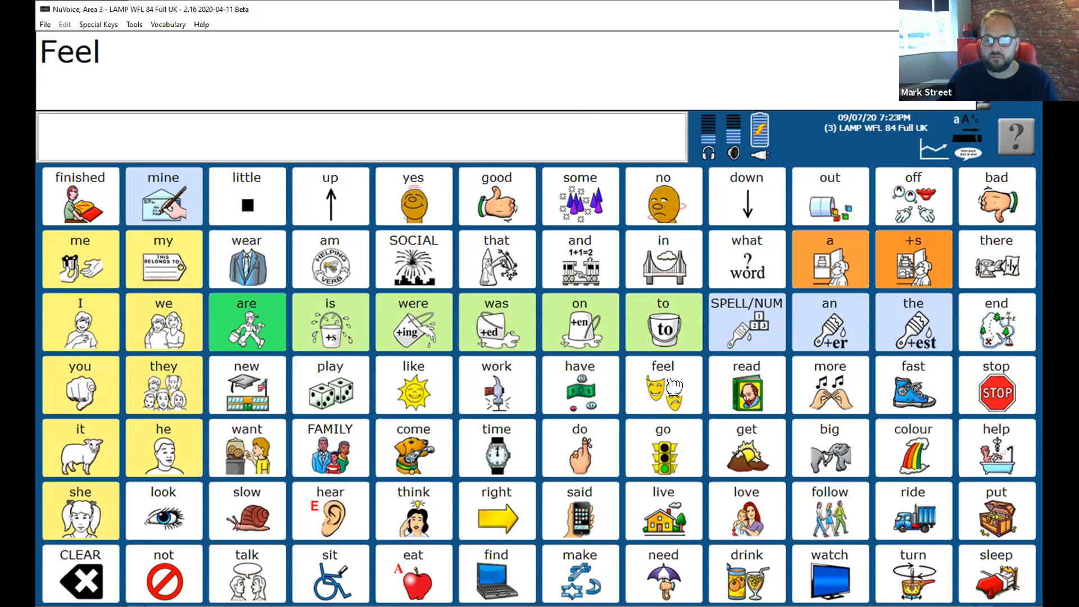
pyautogui.click(662, 384)
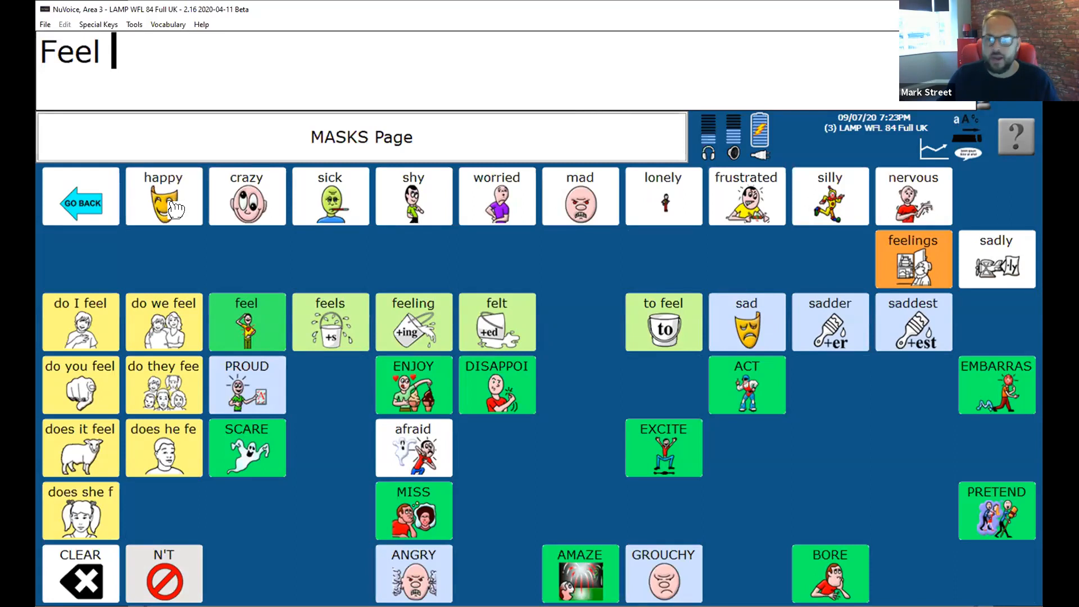
pyautogui.click(163, 196)
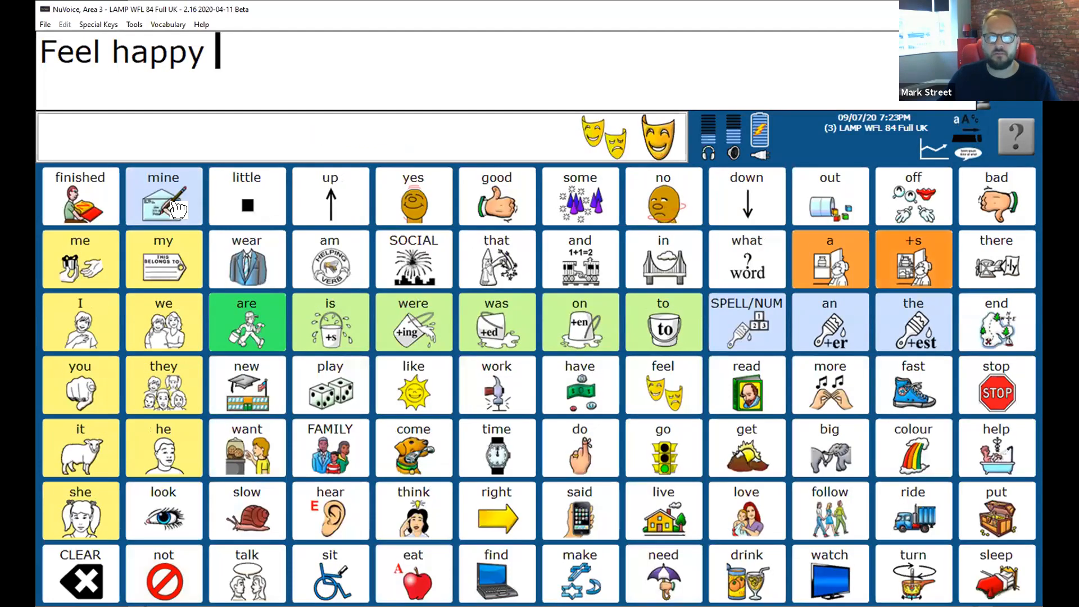
pyautogui.click(634, 135)
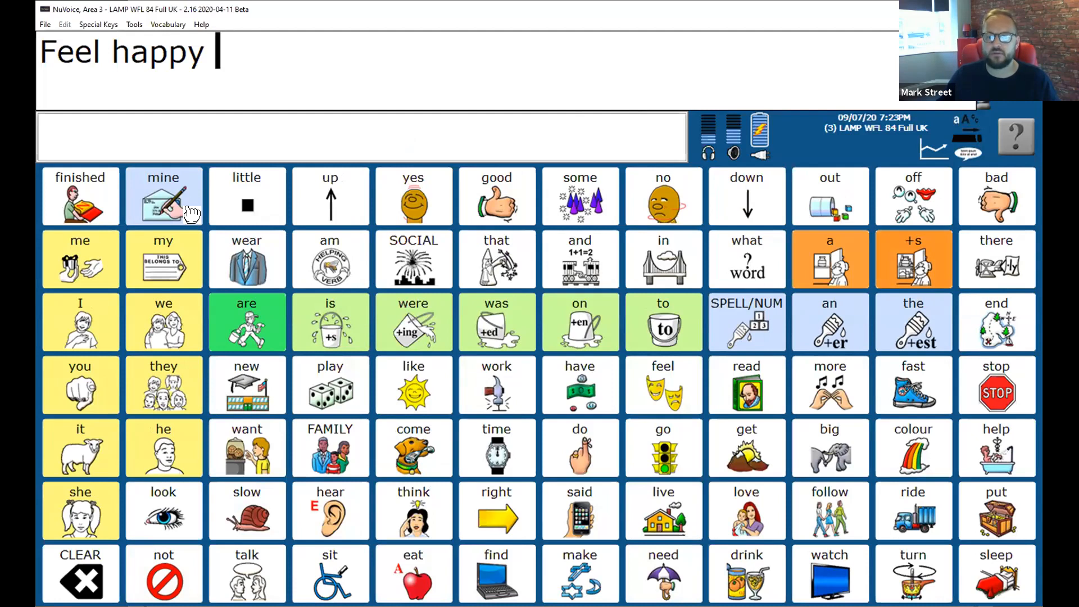
pyautogui.moveTo(659, 385)
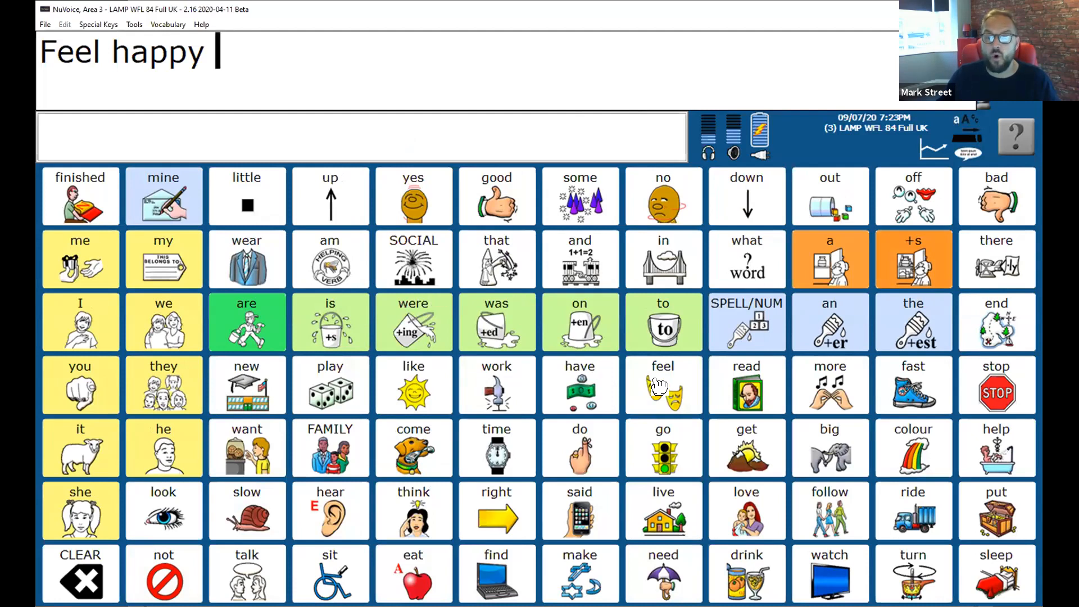
pyautogui.click(662, 384)
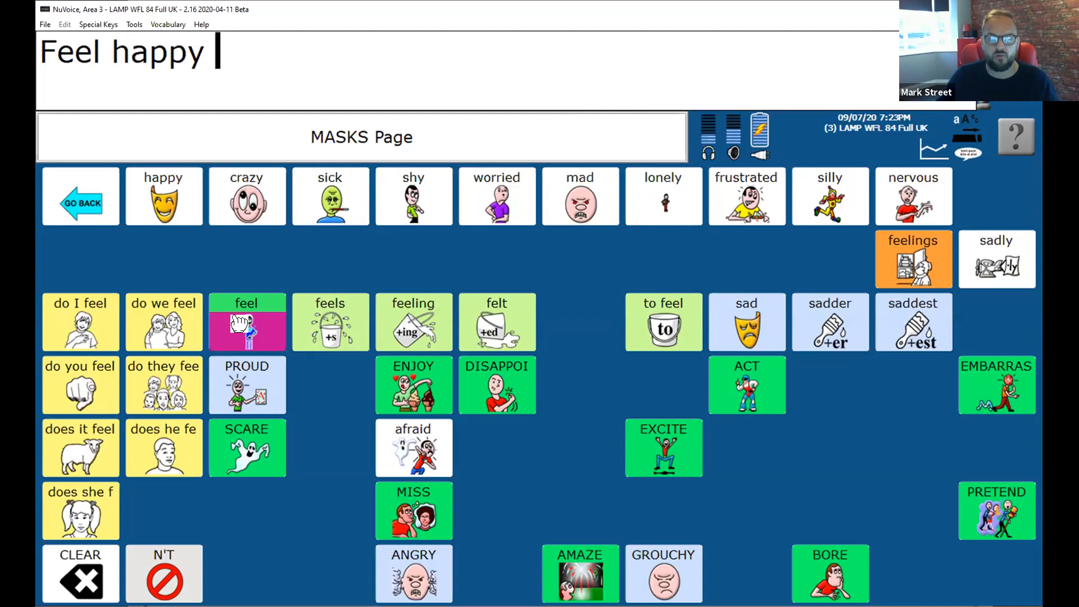
pyautogui.click(246, 322)
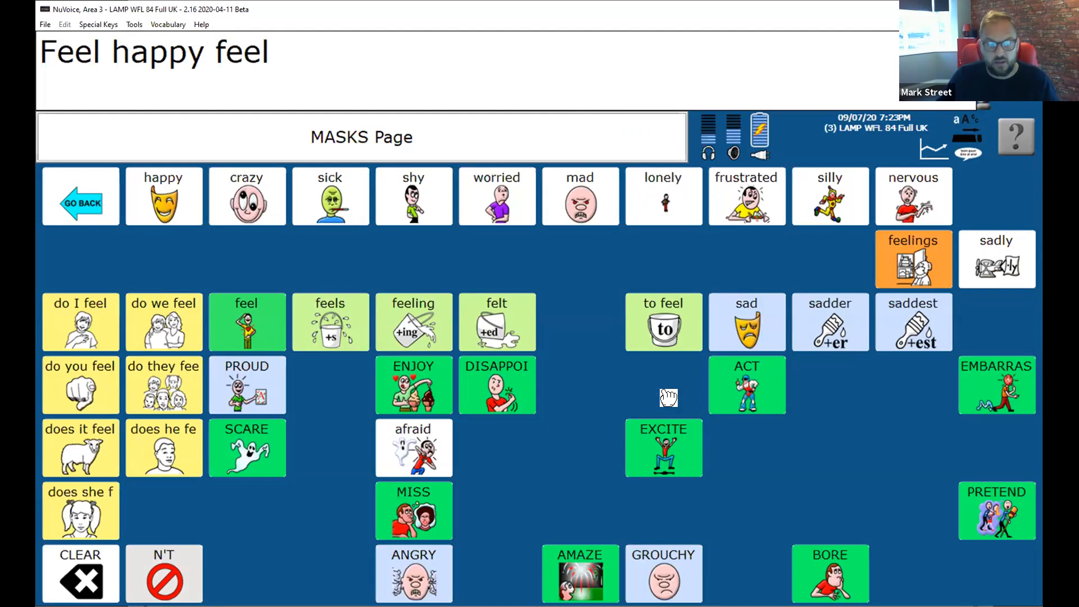
pyautogui.click(164, 196)
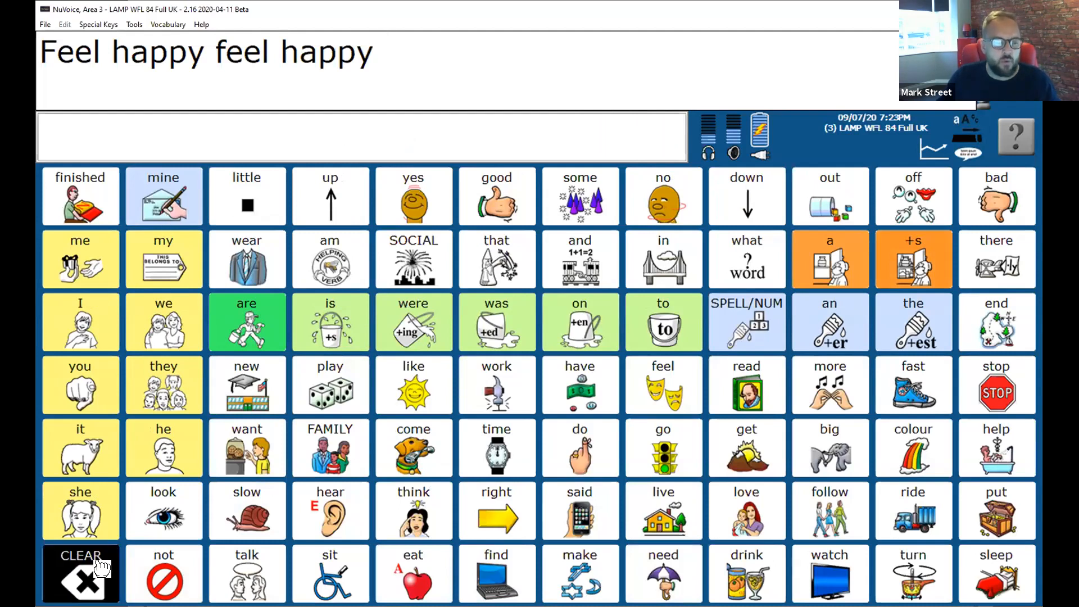
# Clear the 'Feel happy feel happy' message with the CLEAR key.
pyautogui.click(80, 573)
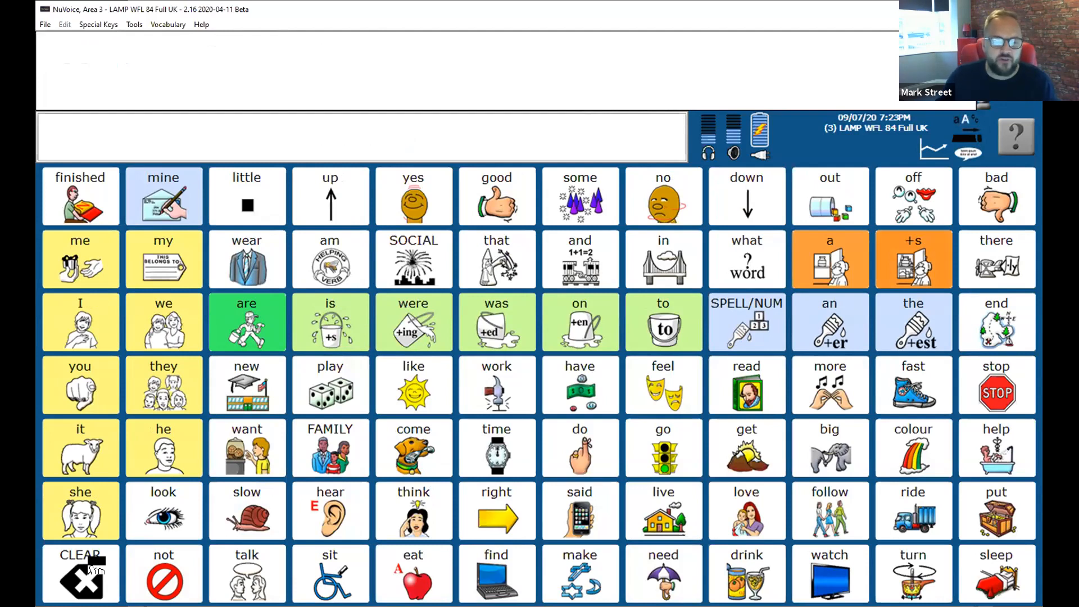
pyautogui.moveTo(529, 324)
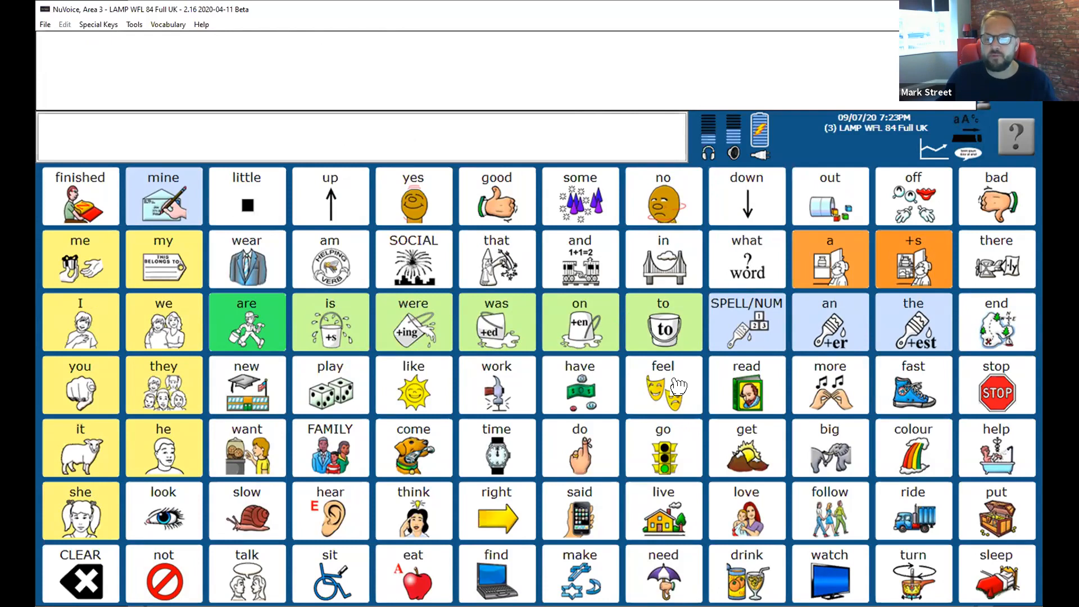
pyautogui.moveTo(917, 442)
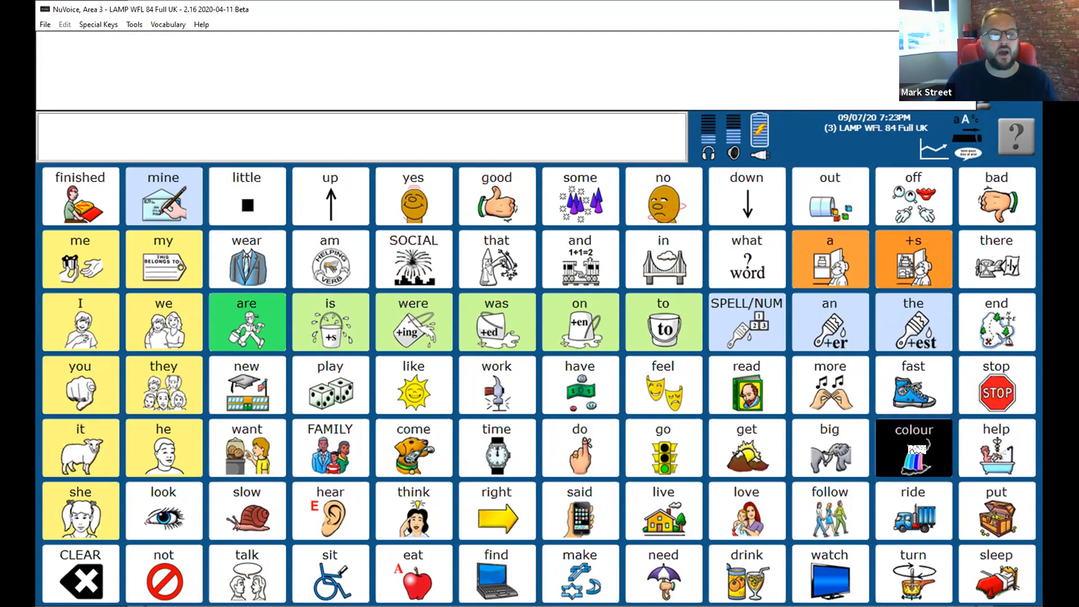
# Build the colour list 'Red orange yellow green purple' from the RAINBOW page, then clear it.
pyautogui.click(914, 447)
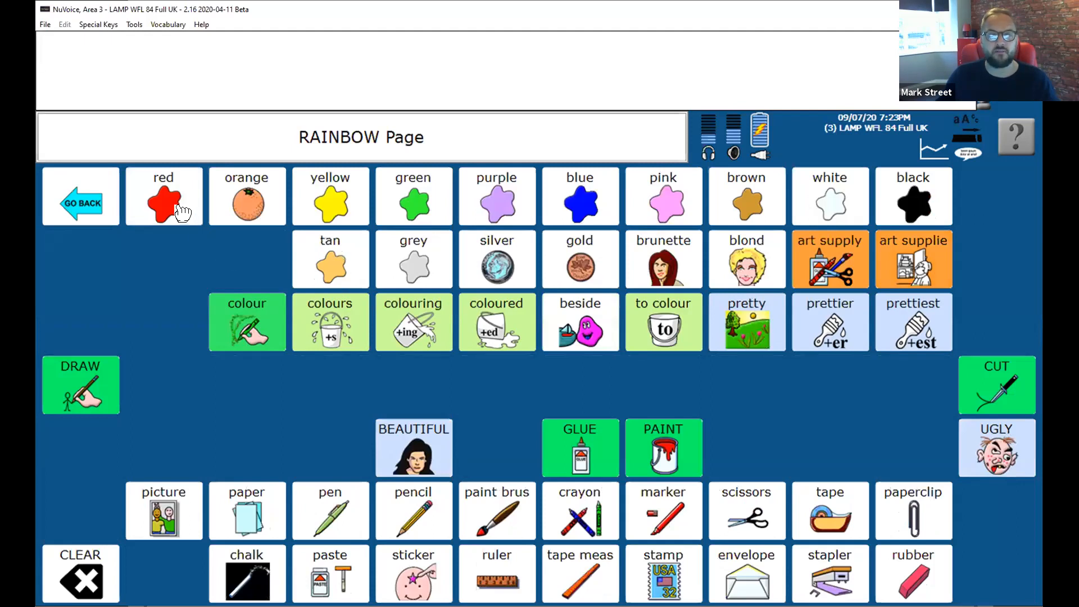
pyautogui.click(163, 200)
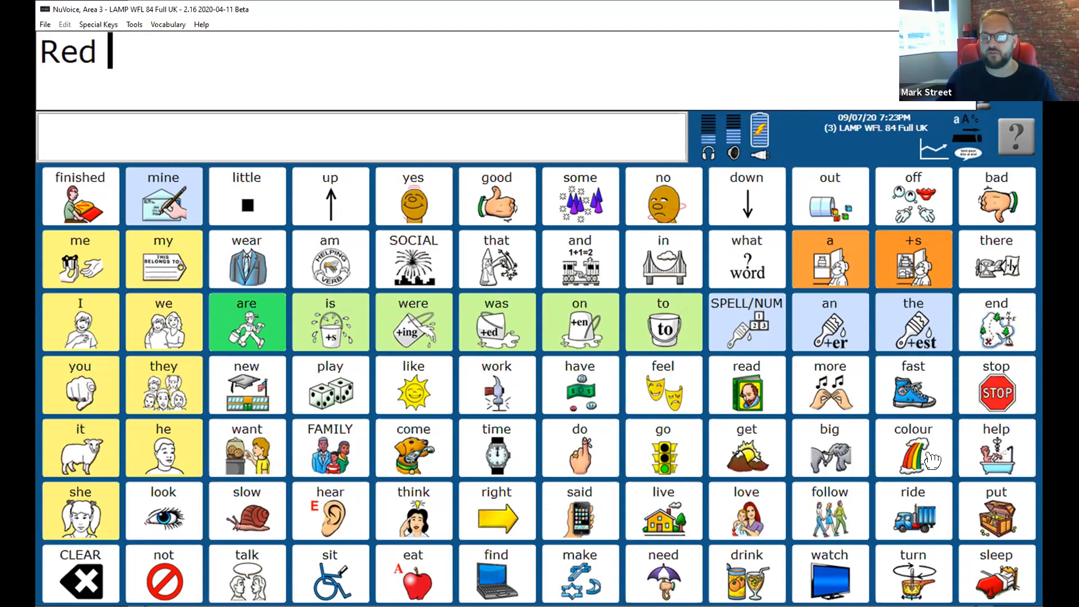
pyautogui.click(913, 448)
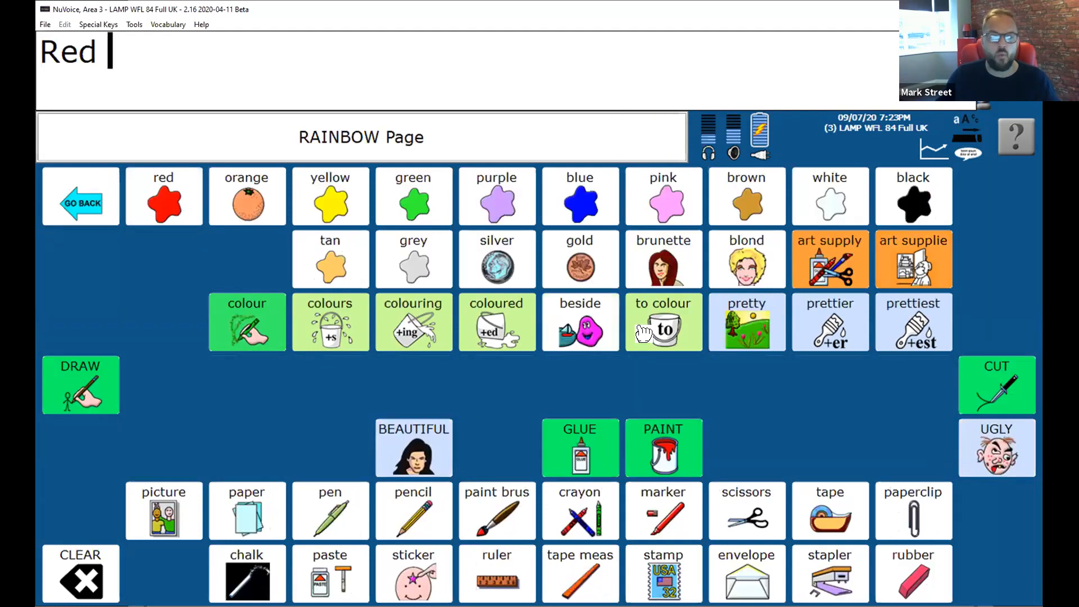
pyautogui.click(246, 197)
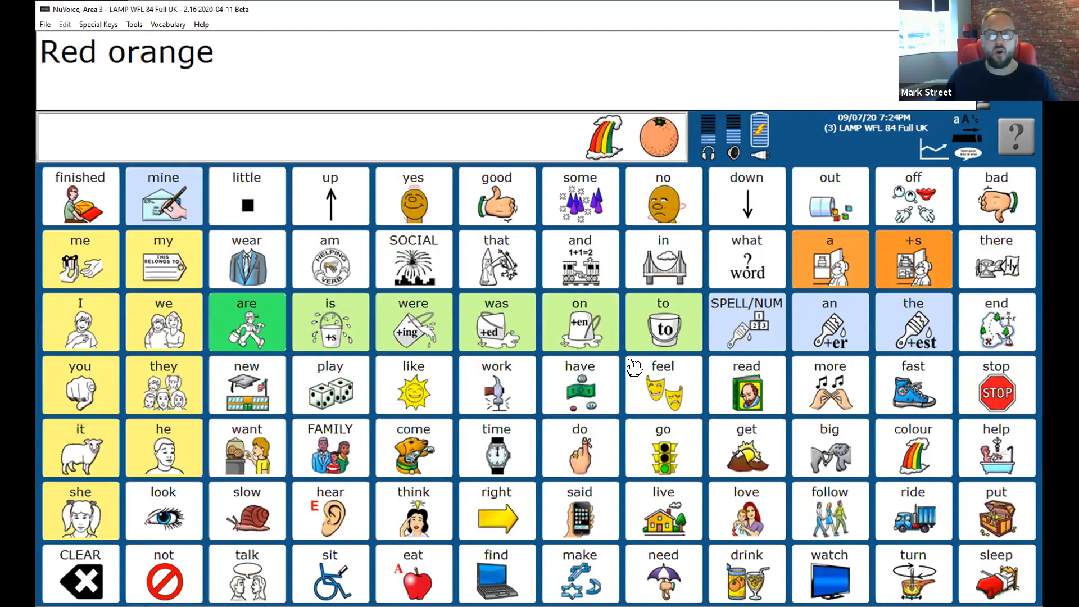
pyautogui.click(913, 447)
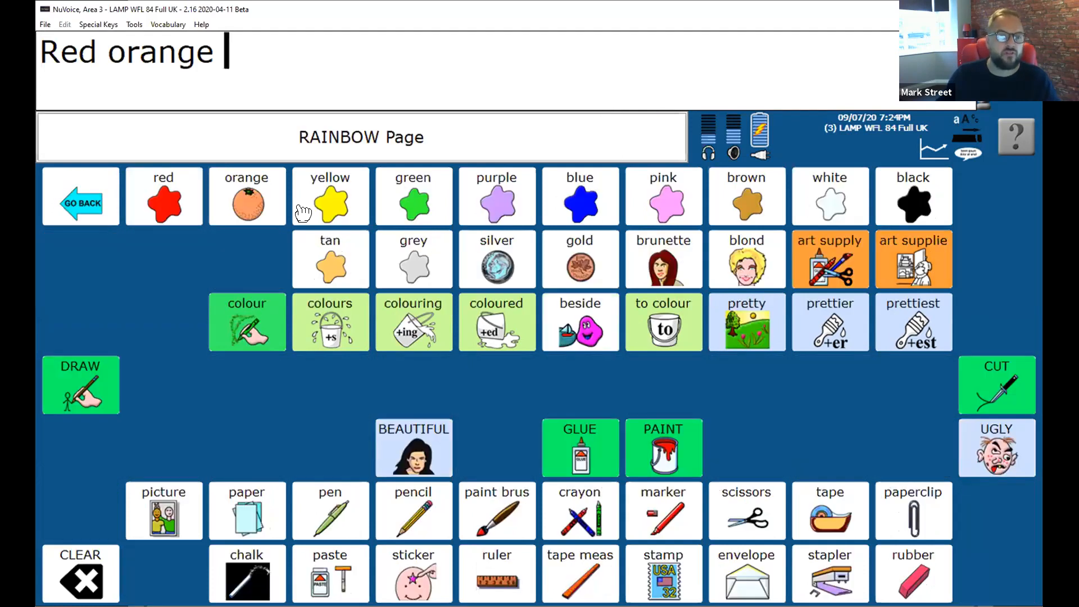
pyautogui.click(330, 199)
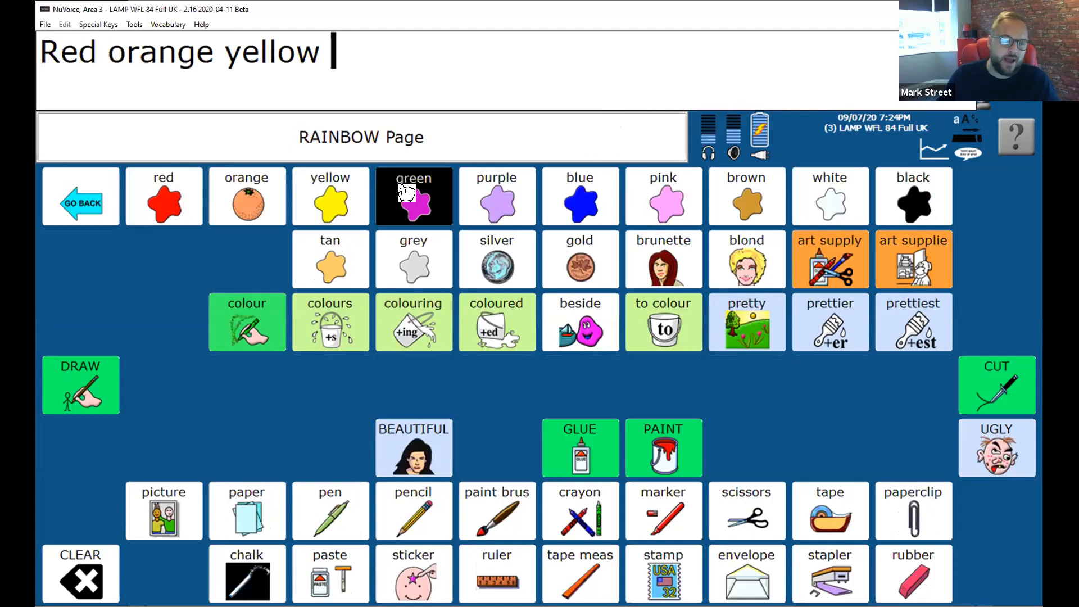
pyautogui.click(413, 197)
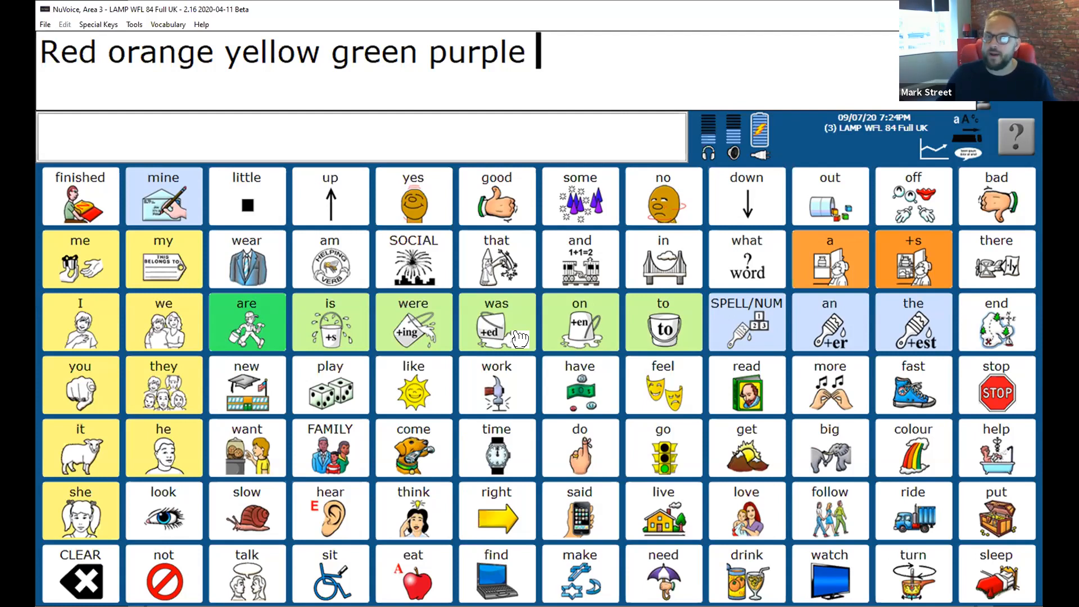
pyautogui.click(80, 574)
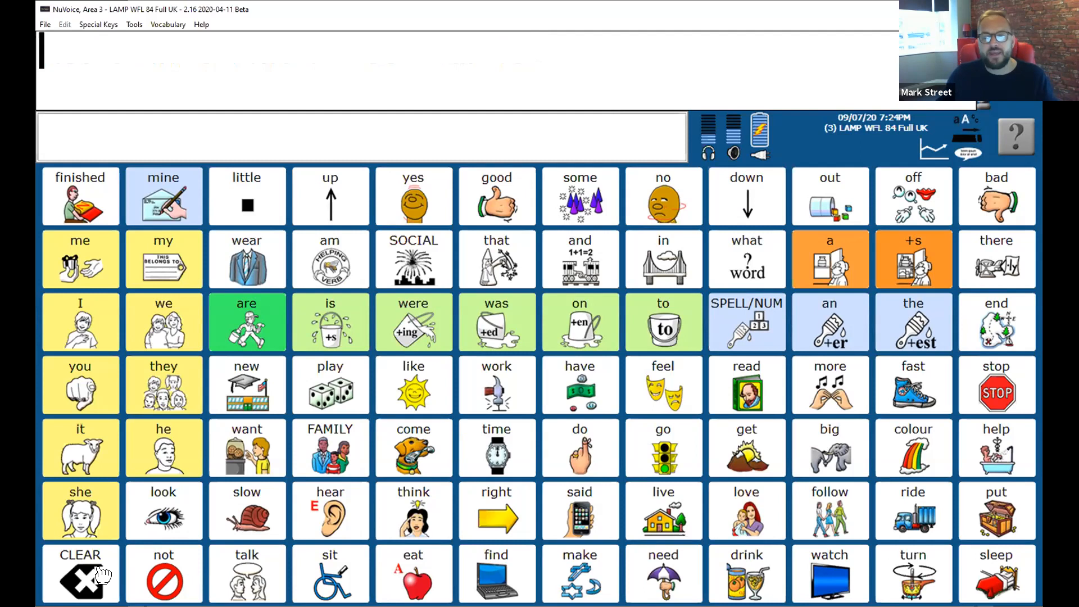
pyautogui.moveTo(643, 405)
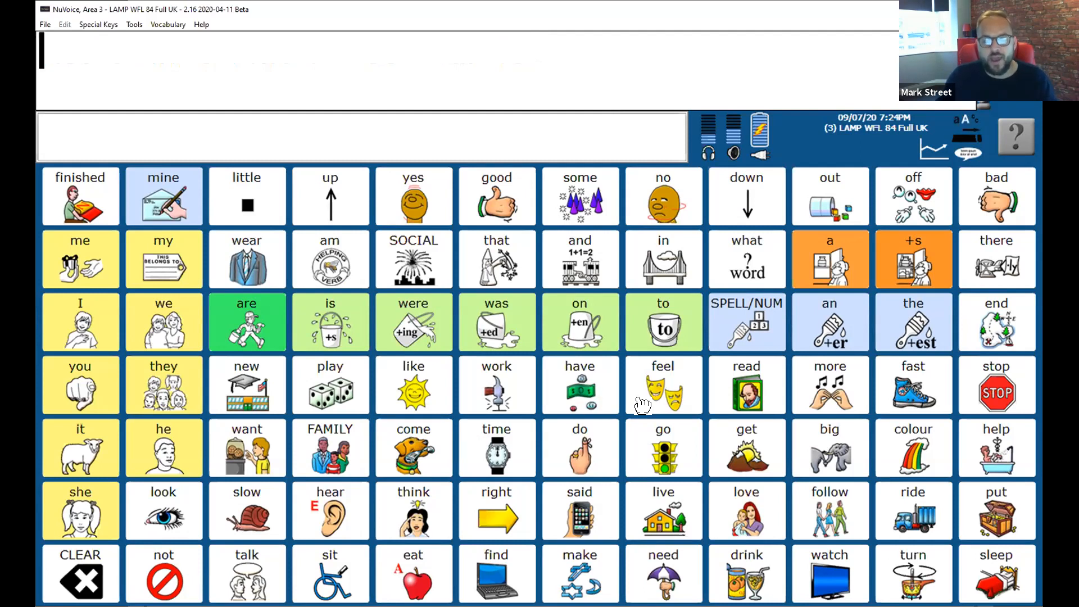
pyautogui.moveTo(663, 402)
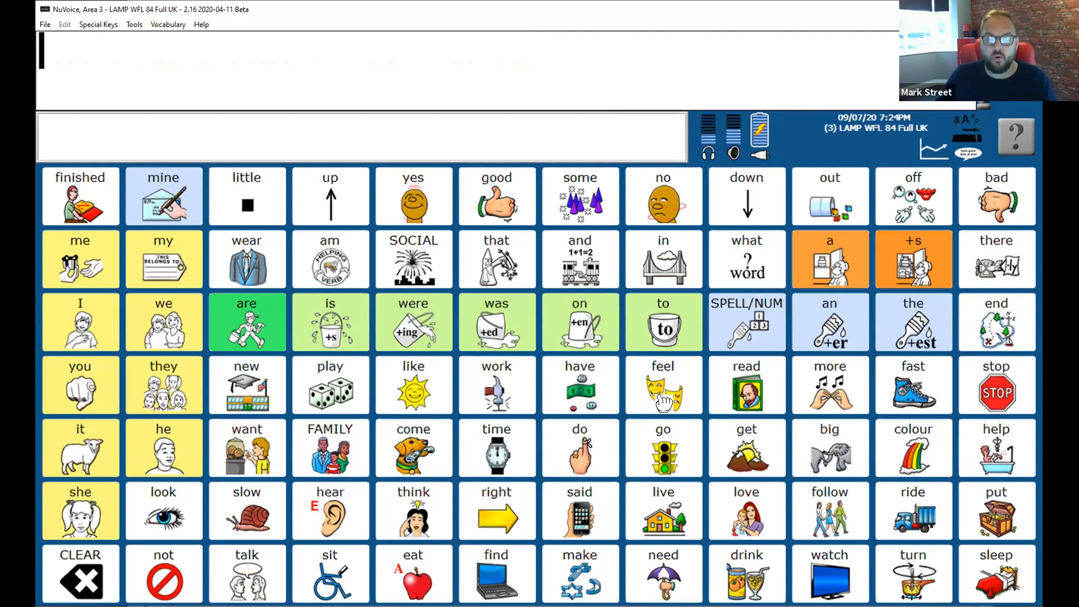
# Build 'Feel happy', visit the MASKS page and go back, then add feel.
pyautogui.click(662, 384)
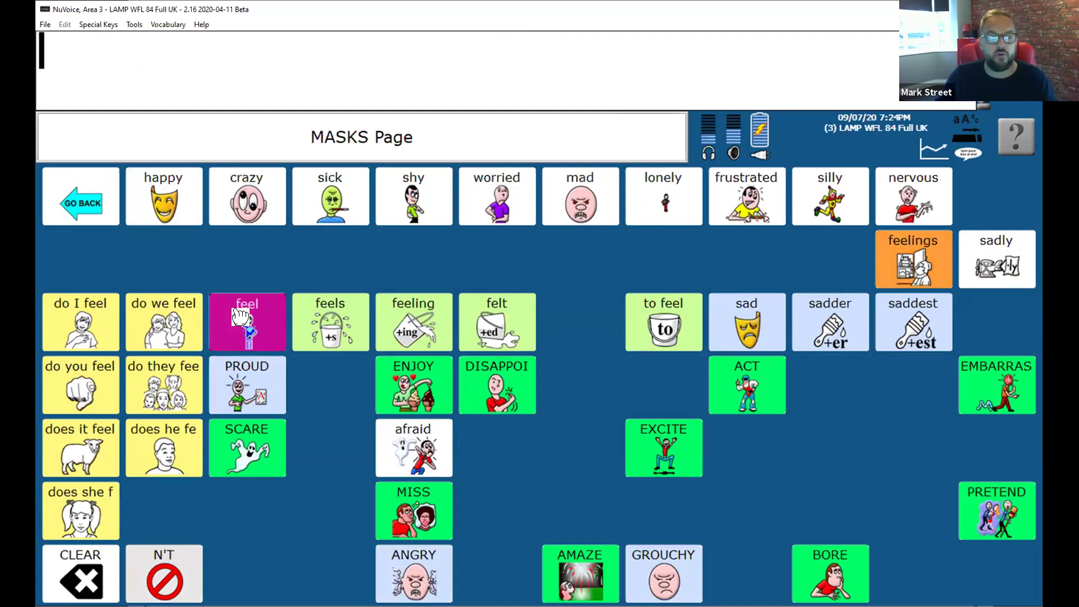
pyautogui.click(246, 321)
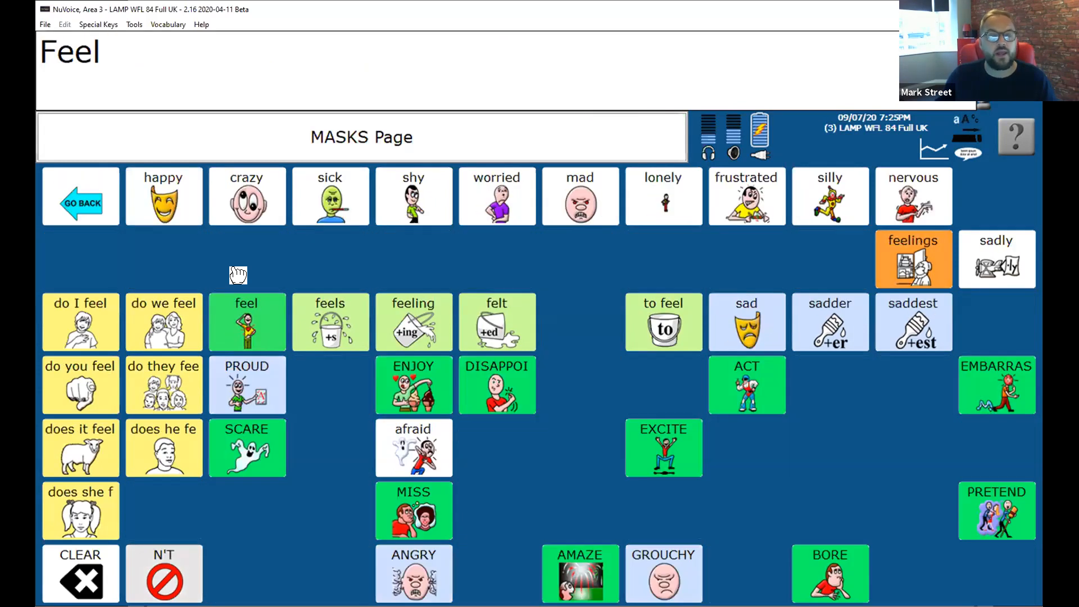
pyautogui.click(163, 196)
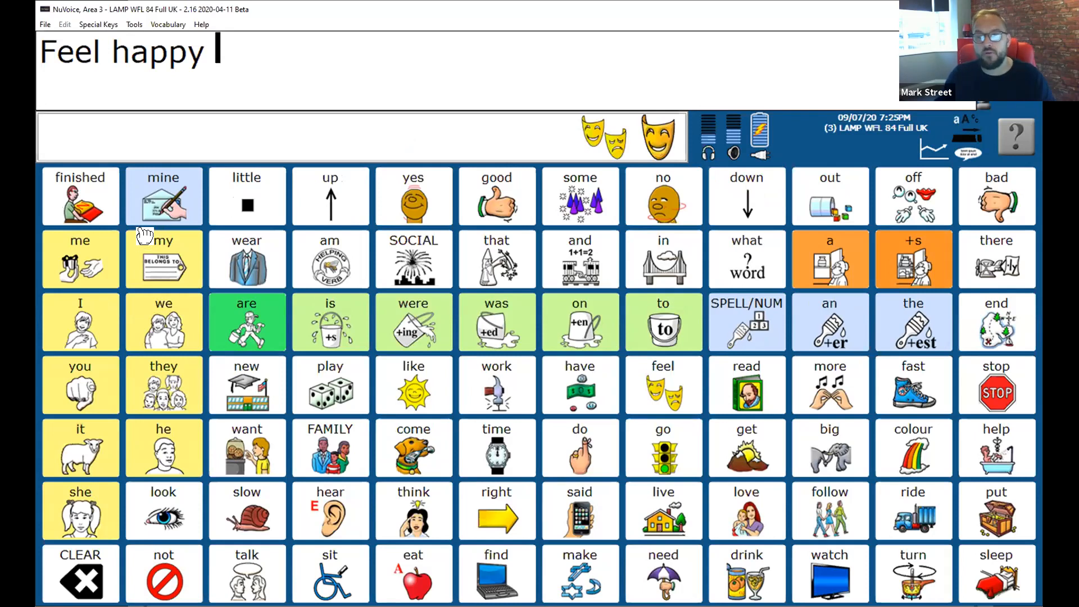
pyautogui.click(620, 135)
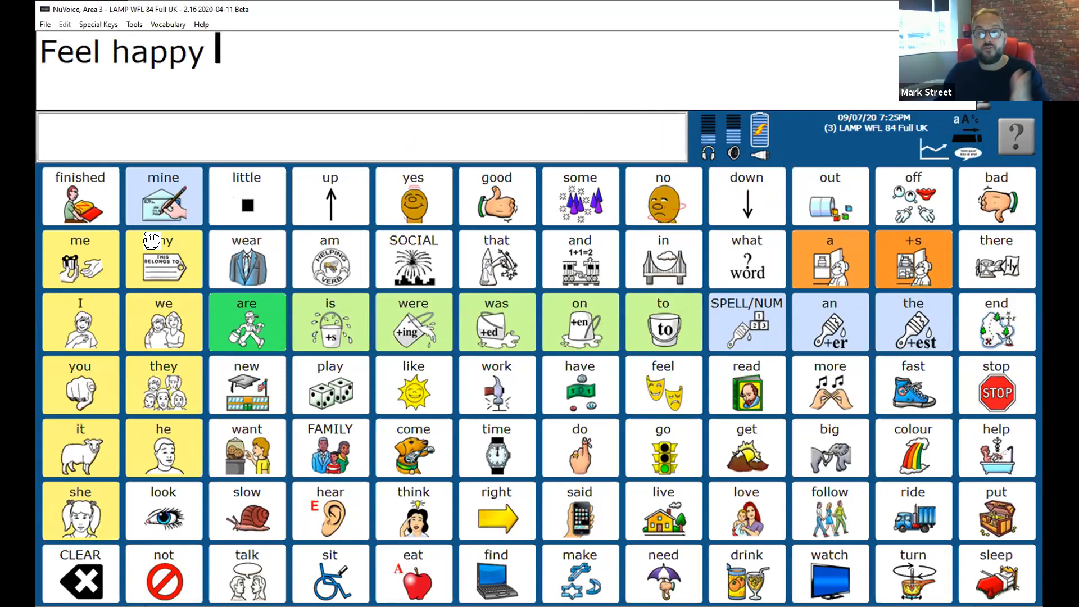
pyautogui.moveTo(706, 365)
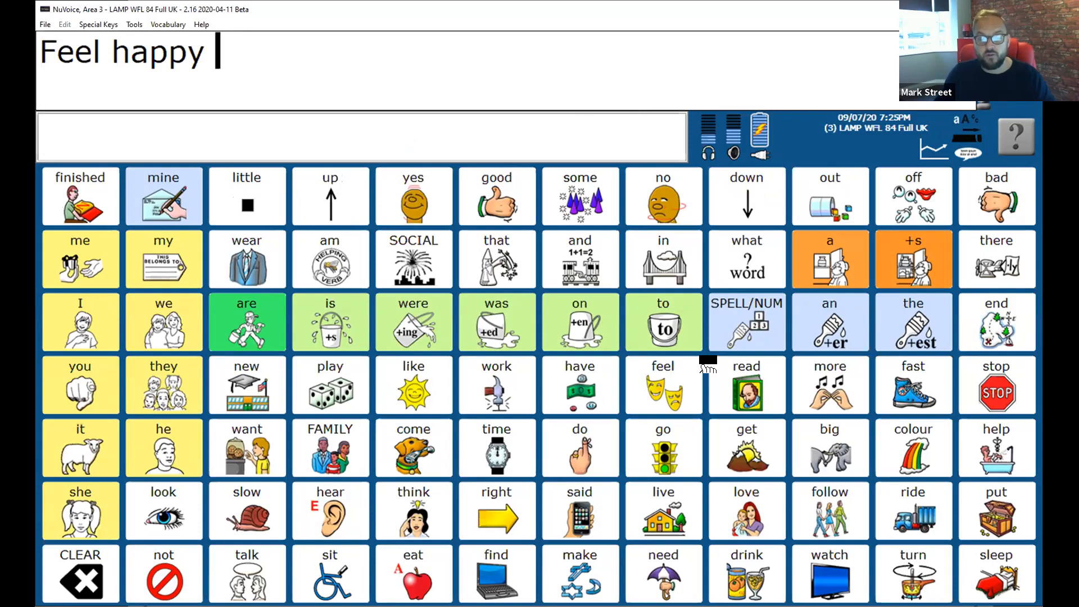
pyautogui.click(663, 384)
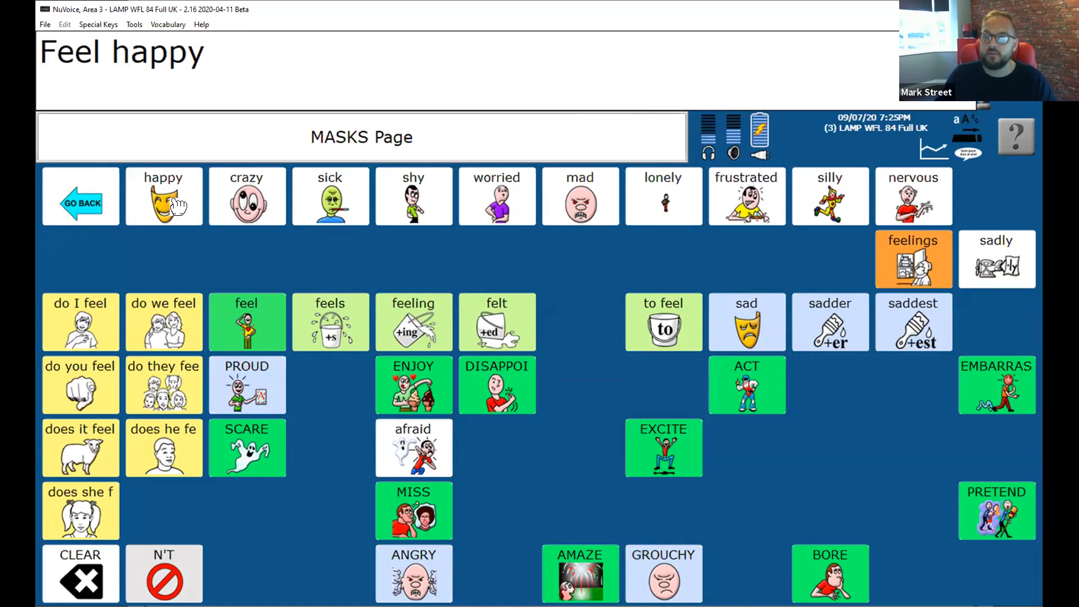
pyautogui.moveTo(80, 203)
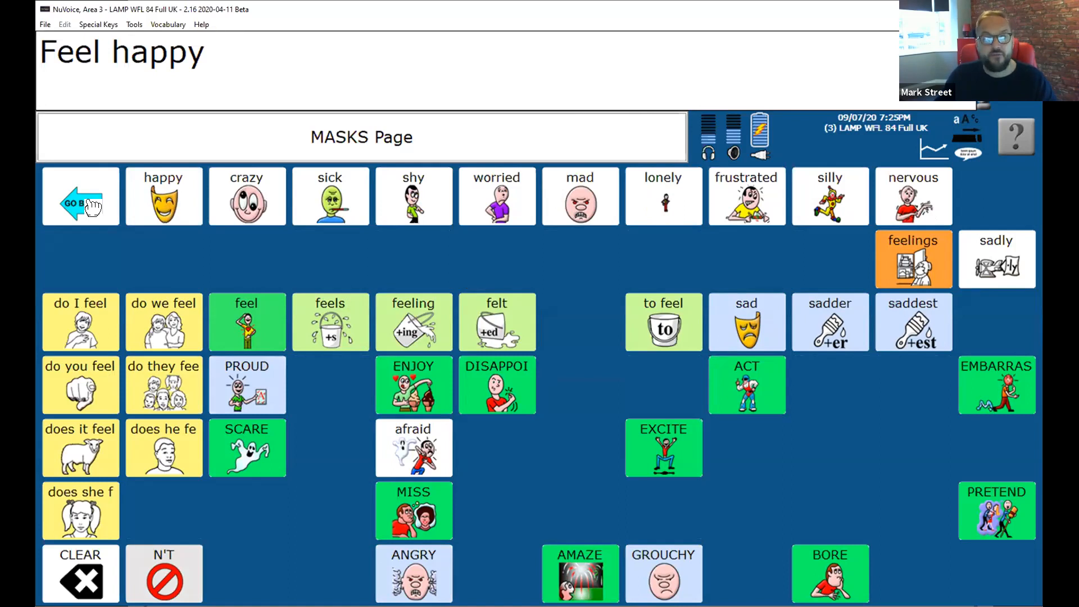
pyautogui.click(79, 196)
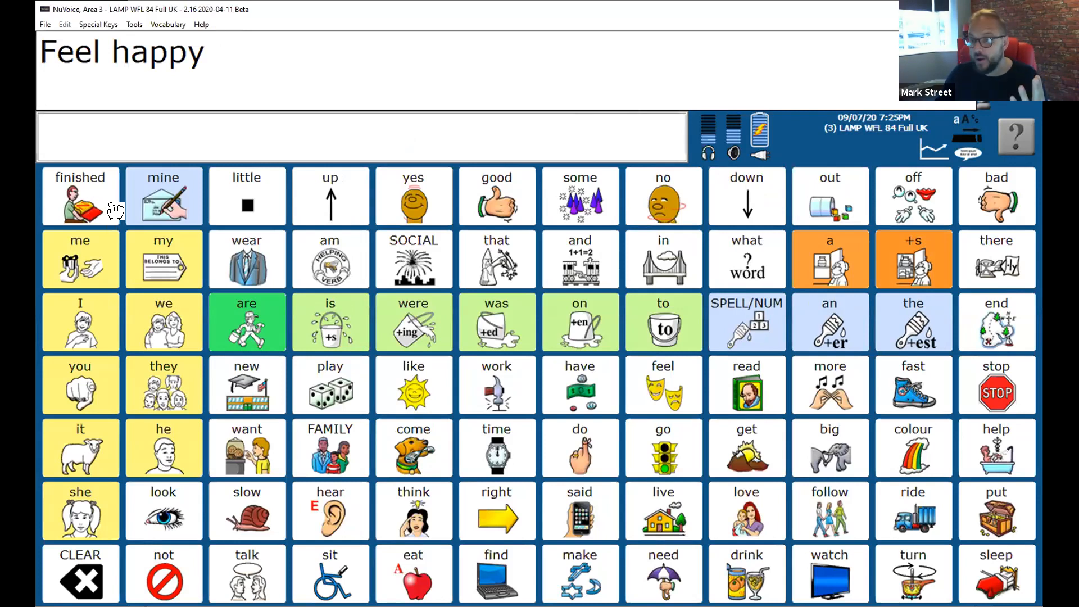
pyautogui.moveTo(113, 209)
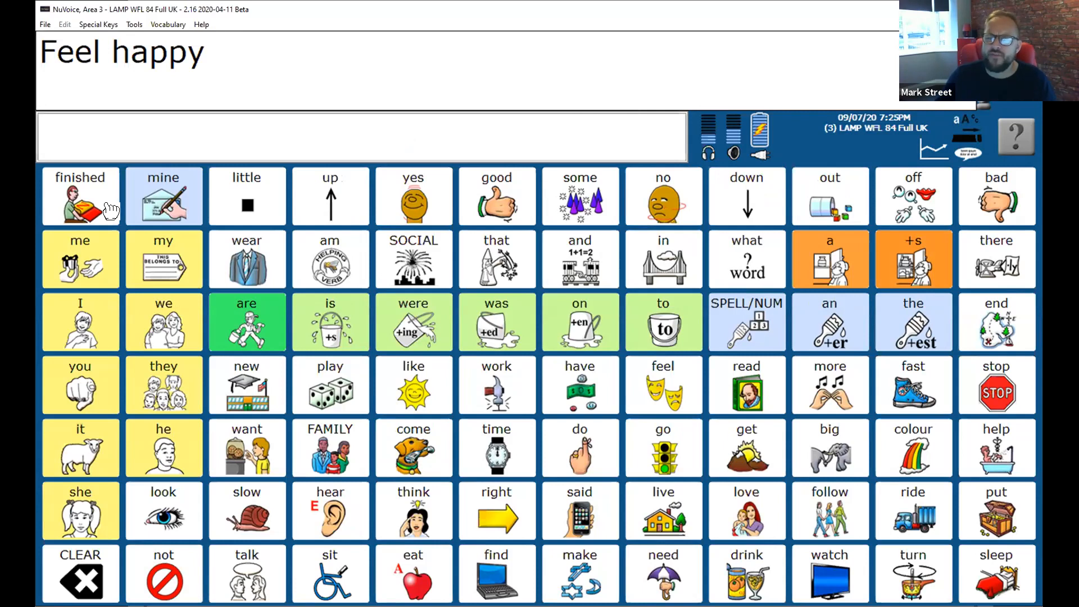
pyautogui.moveTo(668, 383)
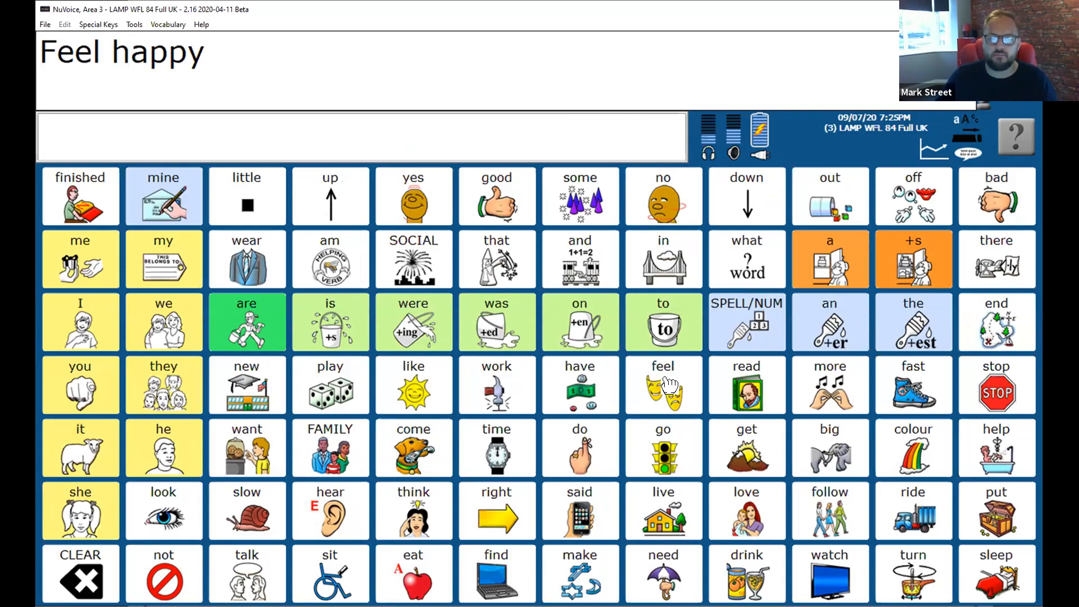
pyautogui.click(661, 383)
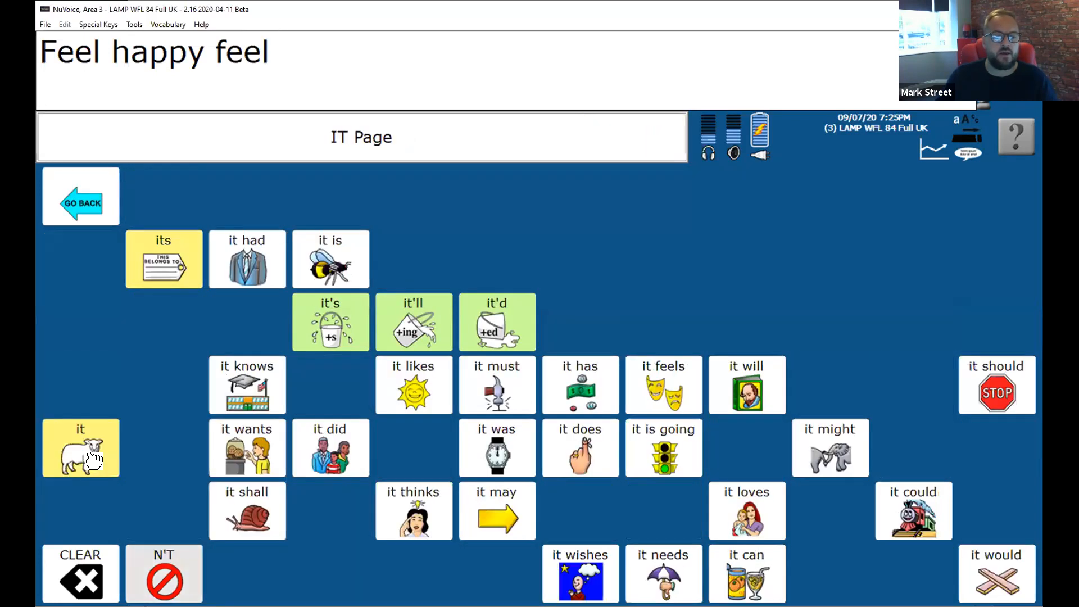
# Extend the message with 'it', 'feel that' and 'feel big'.
pyautogui.click(80, 448)
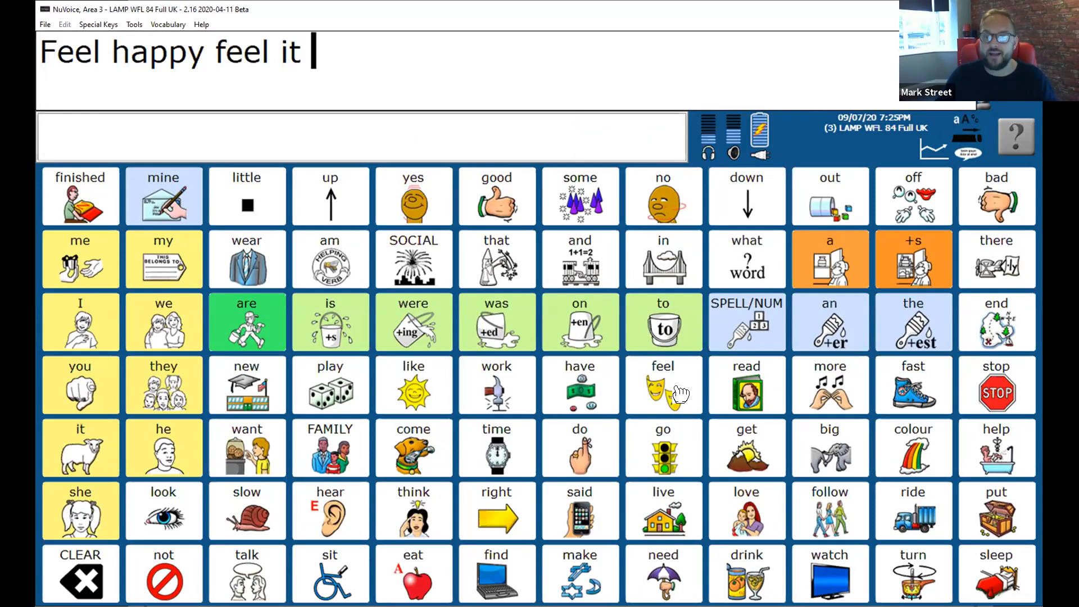
pyautogui.click(662, 384)
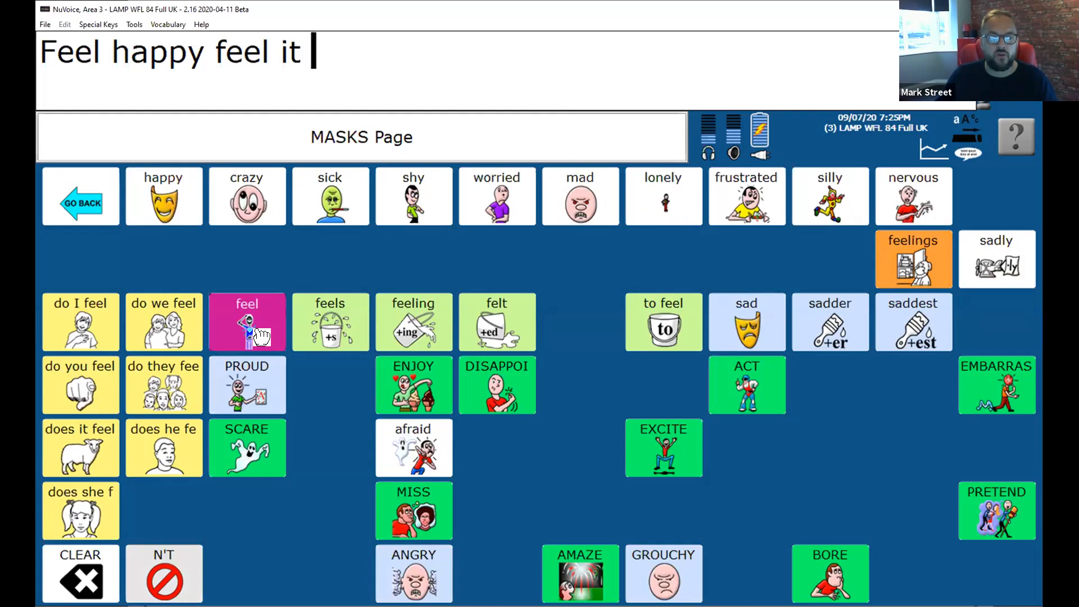
pyautogui.click(246, 322)
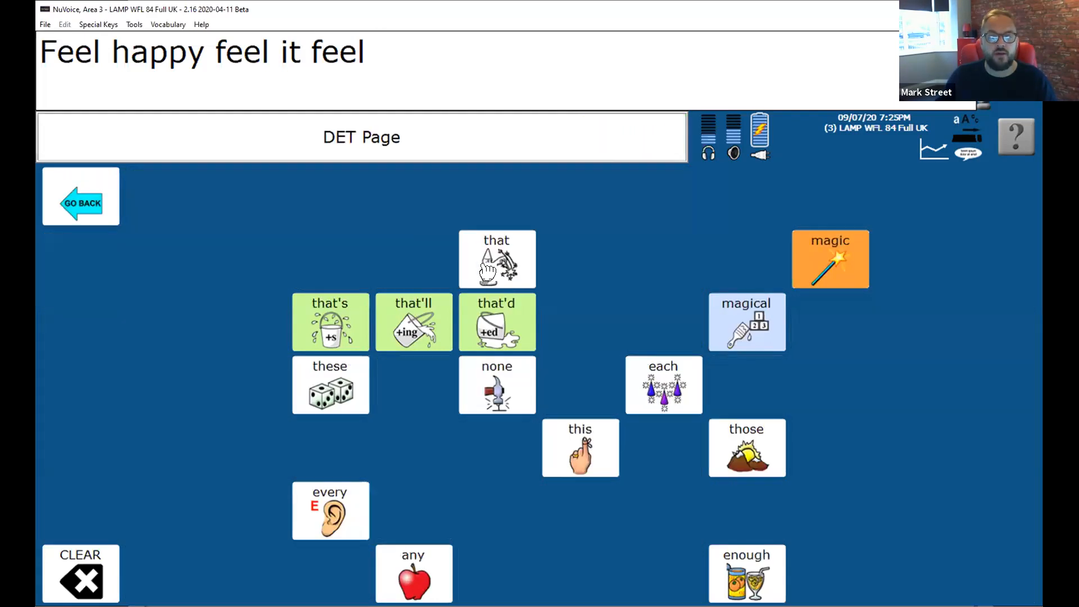
pyautogui.click(496, 259)
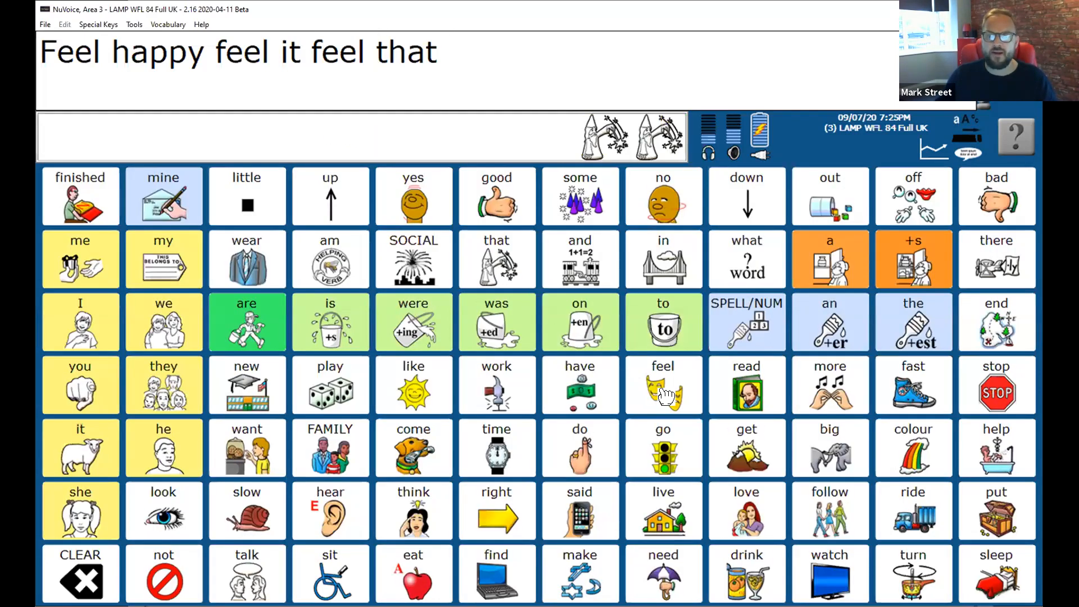
pyautogui.click(663, 384)
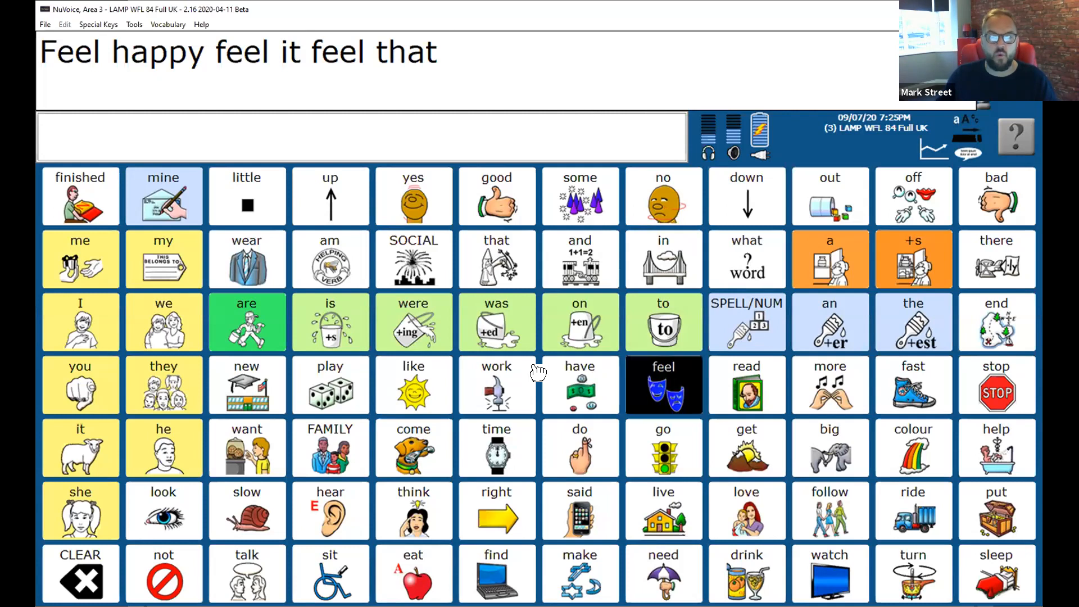
pyautogui.click(662, 384)
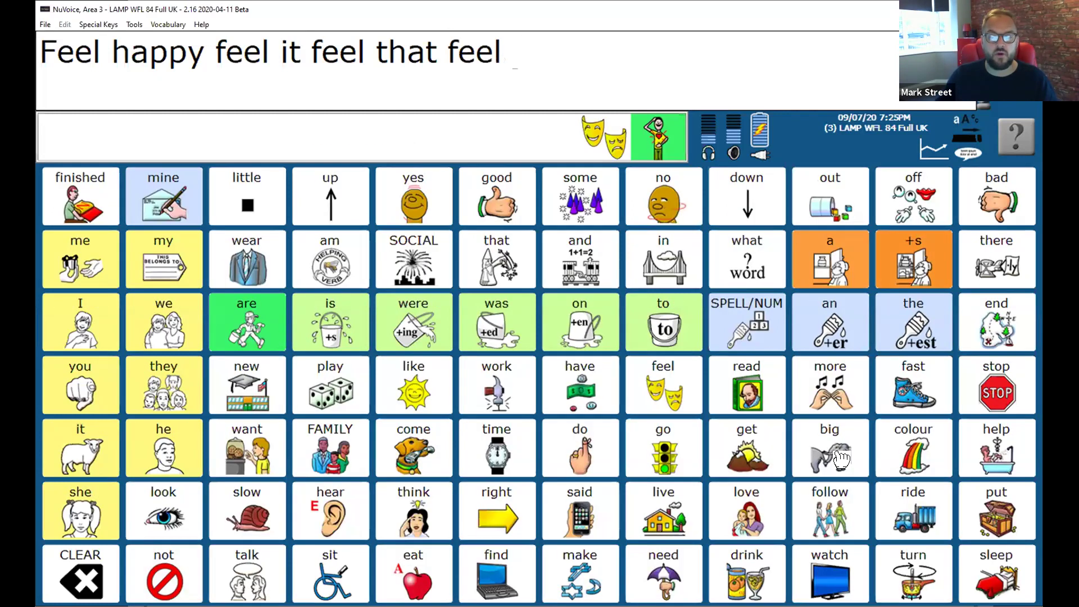
pyautogui.click(830, 447)
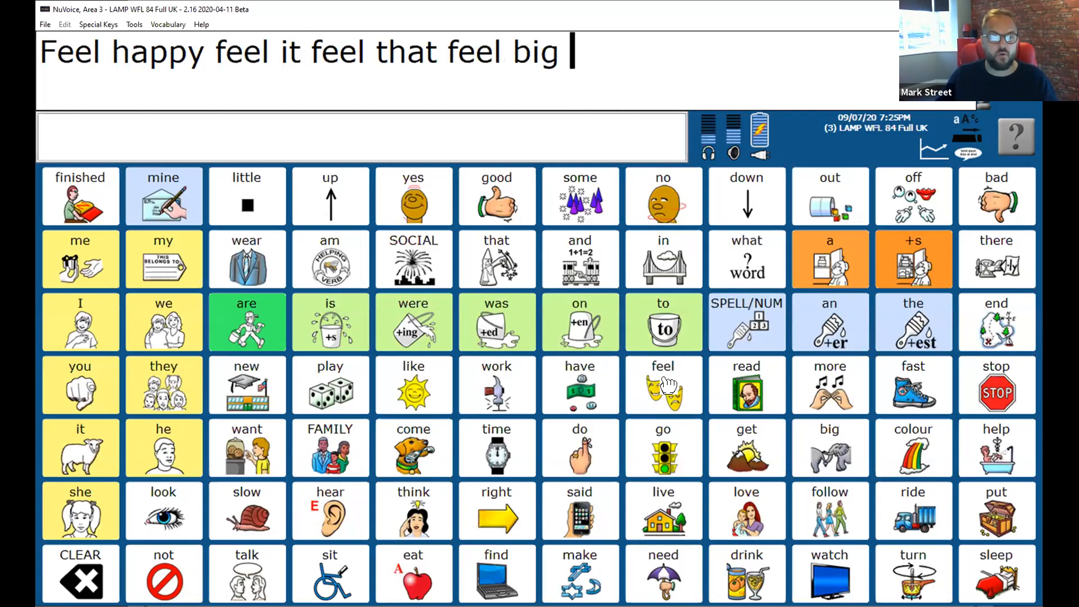
# Add 'feel love' and 'feel you', then clear the message.
pyautogui.click(662, 384)
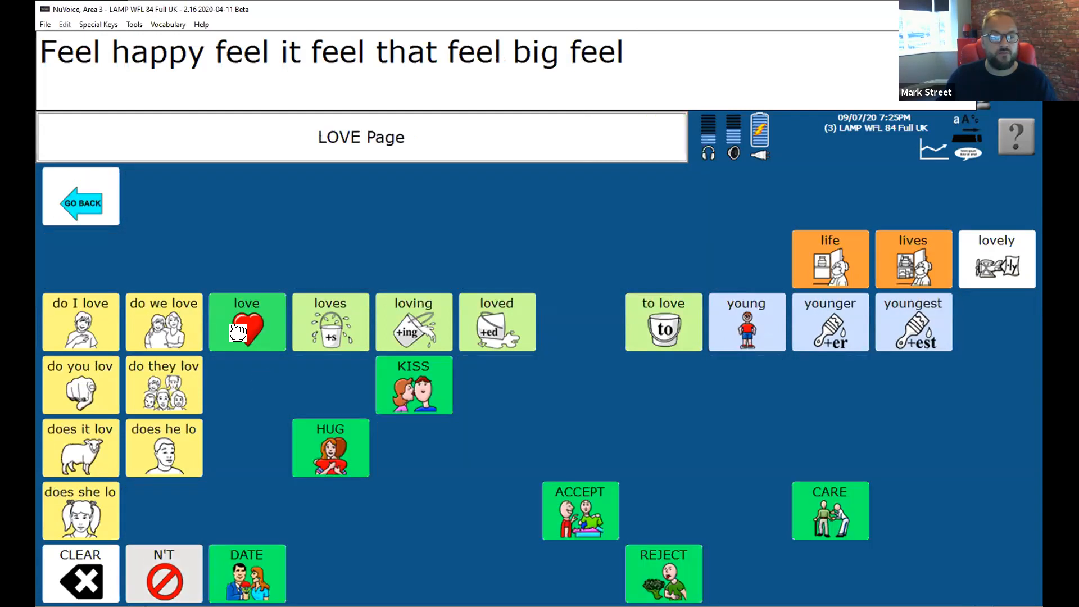
pyautogui.click(246, 322)
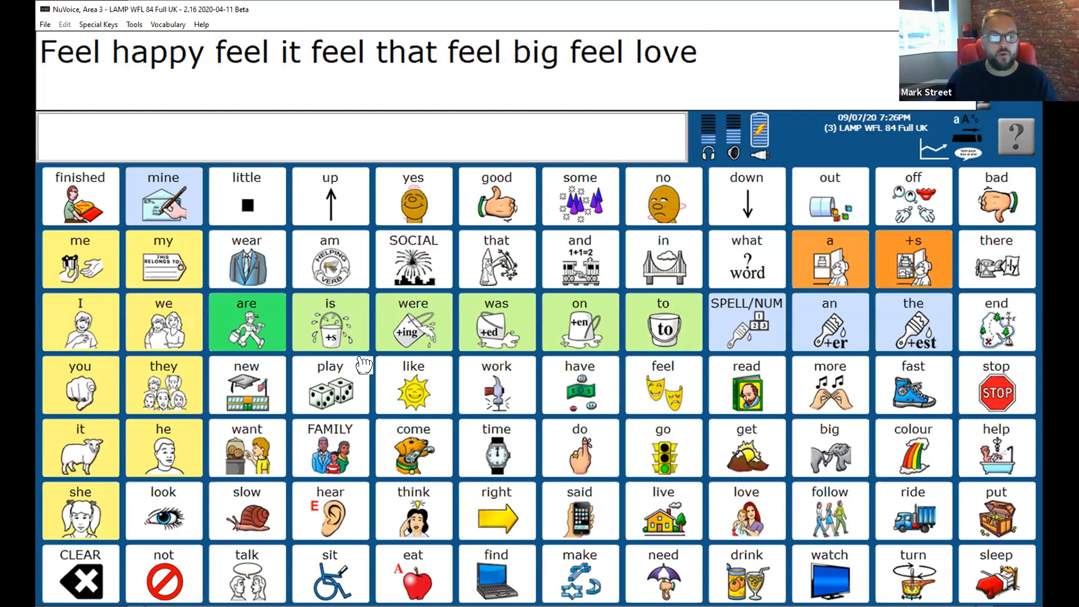
pyautogui.click(662, 384)
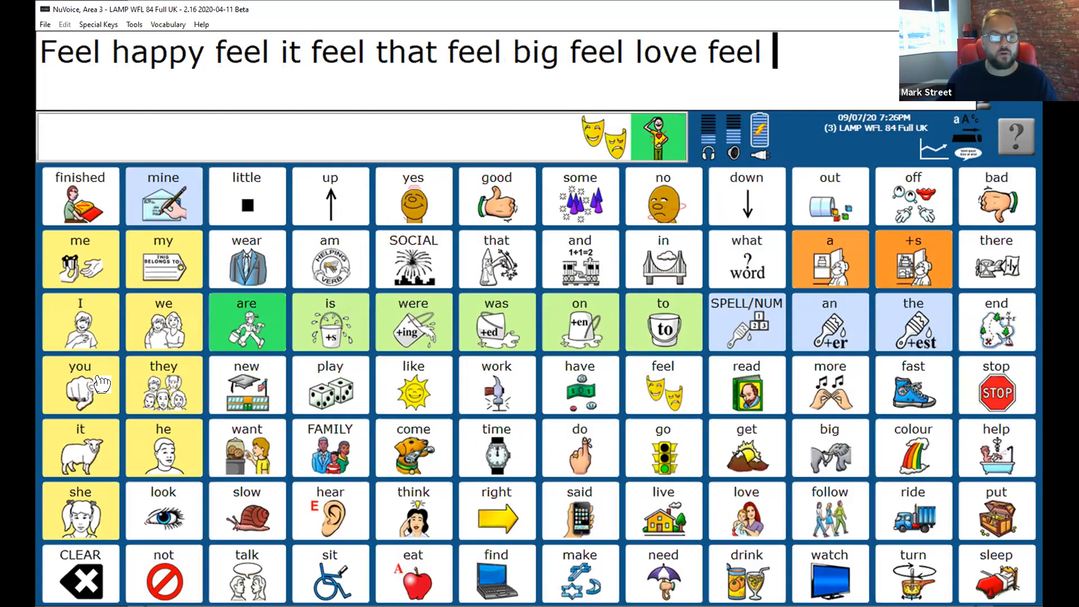
pyautogui.click(79, 384)
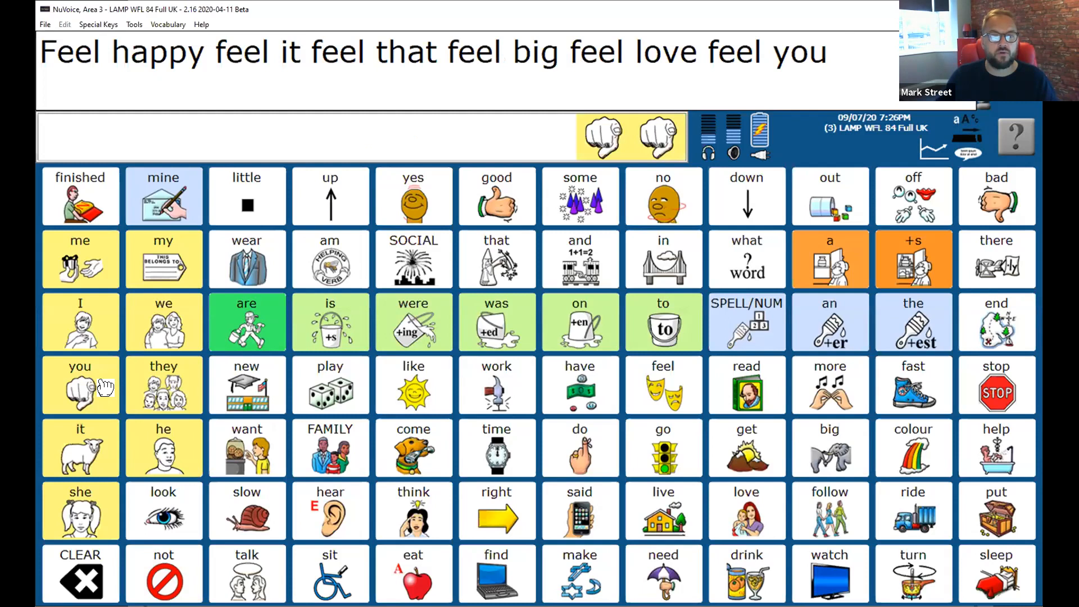
pyautogui.moveTo(88, 571)
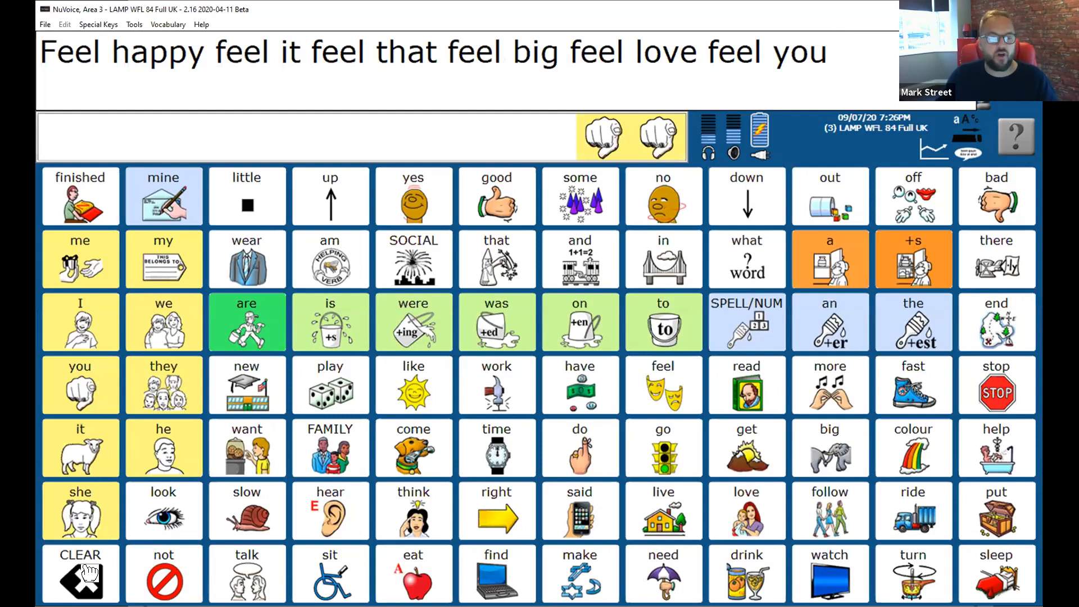
pyautogui.click(79, 574)
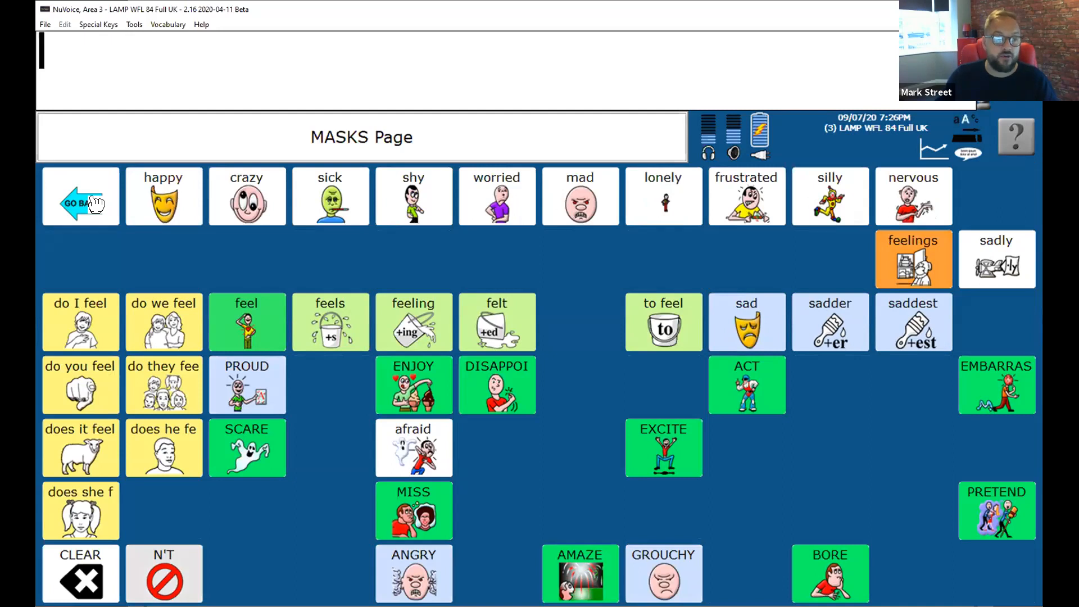
# Browse the LOVE word page and return to the main word grid.
pyautogui.click(80, 196)
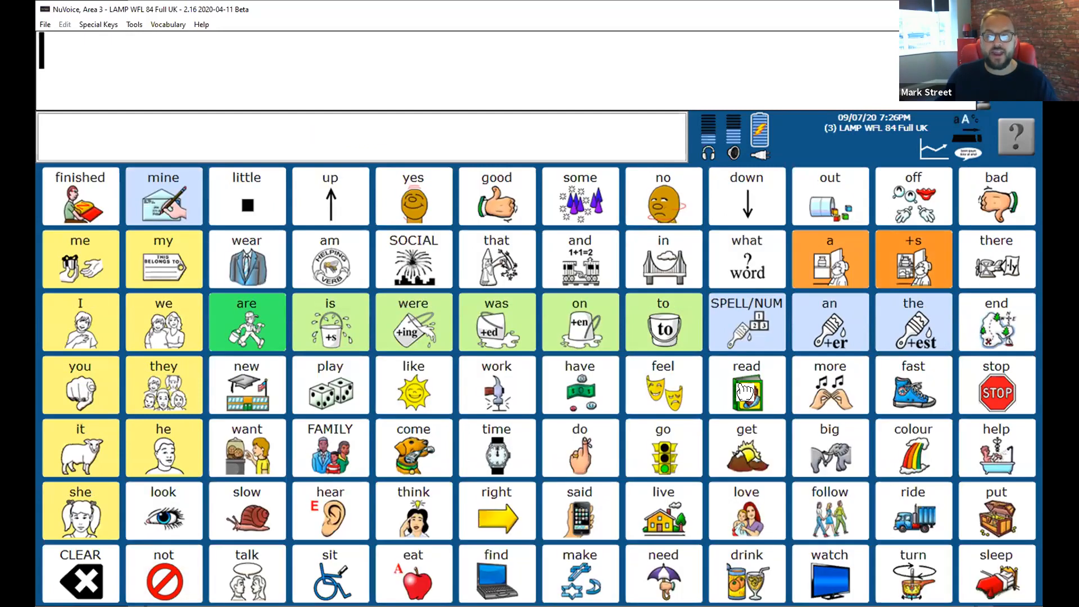
pyautogui.click(746, 511)
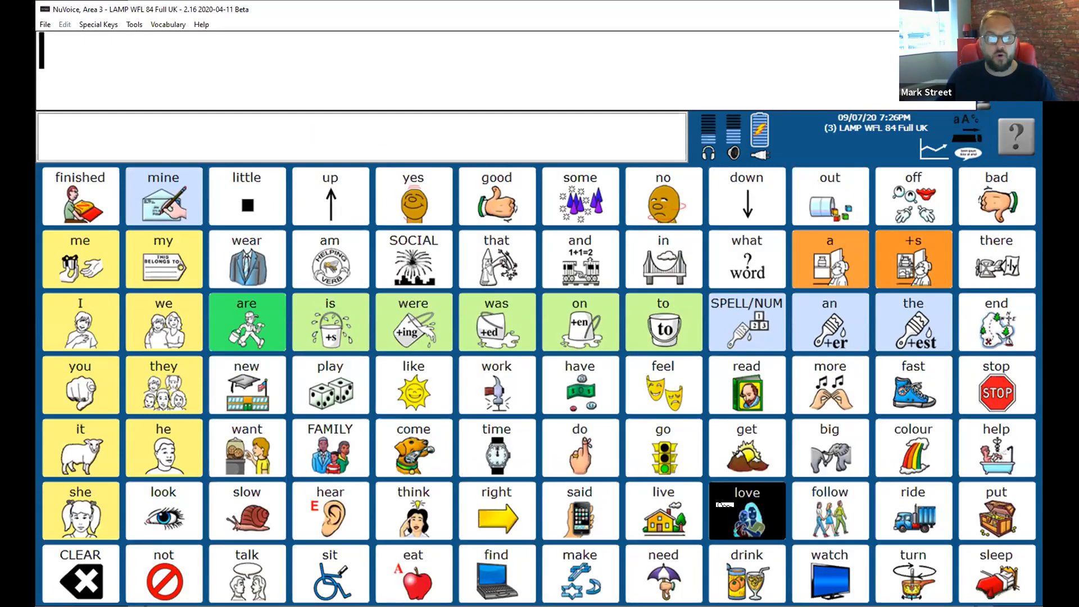
pyautogui.click(746, 511)
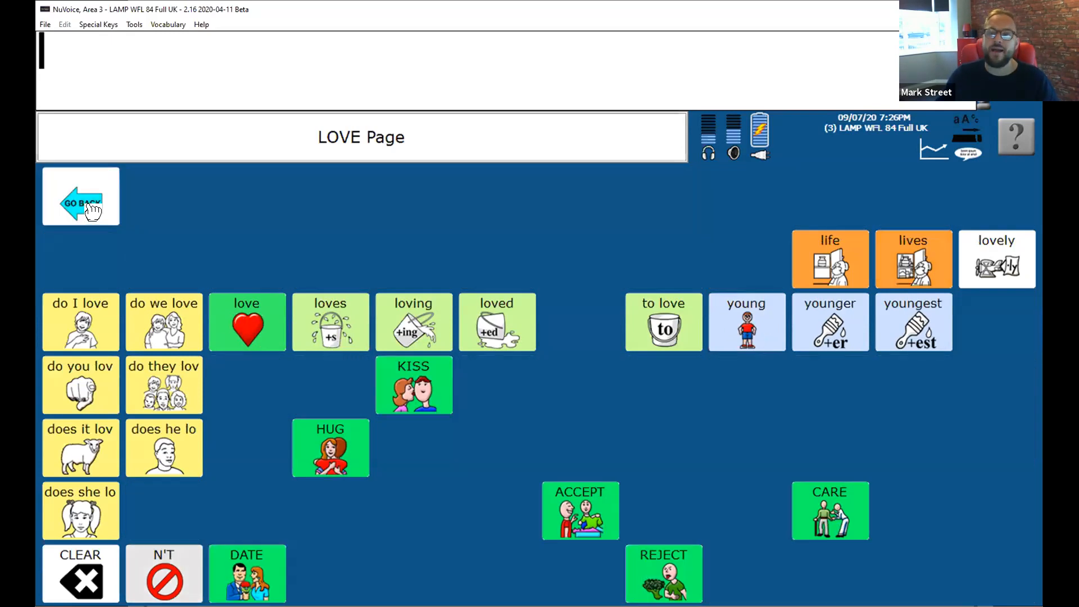
pyautogui.click(80, 195)
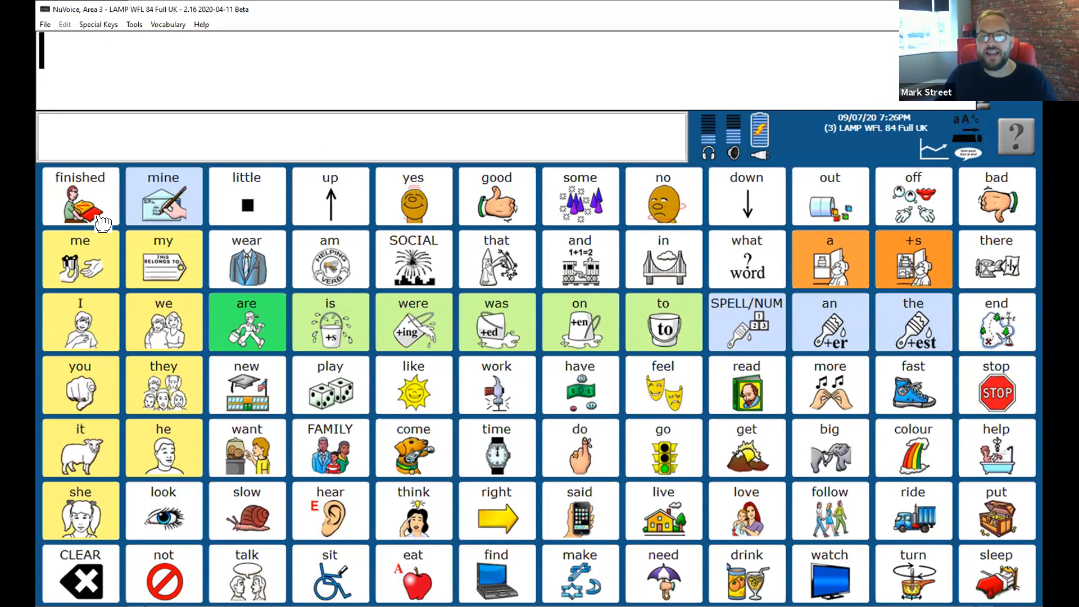
pyautogui.moveTo(702, 399)
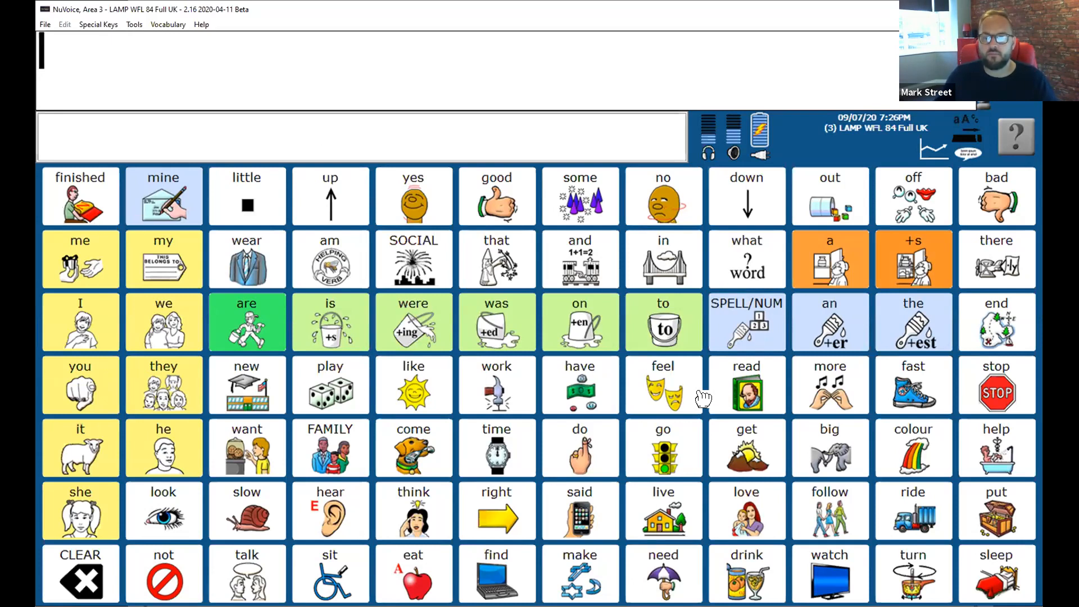
# Add 'Feeling' and 'love' from the feelings word page to the message.
pyautogui.click(663, 385)
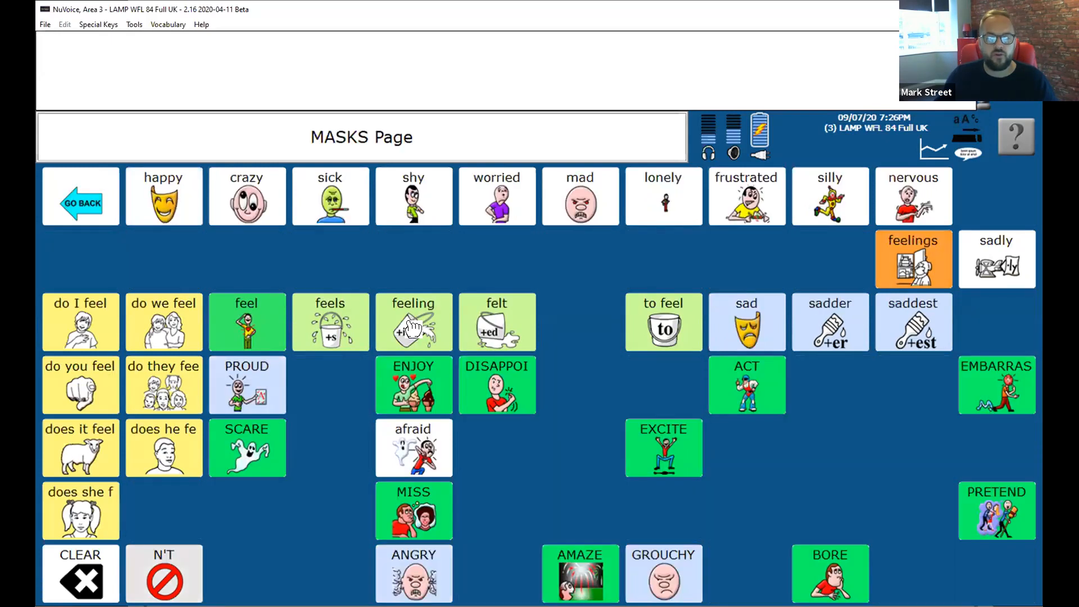
pyautogui.click(413, 322)
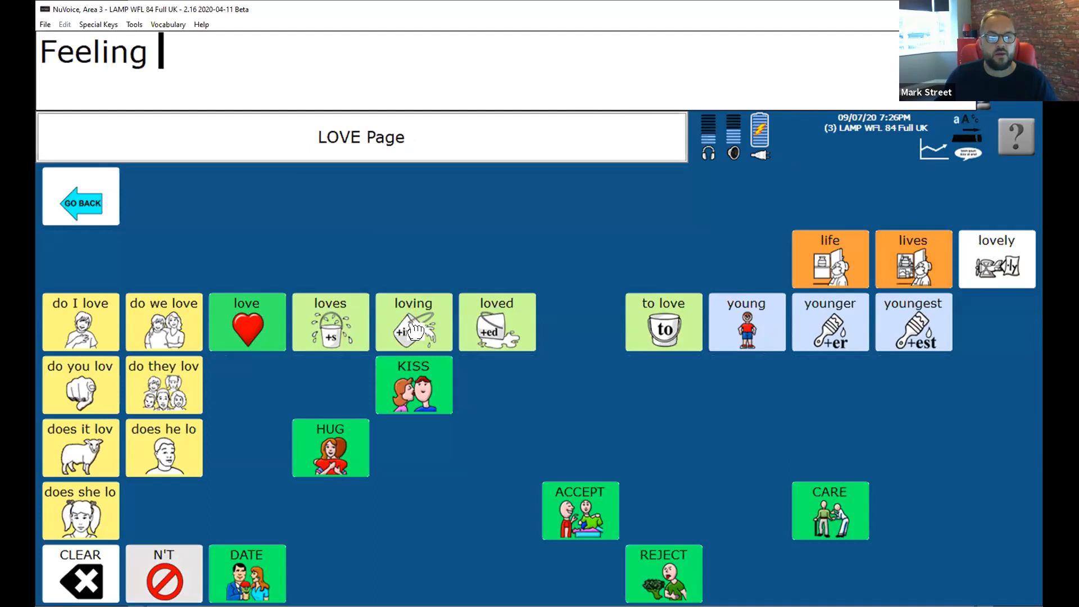
pyautogui.click(246, 321)
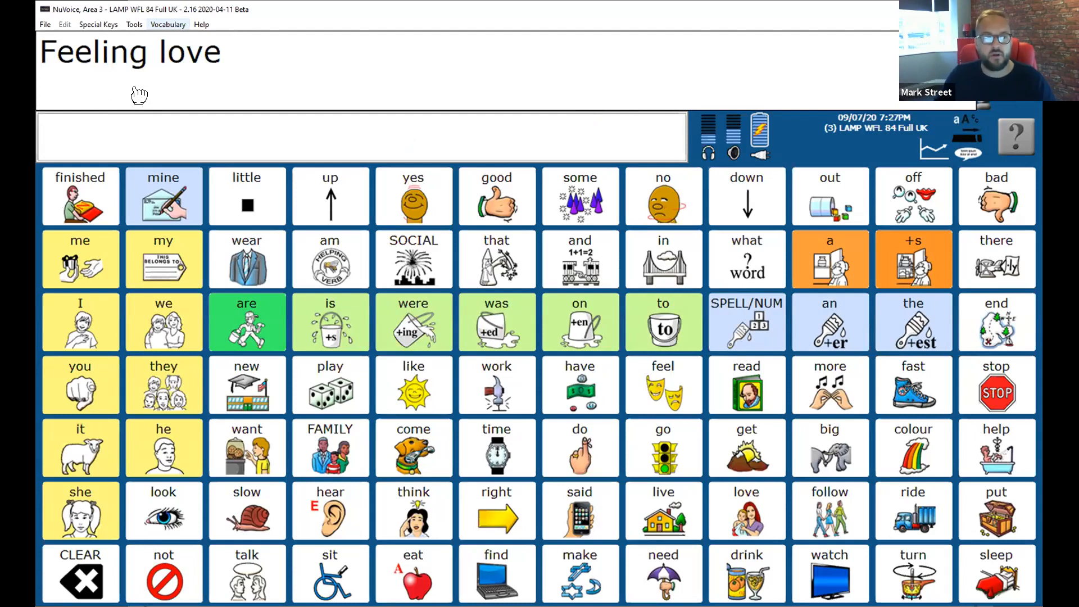
pyautogui.moveTo(153, 120)
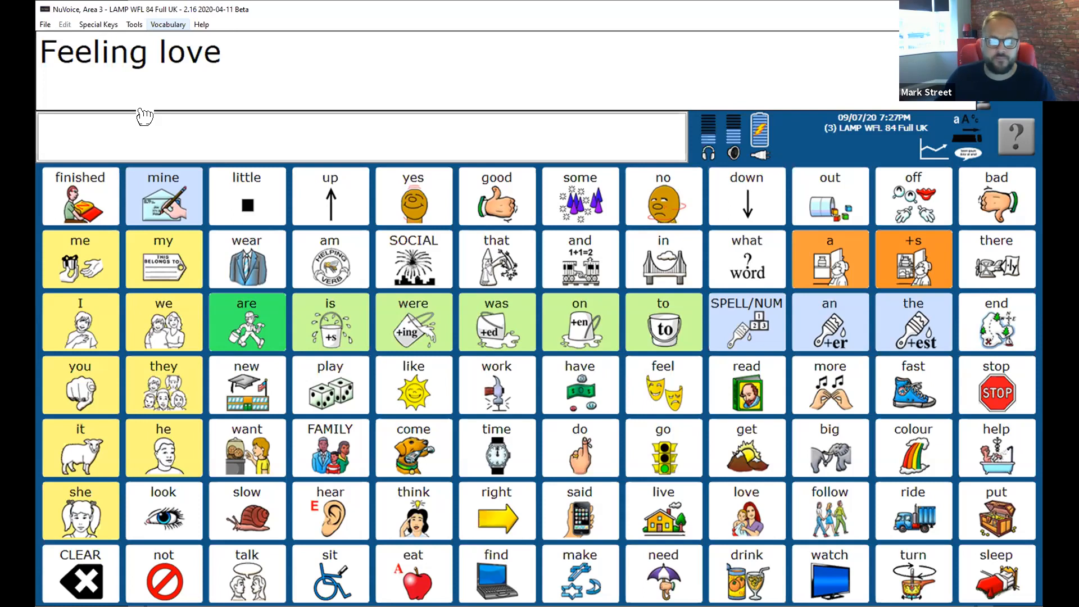
pyautogui.moveTo(150, 125)
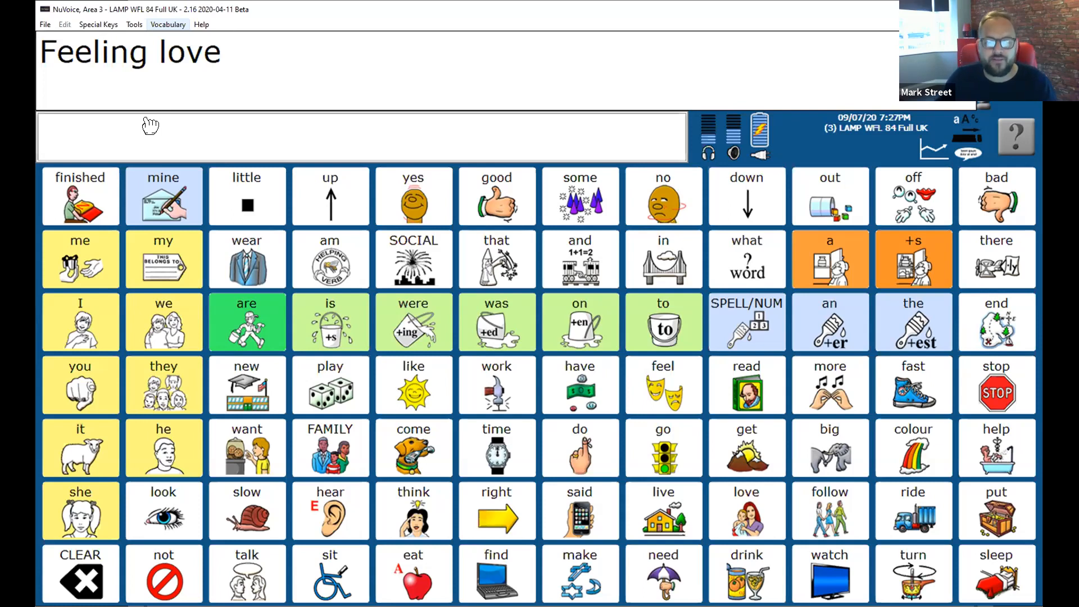
pyautogui.moveTo(688, 268)
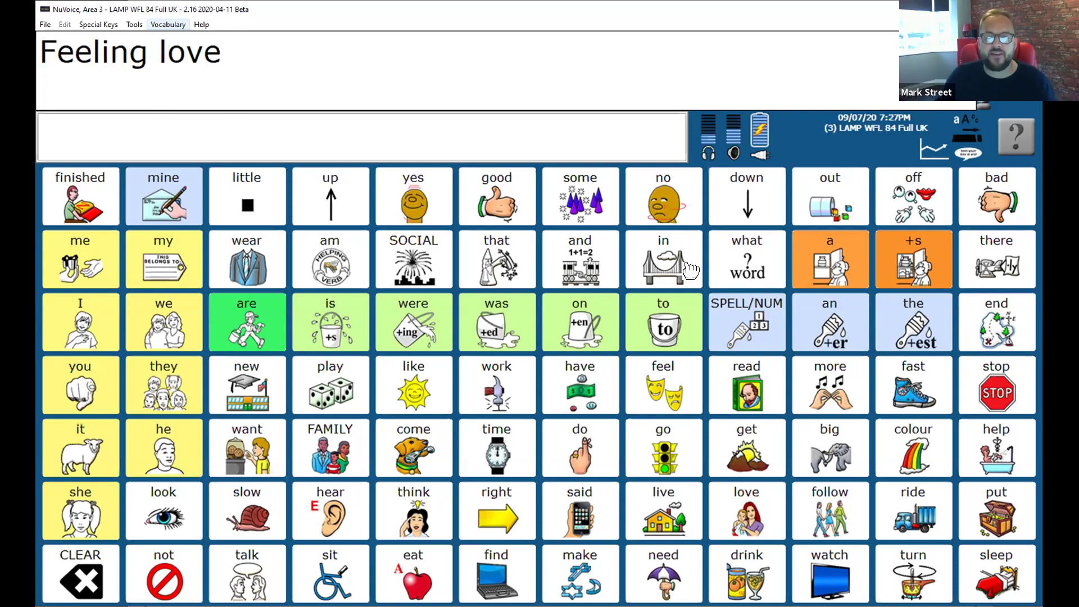
pyautogui.moveTo(680, 403)
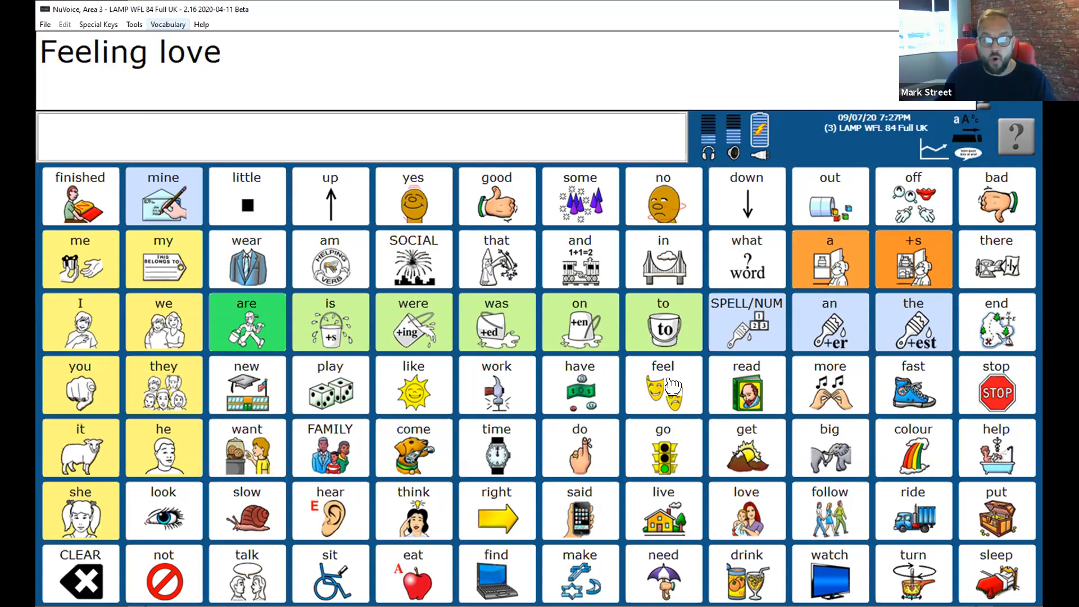
# Add more feel and happy words to the message, then clear it.
pyautogui.click(662, 384)
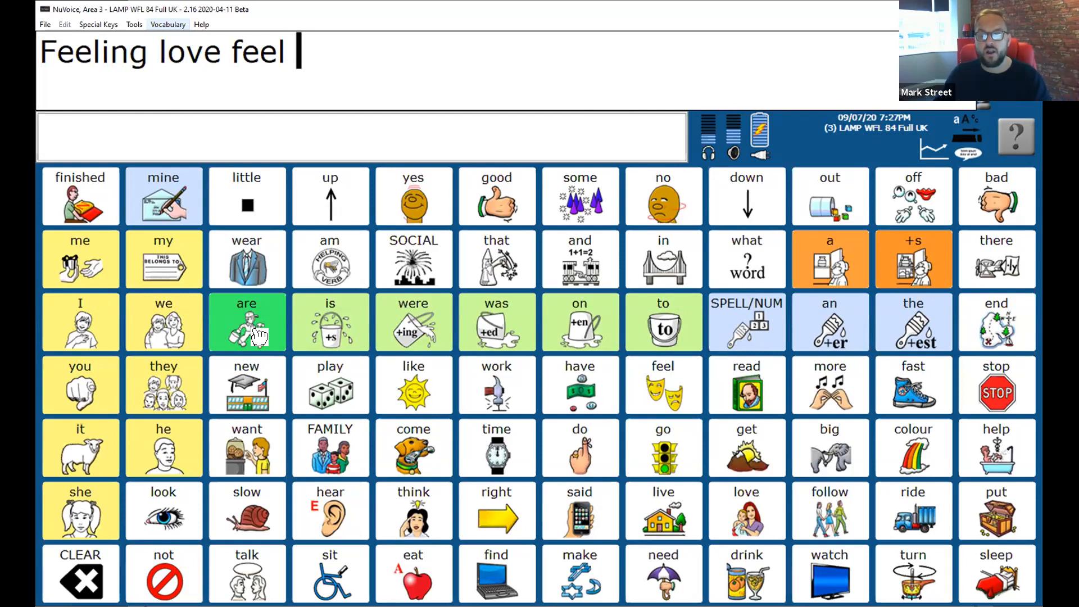
pyautogui.moveTo(261, 339)
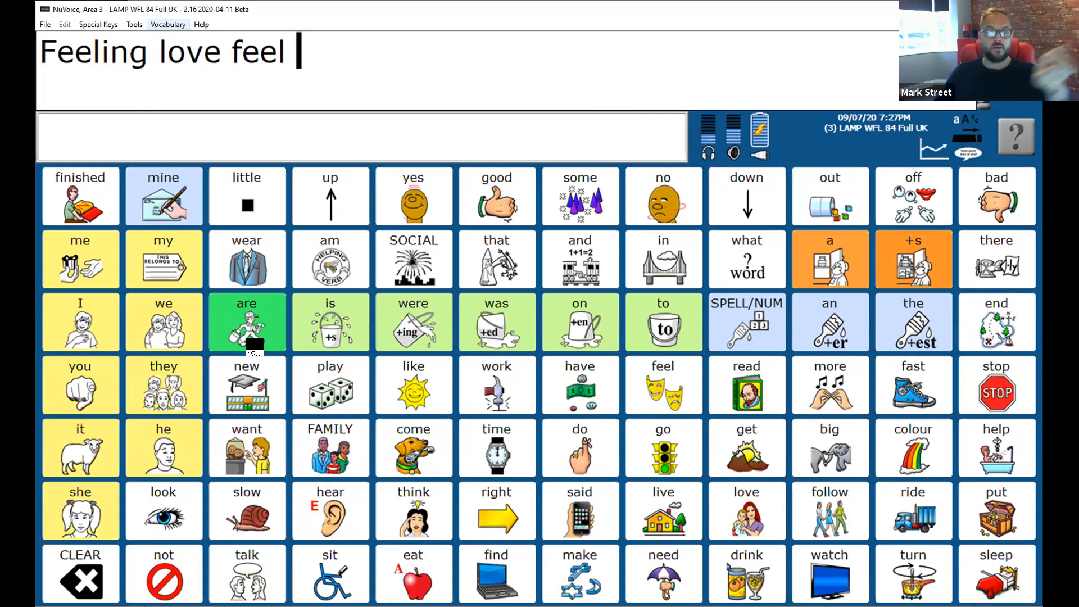
pyautogui.moveTo(246, 347)
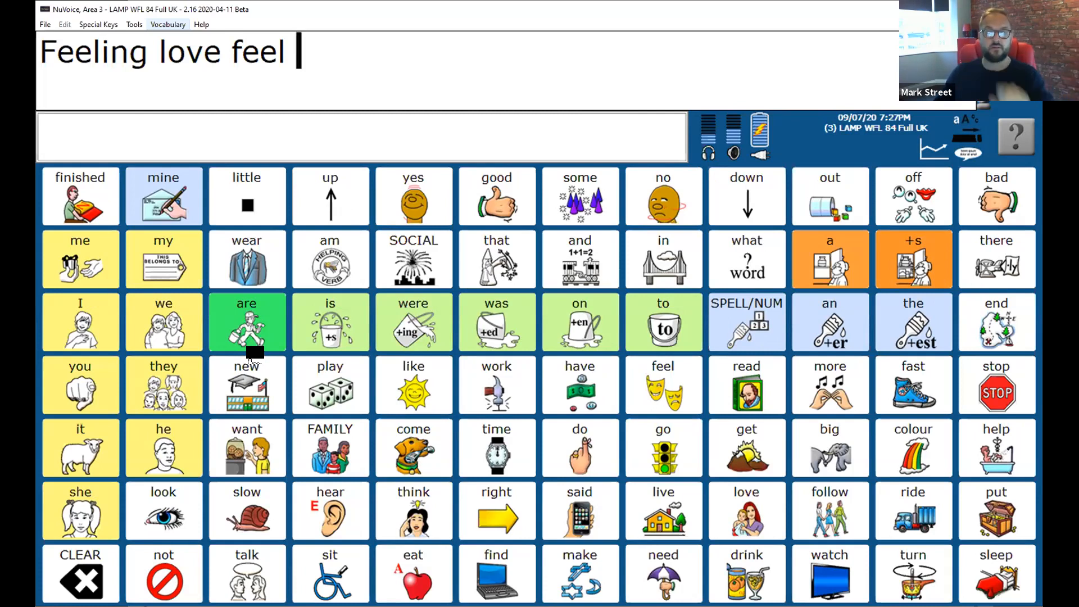
pyautogui.moveTo(309, 322)
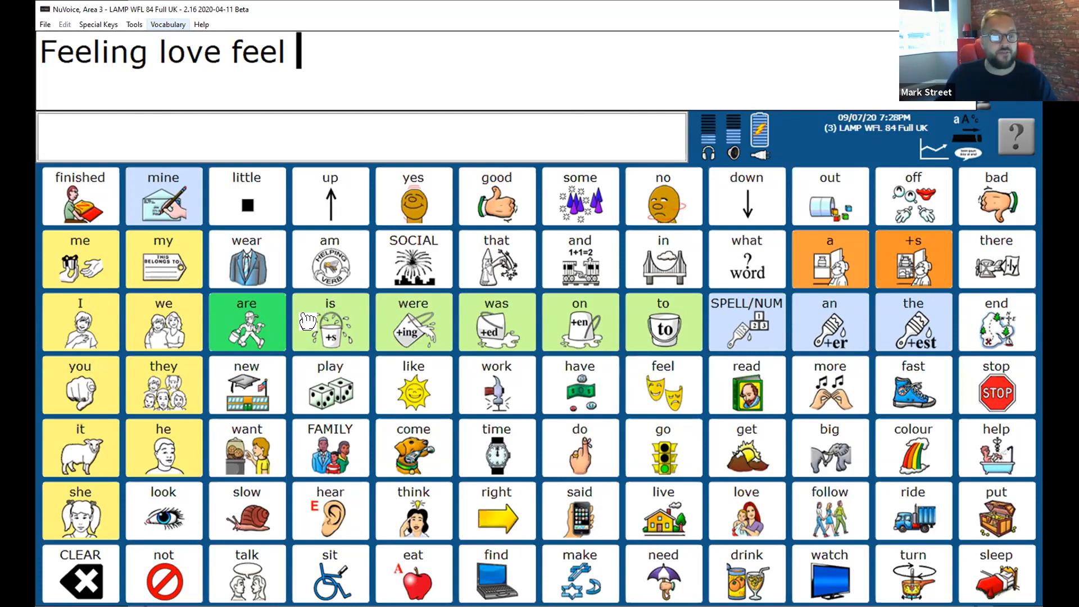
pyautogui.click(662, 384)
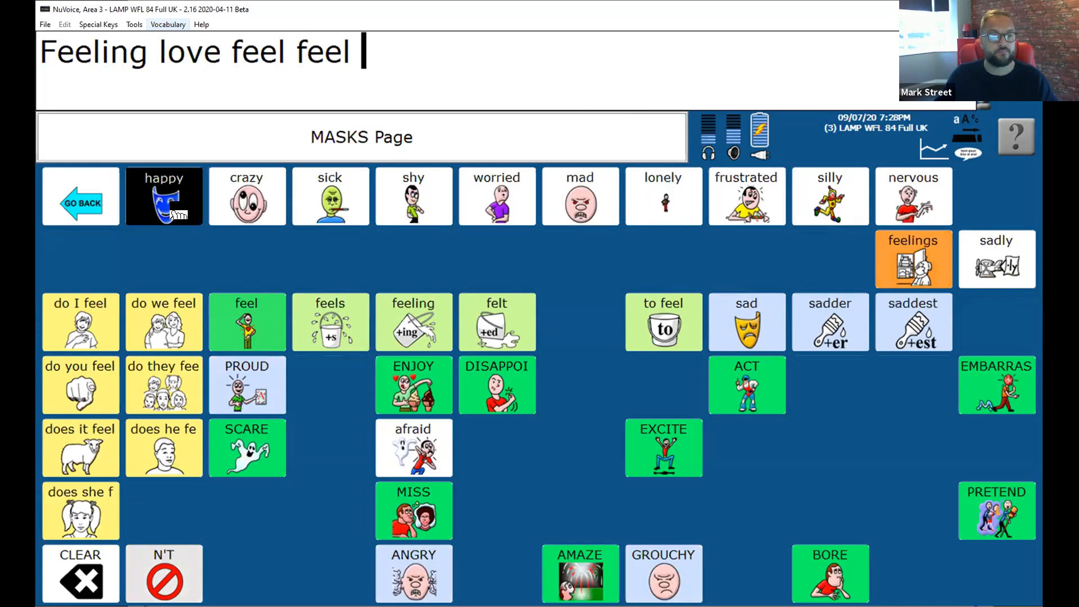
pyautogui.click(164, 196)
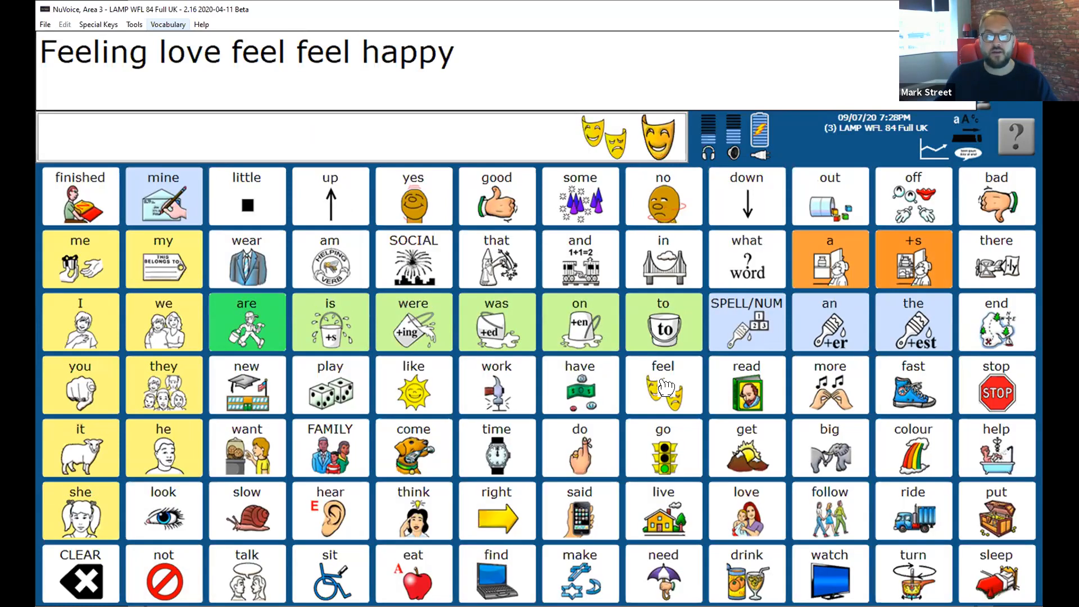
pyautogui.click(662, 384)
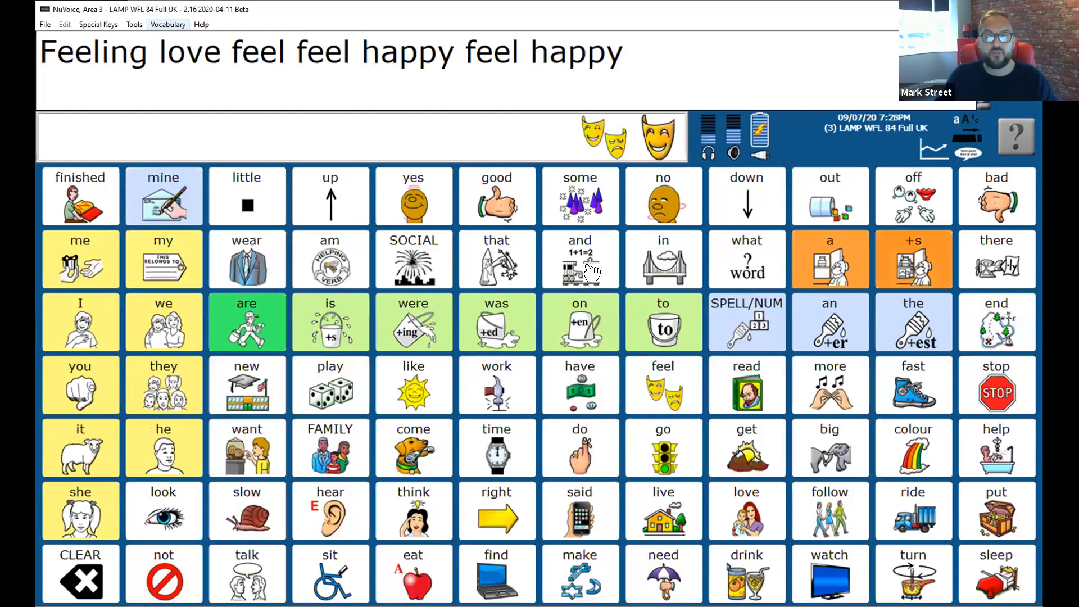
pyautogui.click(579, 260)
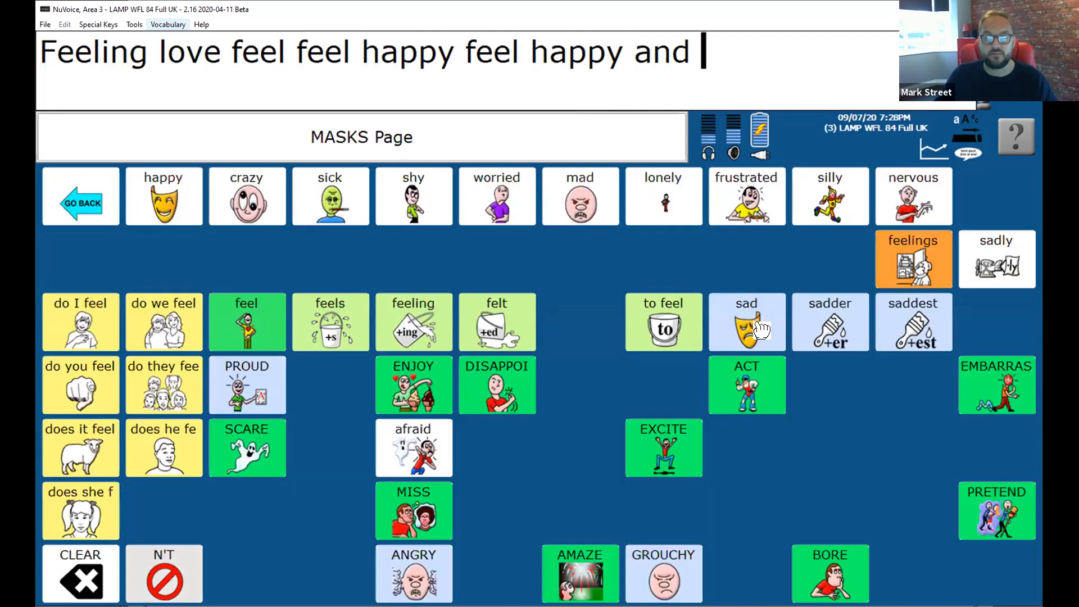
pyautogui.click(746, 322)
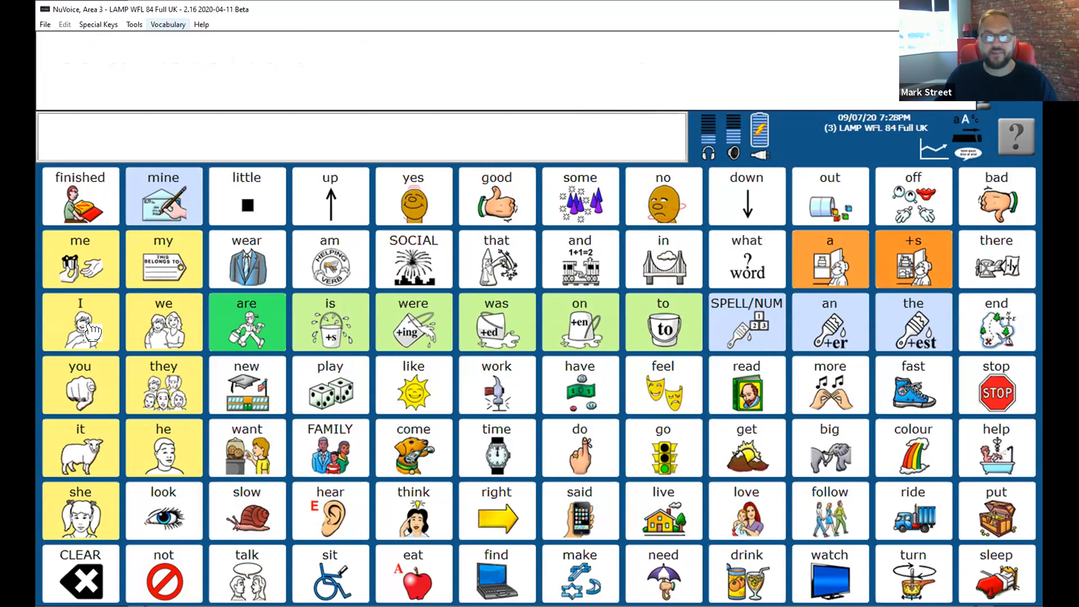
# Build 'I feel happy' with the I and feel keys and happy on MASKS.
pyautogui.click(80, 321)
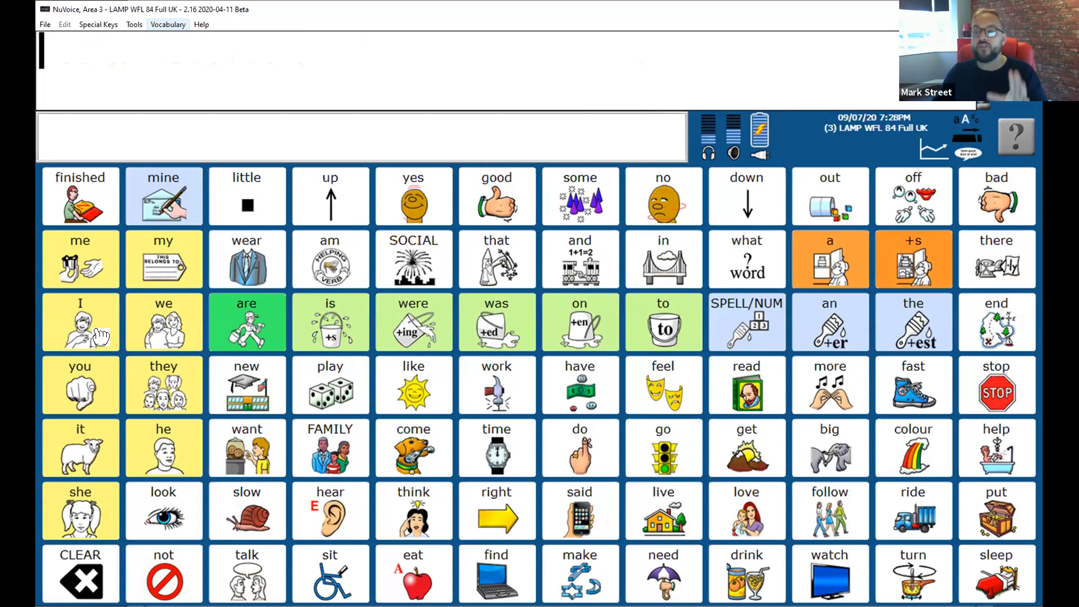
pyautogui.moveTo(94, 335)
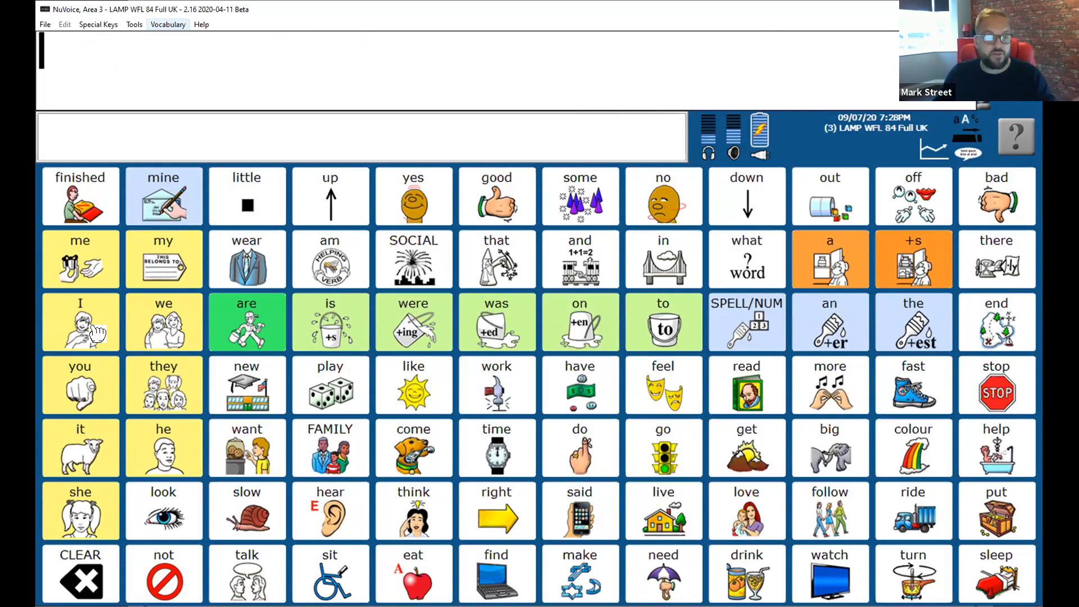
pyautogui.click(80, 322)
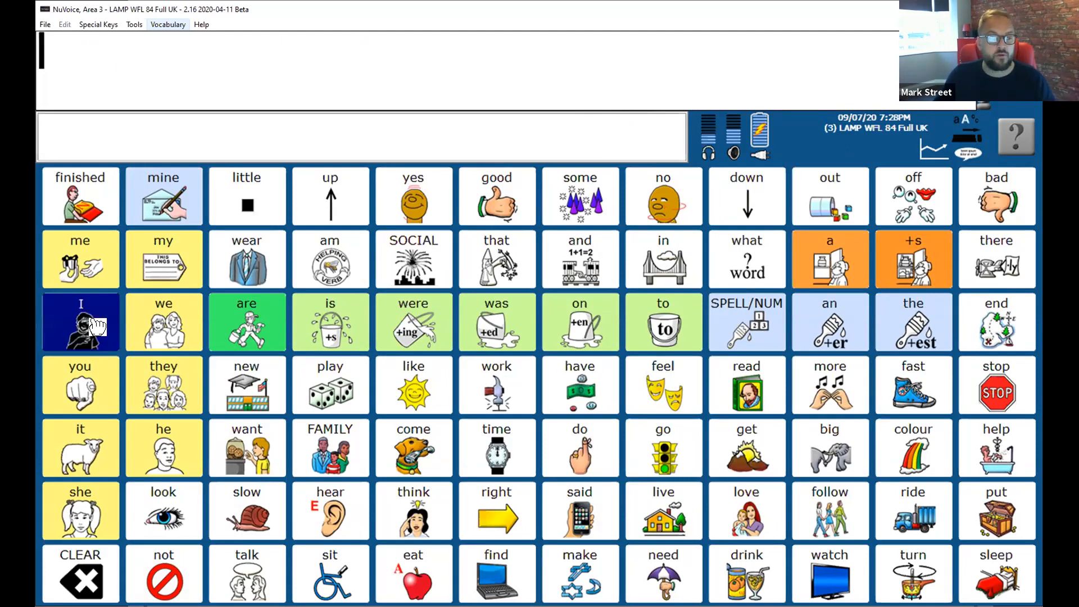
pyautogui.click(80, 321)
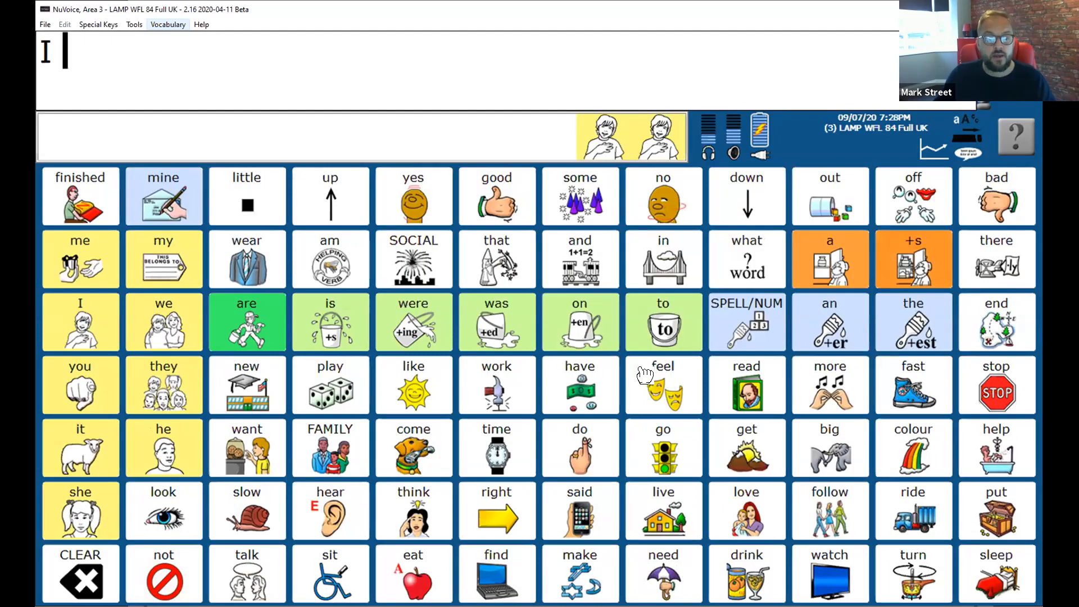
pyautogui.click(662, 385)
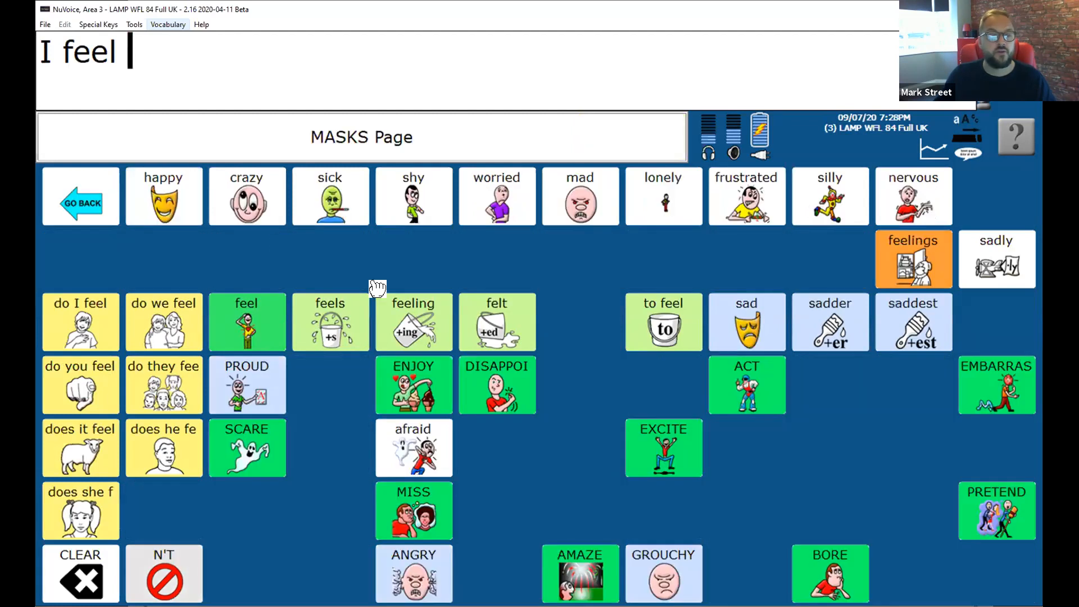
pyautogui.click(163, 196)
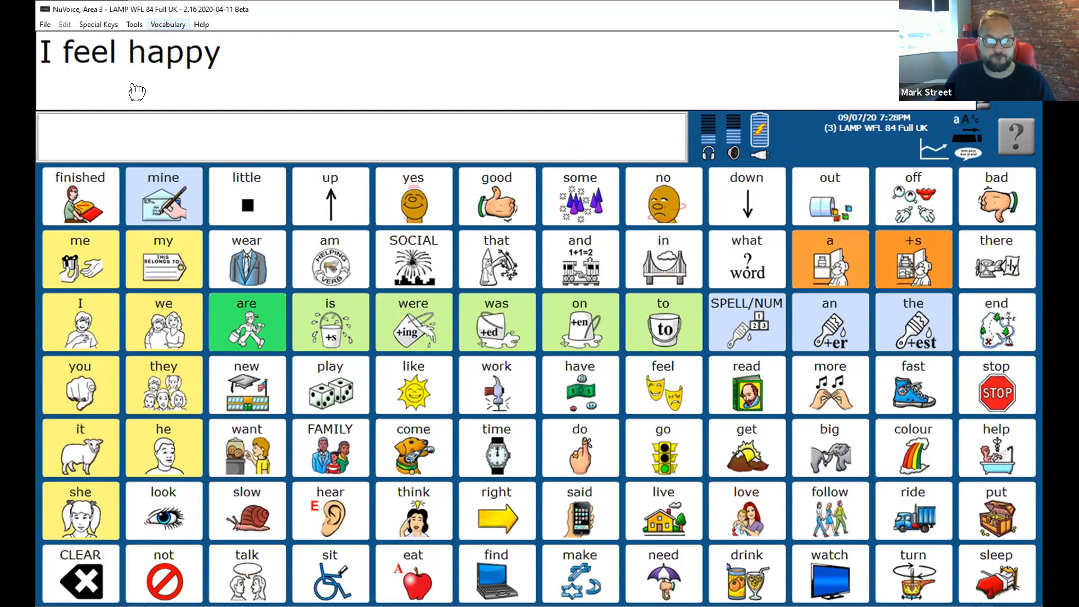
pyautogui.moveTo(95, 319)
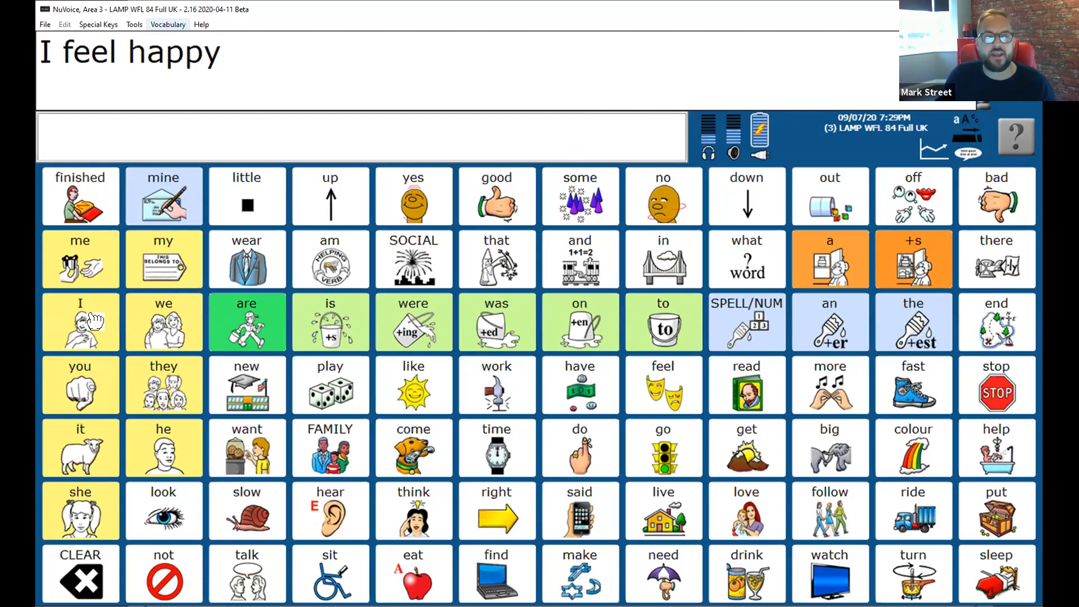
# Add a second 'I feel happy' via the I Page, then clear the message.
pyautogui.click(80, 322)
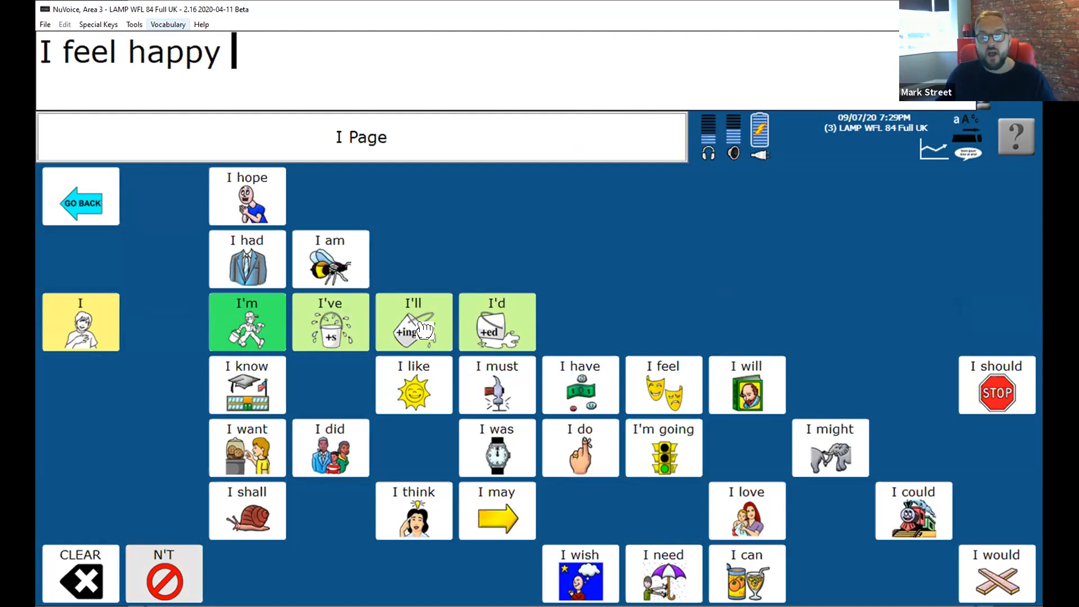
pyautogui.moveTo(662, 385)
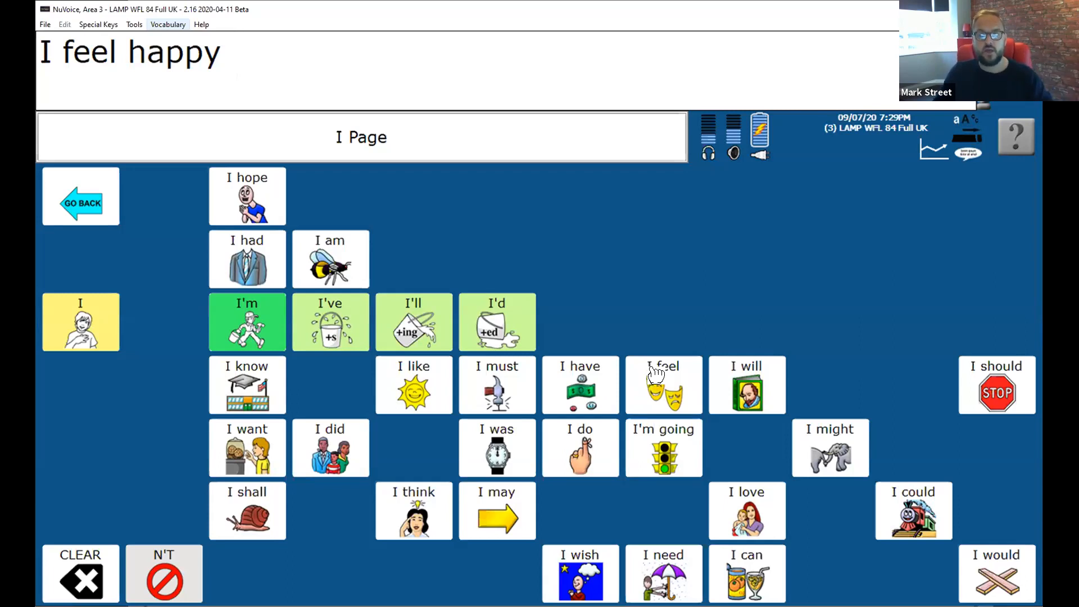
pyautogui.click(662, 384)
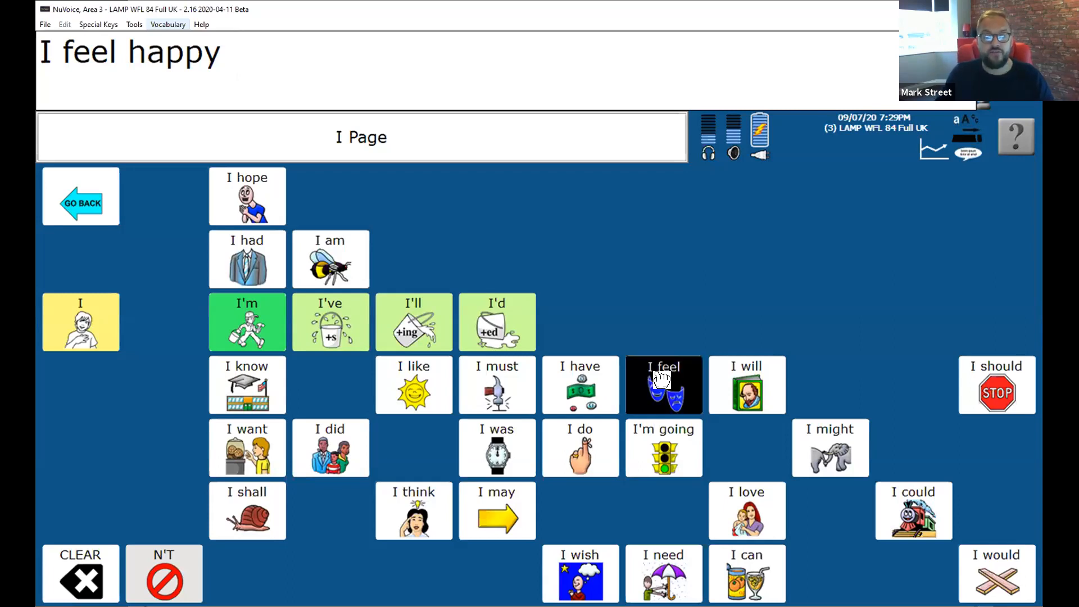
pyautogui.click(663, 384)
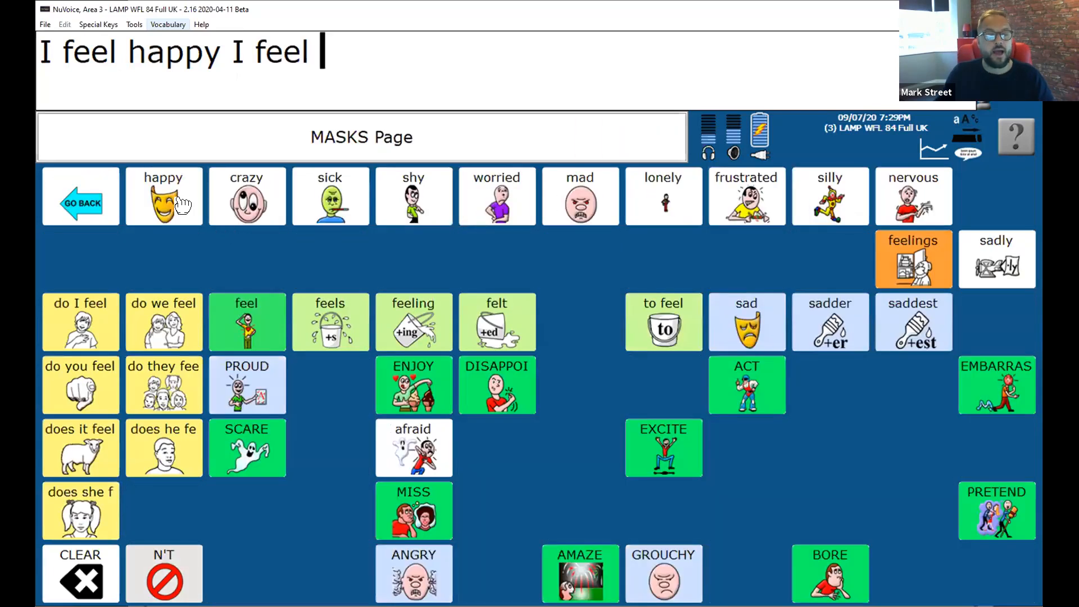
pyautogui.click(163, 196)
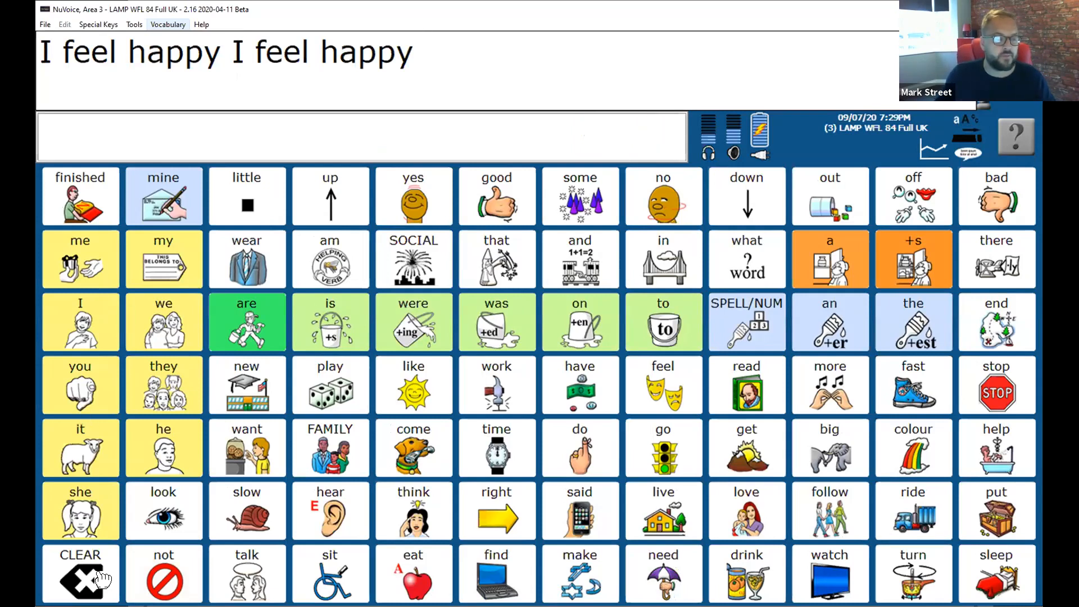
pyautogui.click(80, 574)
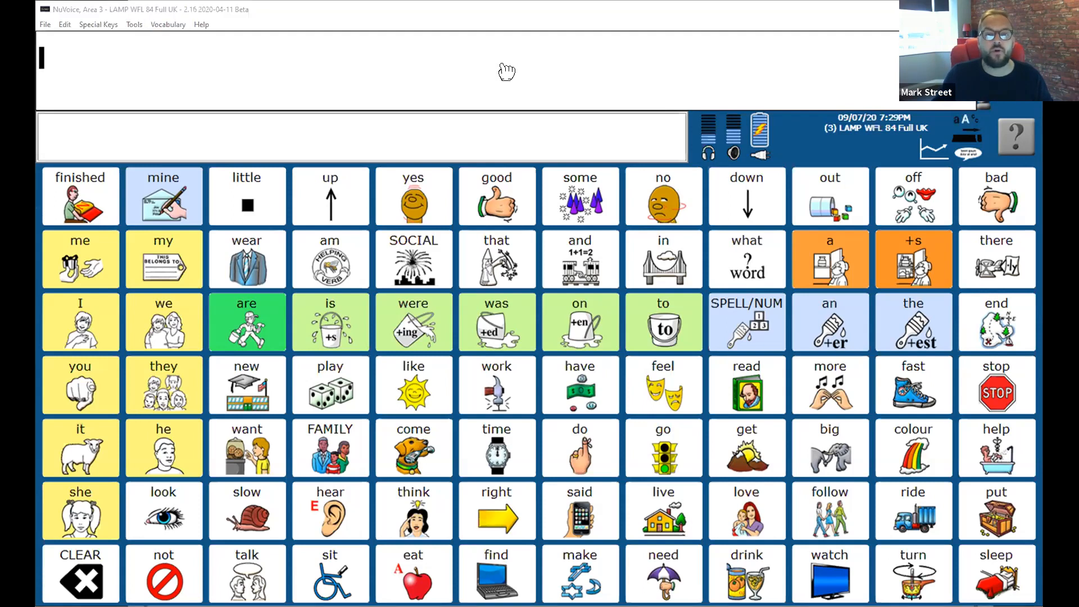
pyautogui.moveTo(606, 96)
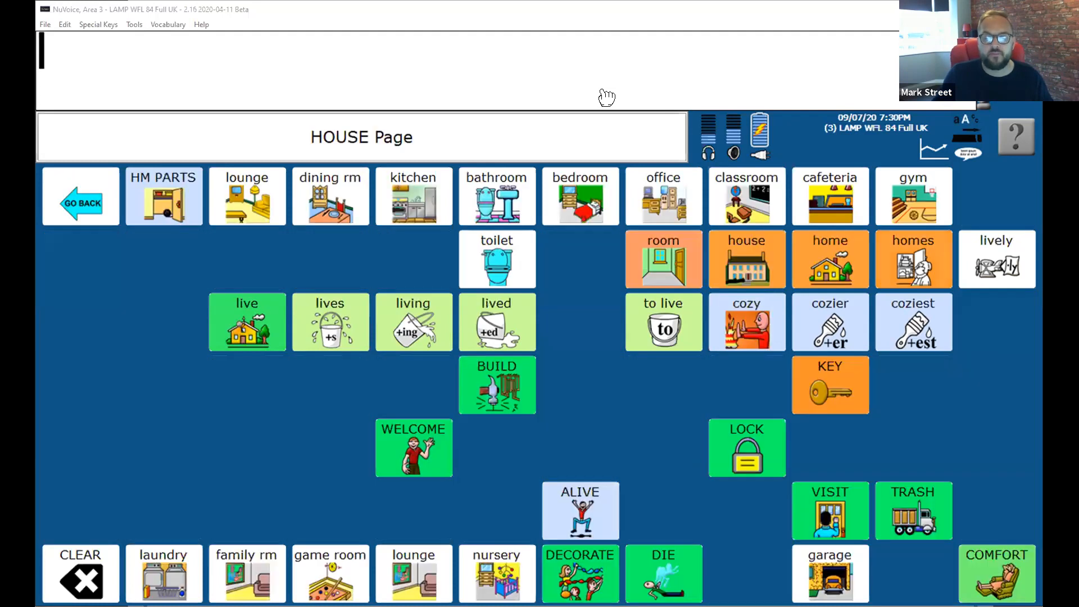
pyautogui.moveTo(825, 479)
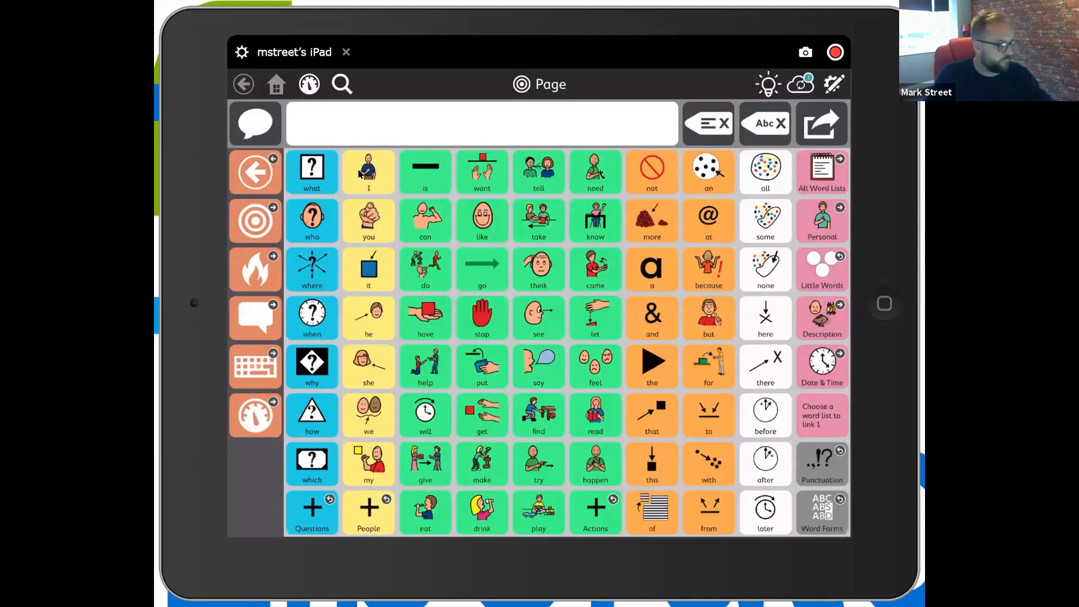
# Enter 'I feel happy' in TD Snap using the Feelings list, then return home.
pyautogui.click(368, 172)
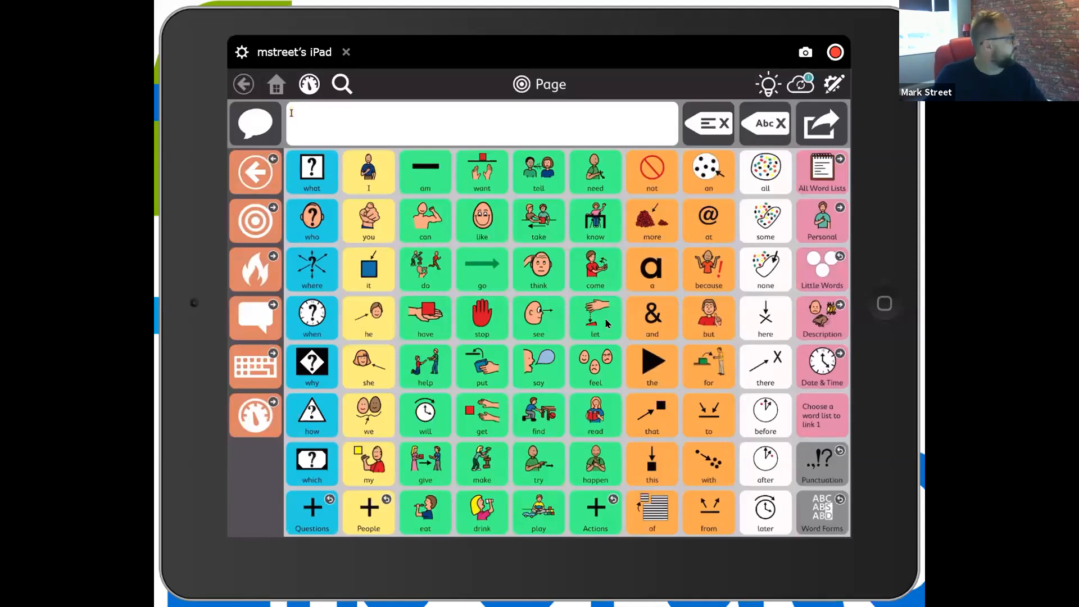
pyautogui.click(595, 366)
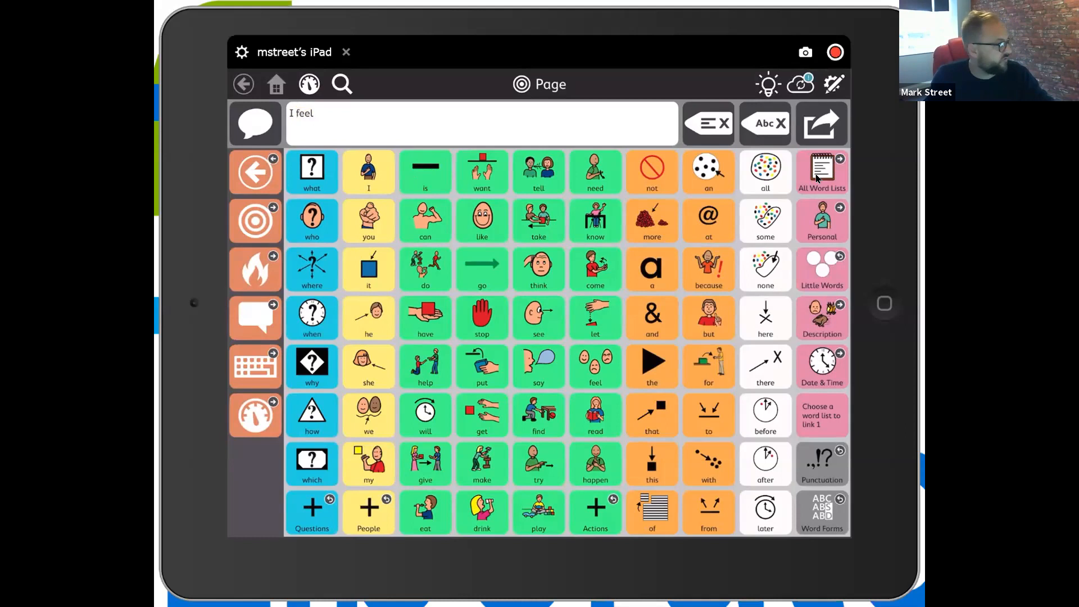
pyautogui.click(821, 172)
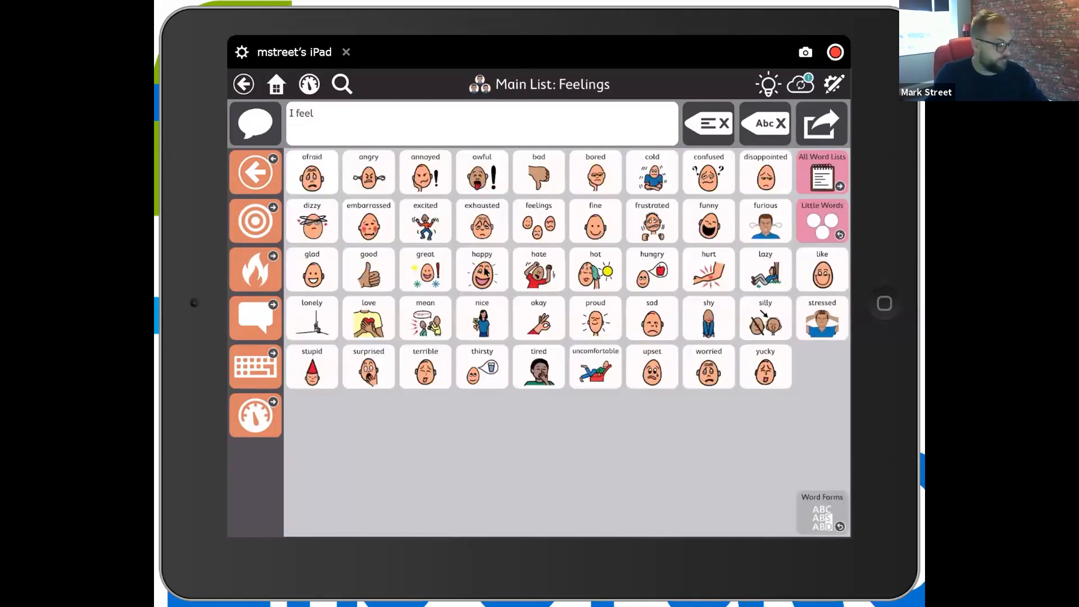
pyautogui.click(482, 269)
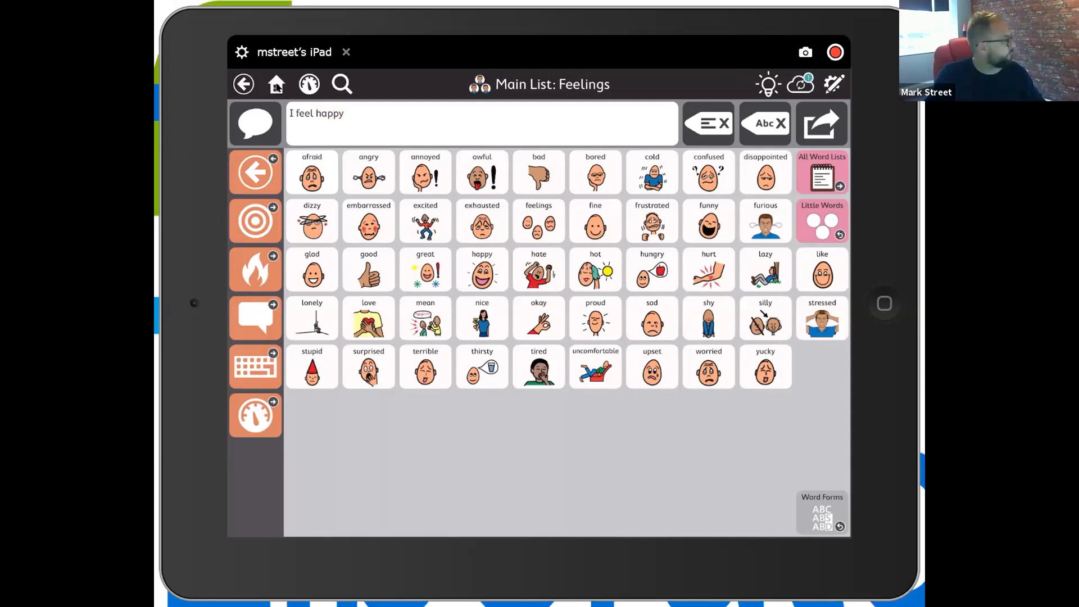
pyautogui.click(244, 83)
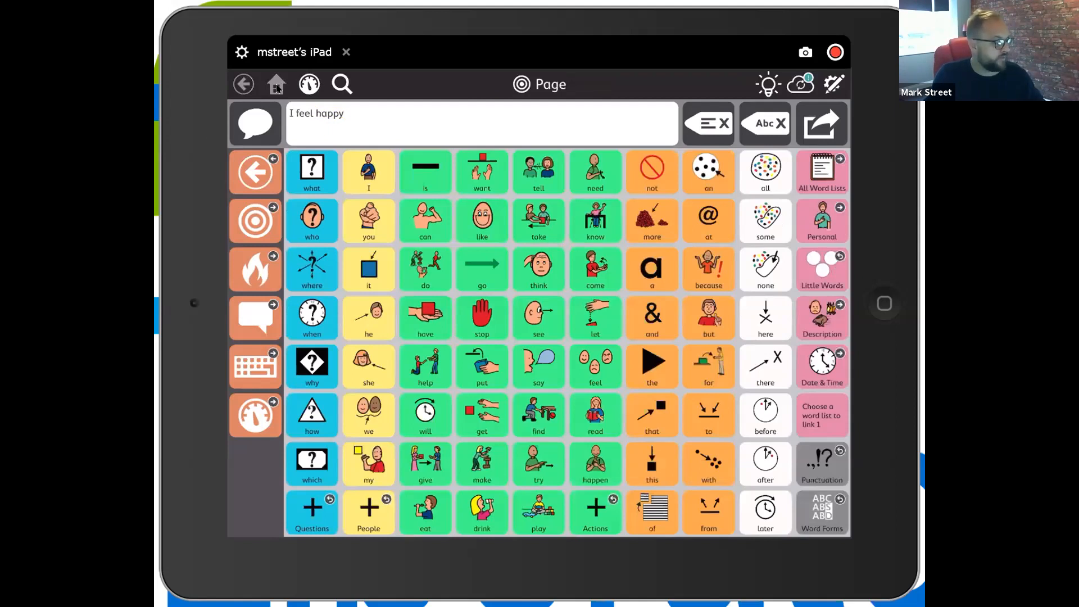
# Clear the TD Snap message and rebuild 'I feel happy' with the Feelings list.
pyautogui.click(707, 123)
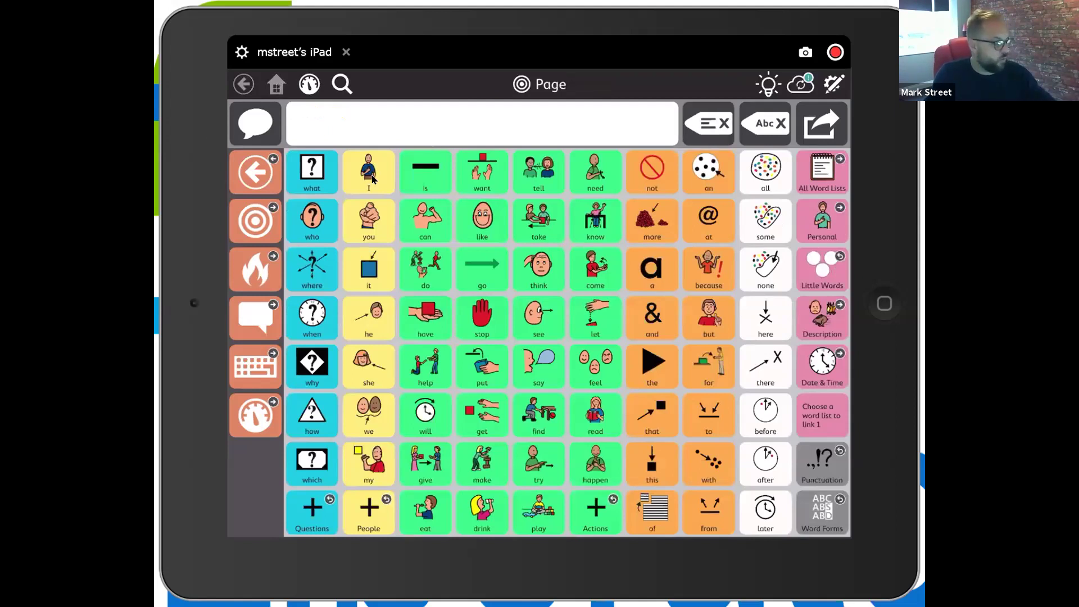
pyautogui.click(368, 171)
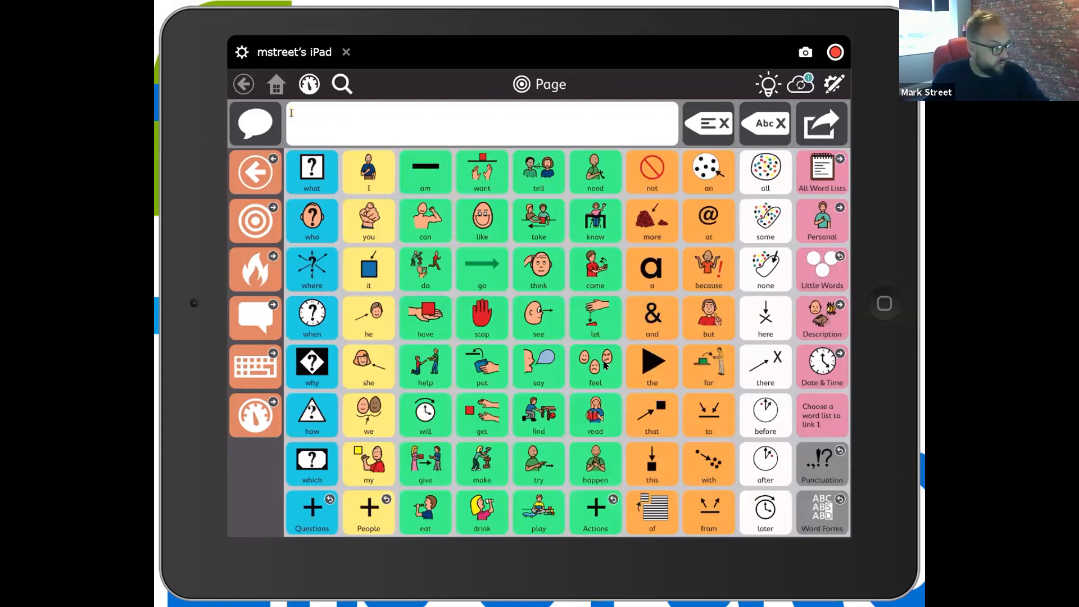
pyautogui.click(594, 366)
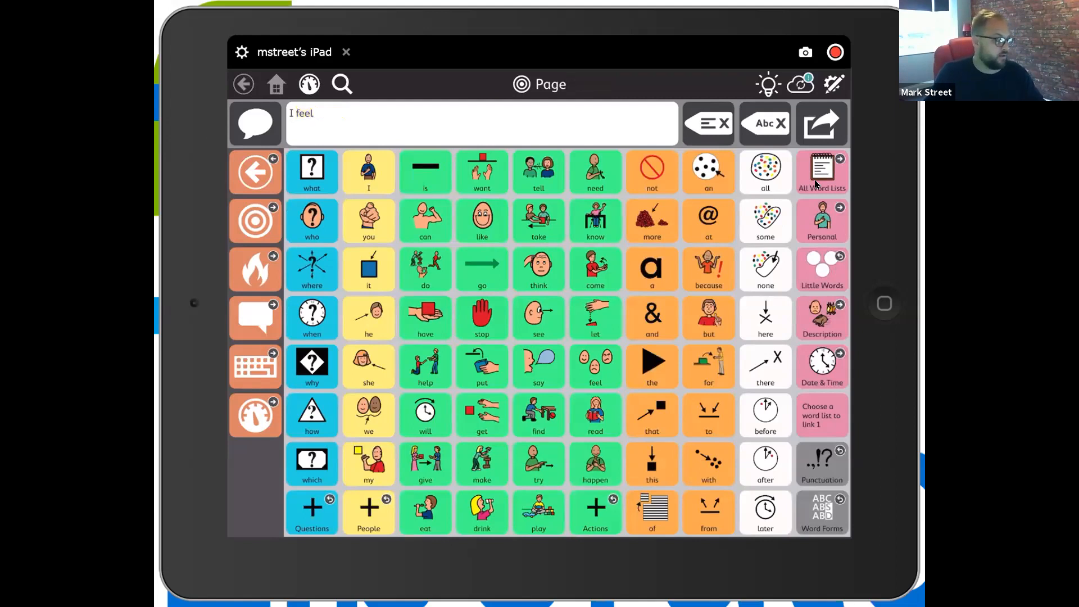
pyautogui.click(820, 171)
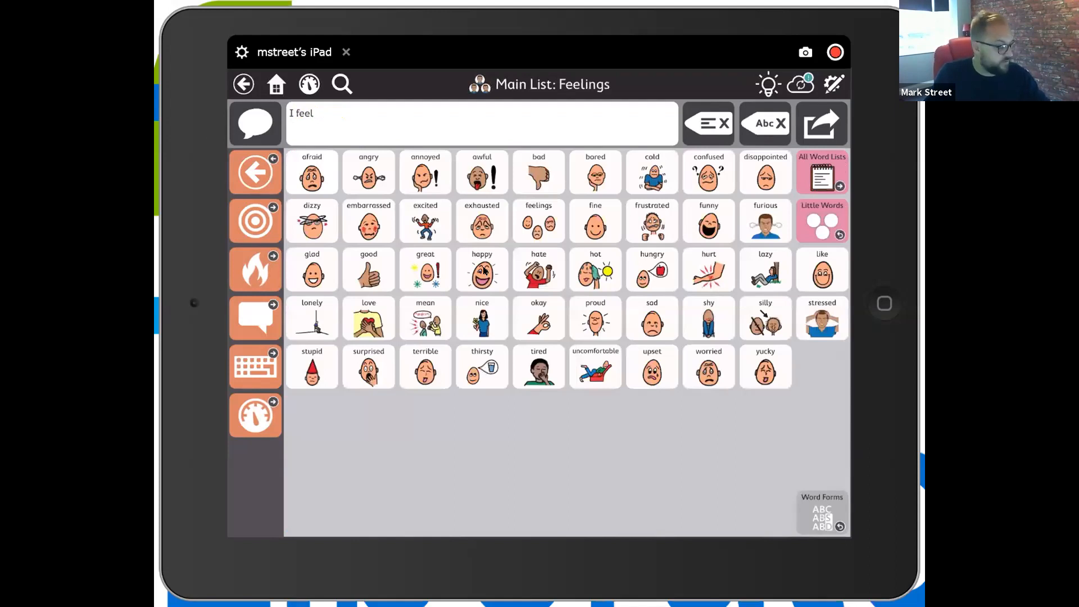
pyautogui.click(481, 269)
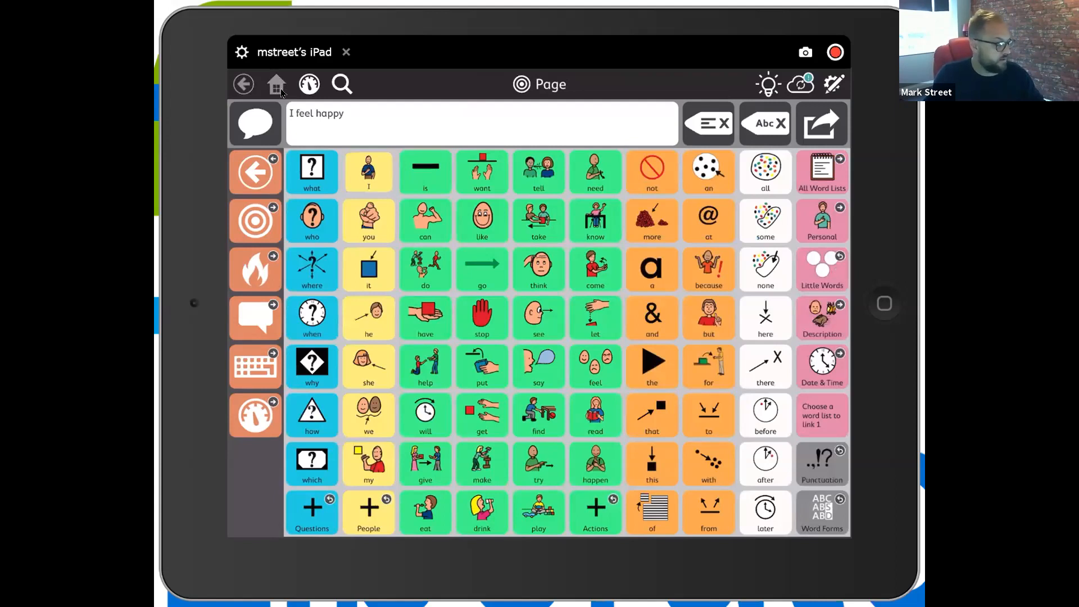
# Append 'I feel happy and' using the Feelings and Little Words lists.
pyautogui.click(368, 171)
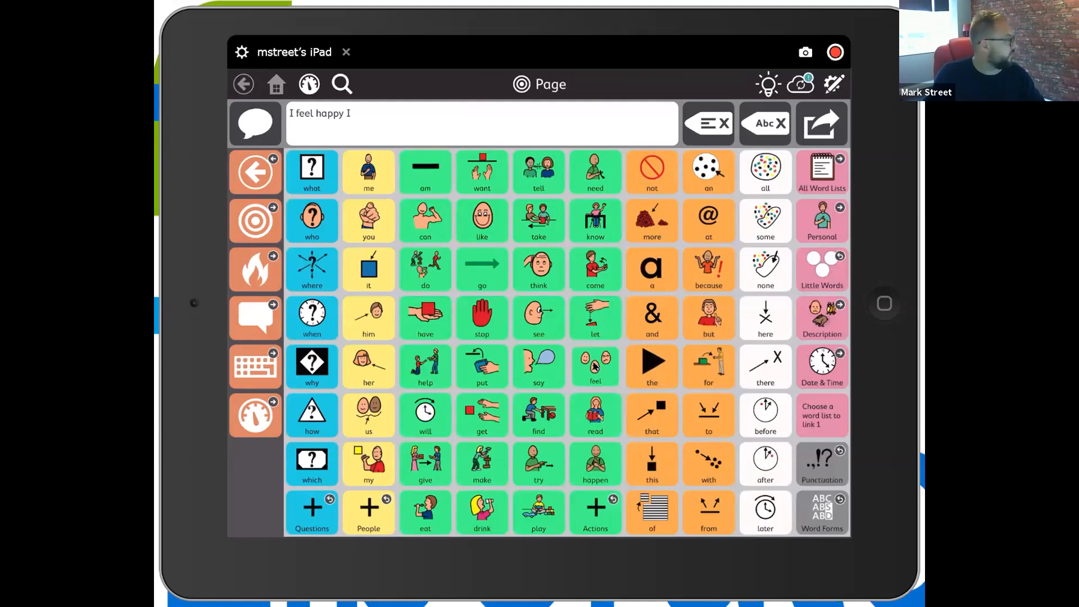
pyautogui.click(594, 365)
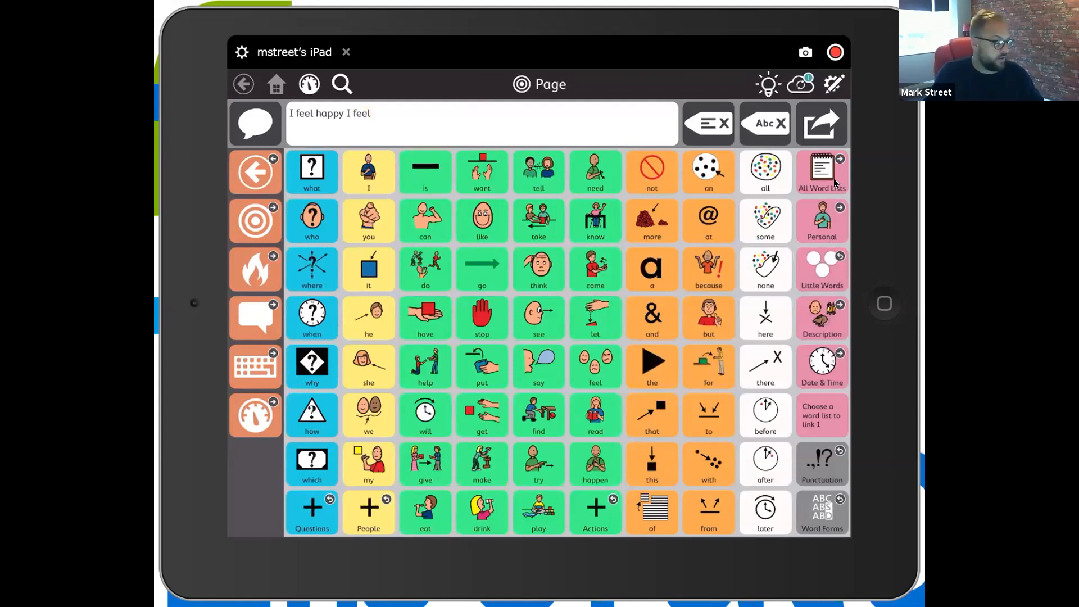
pyautogui.click(822, 171)
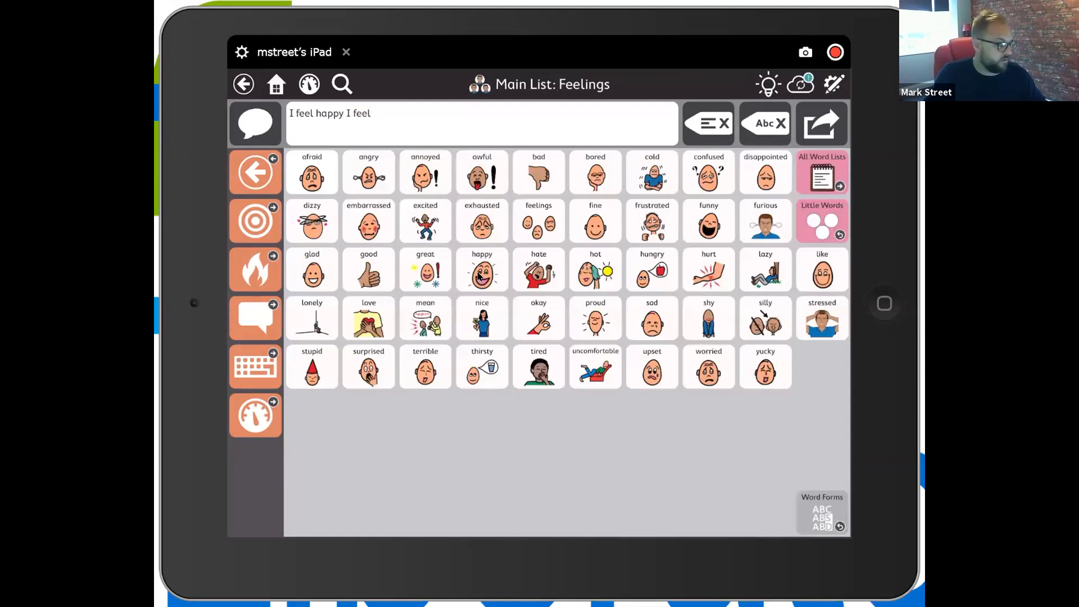
pyautogui.click(481, 269)
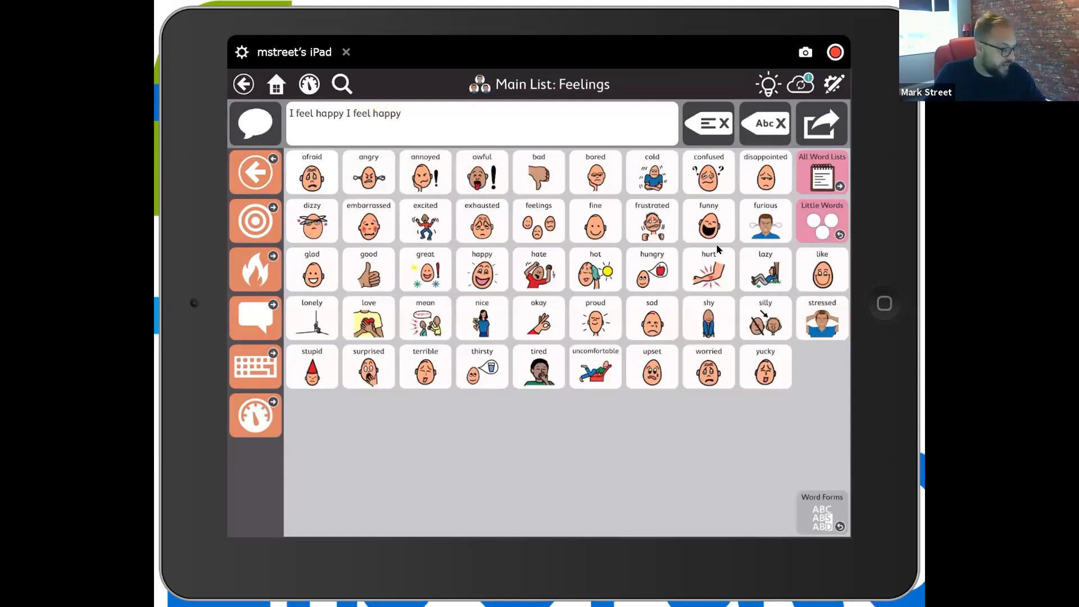
pyautogui.moveTo(761, 239)
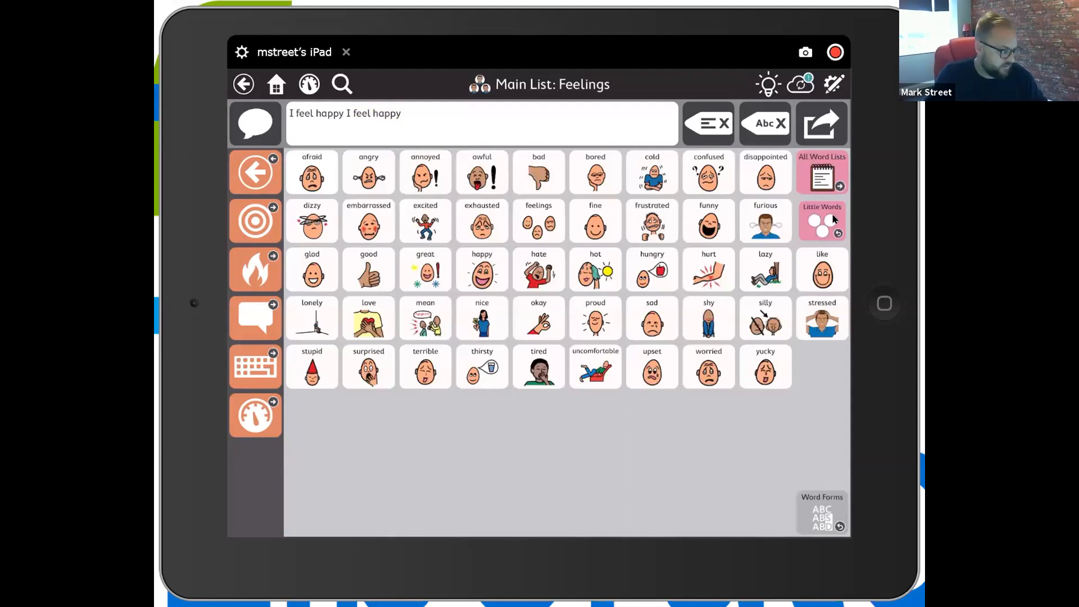
pyautogui.click(821, 221)
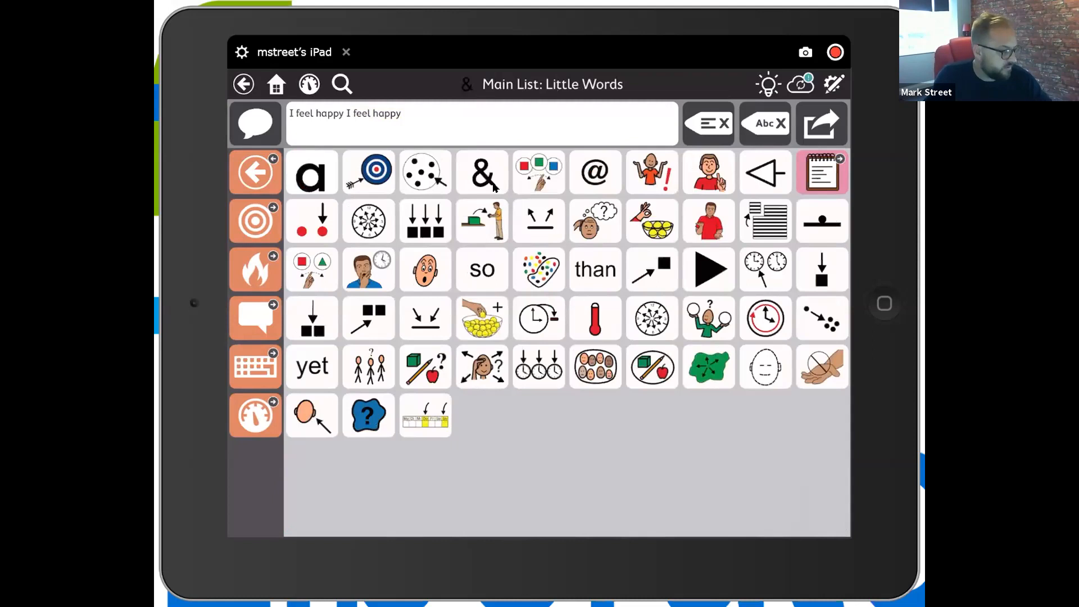
pyautogui.click(481, 172)
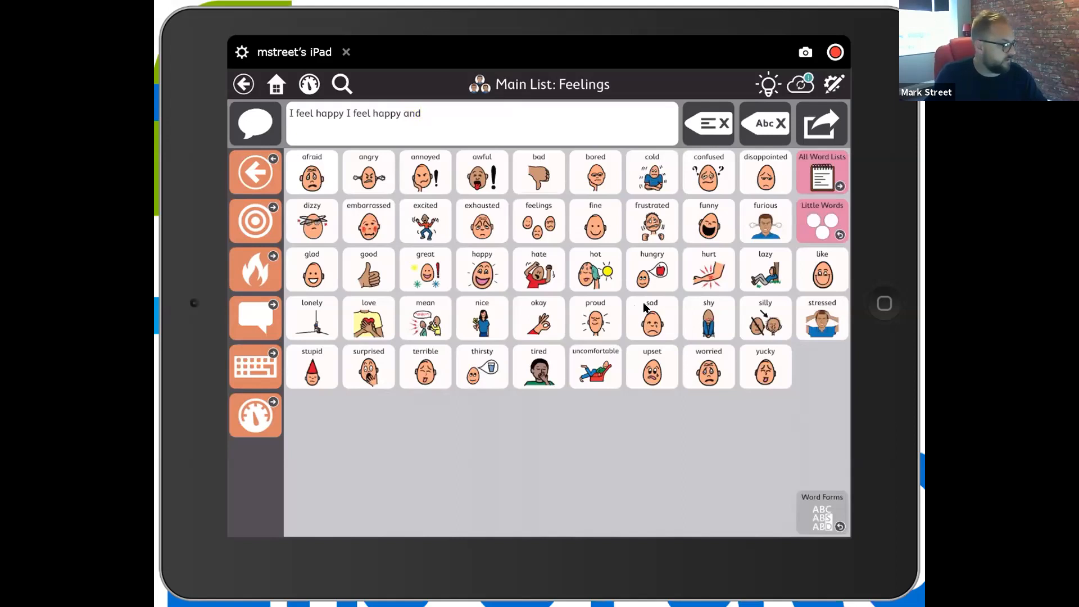
pyautogui.click(651, 318)
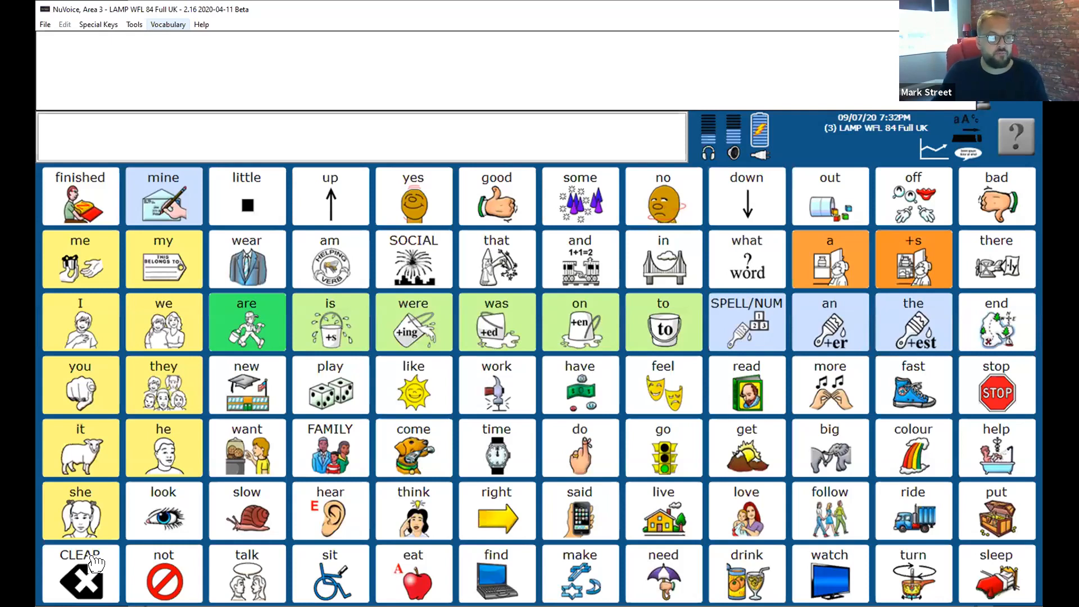
# Clear the LAMP message and enter 'I feel happy' via the I and masks keys.
pyautogui.click(80, 574)
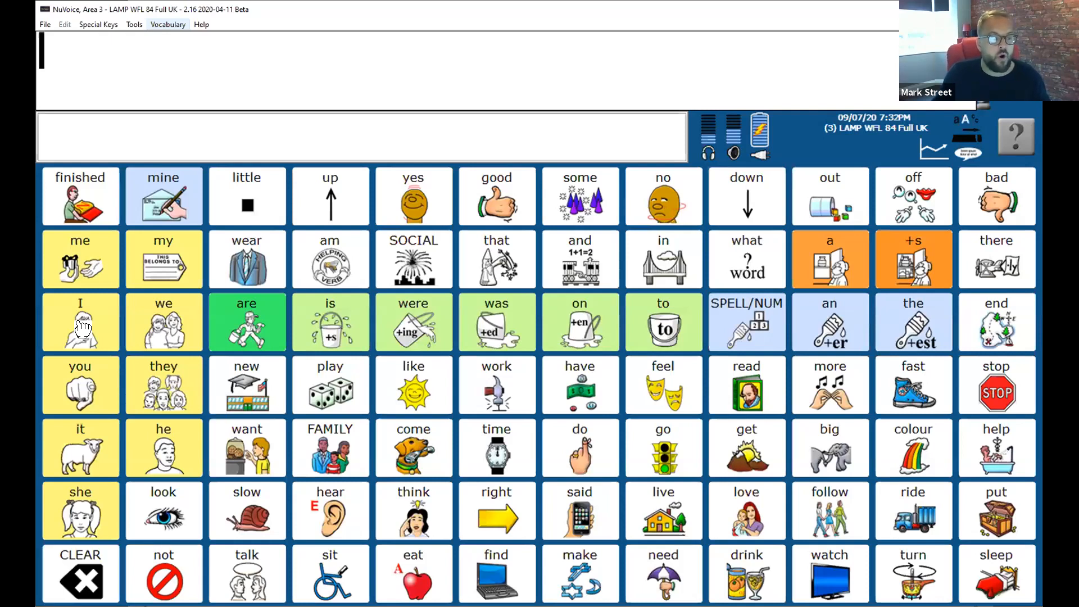
pyautogui.click(80, 322)
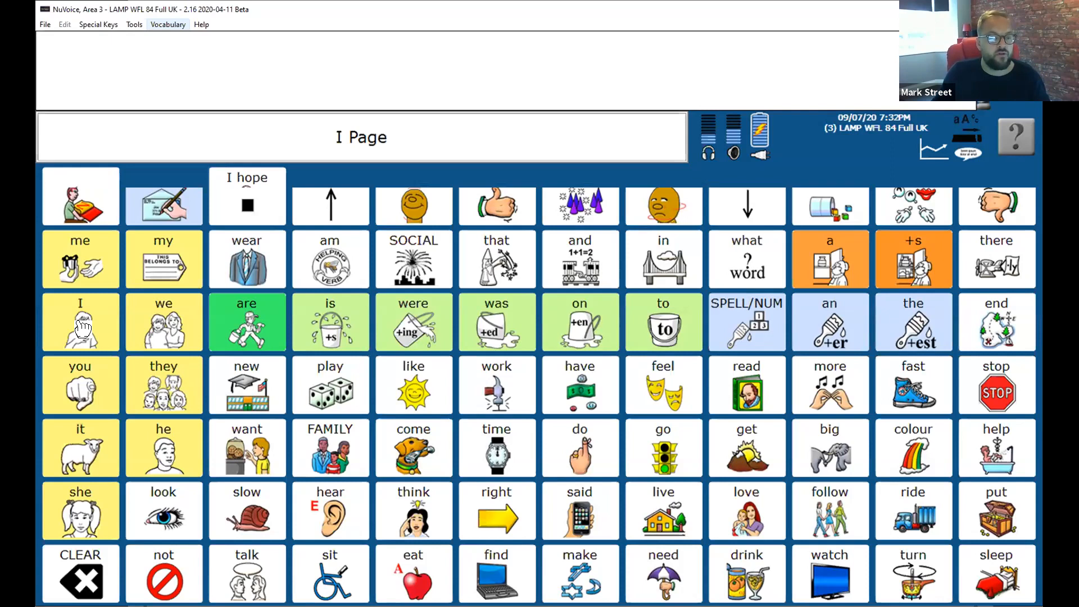
pyautogui.click(80, 322)
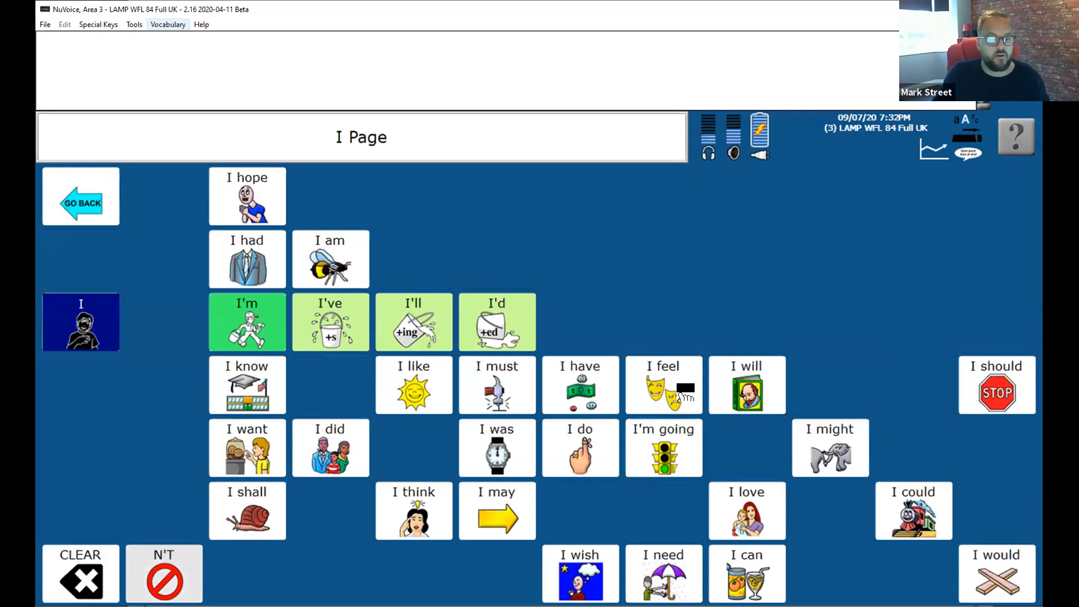
pyautogui.click(80, 322)
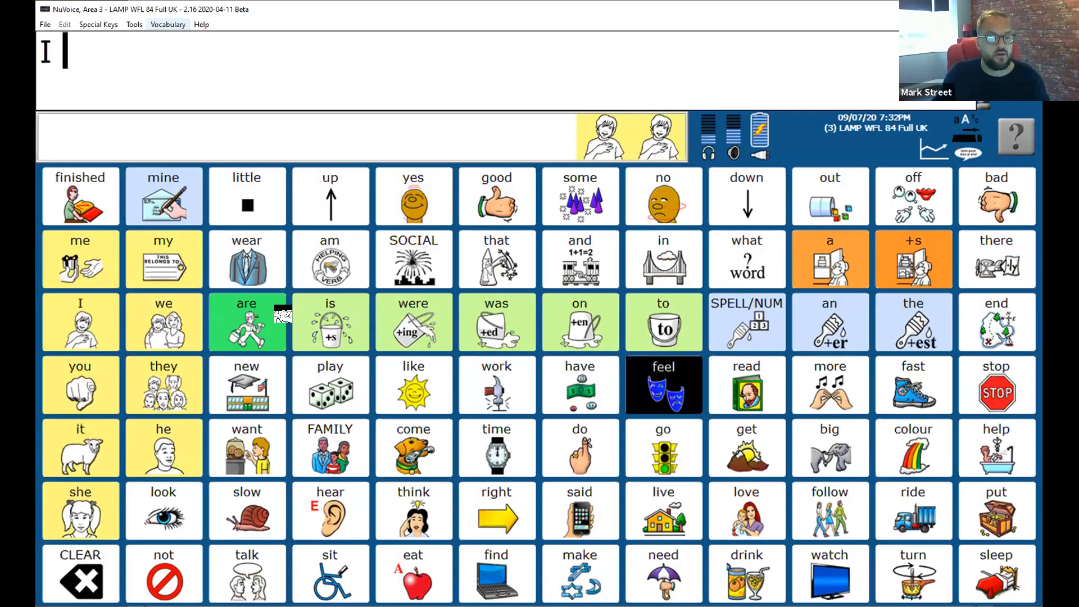
pyautogui.click(663, 384)
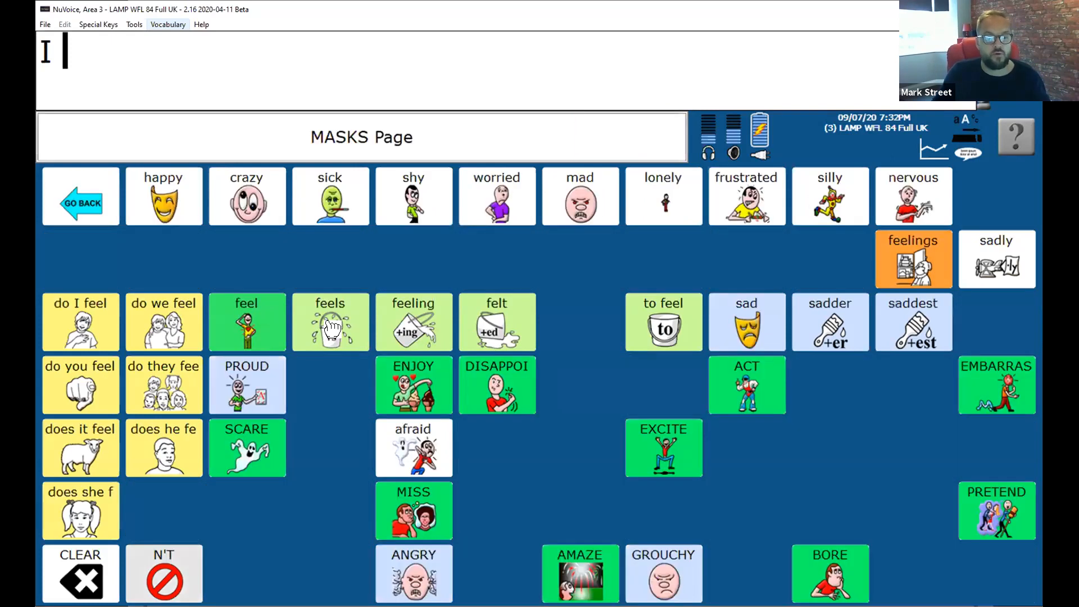
pyautogui.click(246, 323)
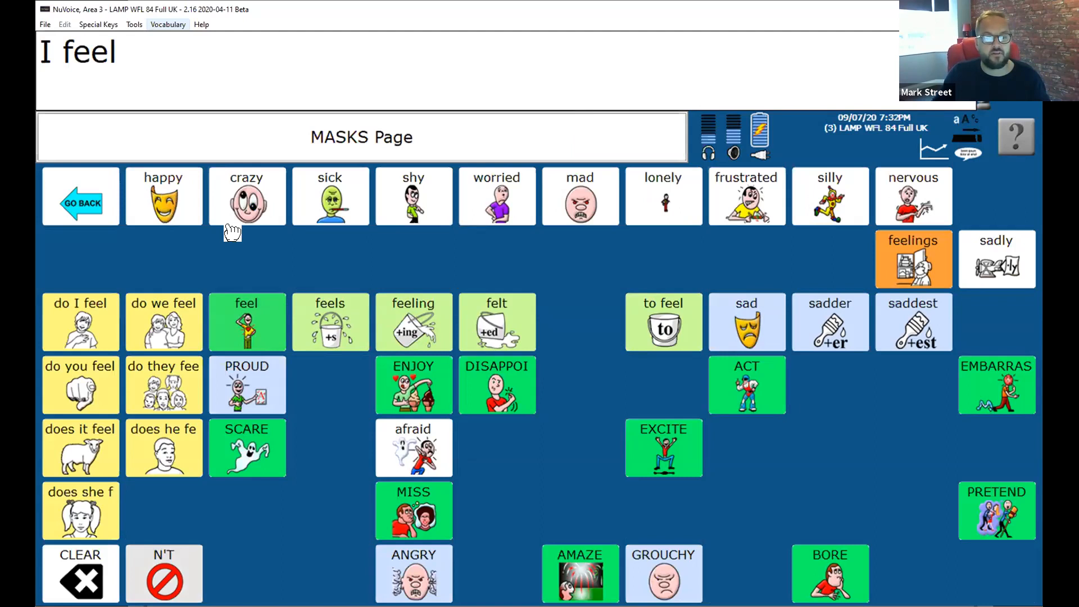
pyautogui.click(163, 196)
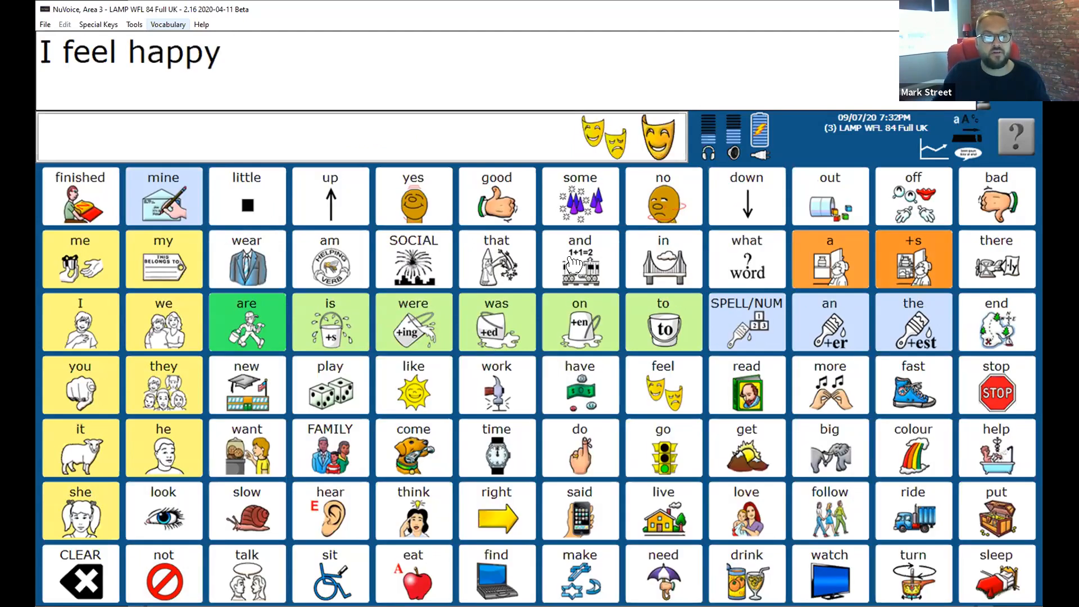
# Add 'and sad' using the train and masks icon sequences.
pyautogui.click(580, 260)
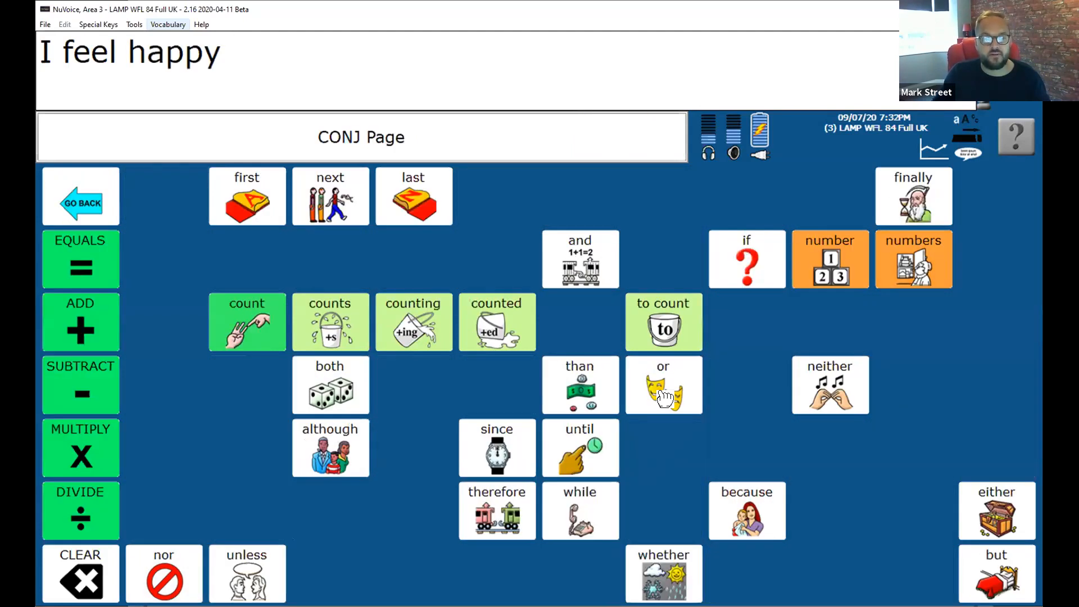
pyautogui.click(579, 258)
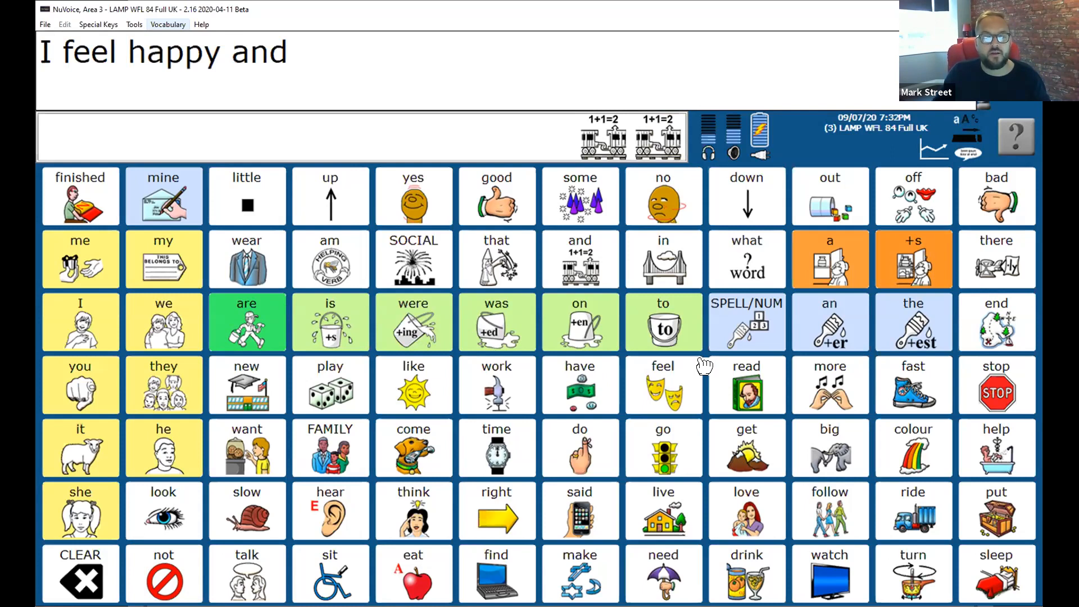
pyautogui.click(662, 384)
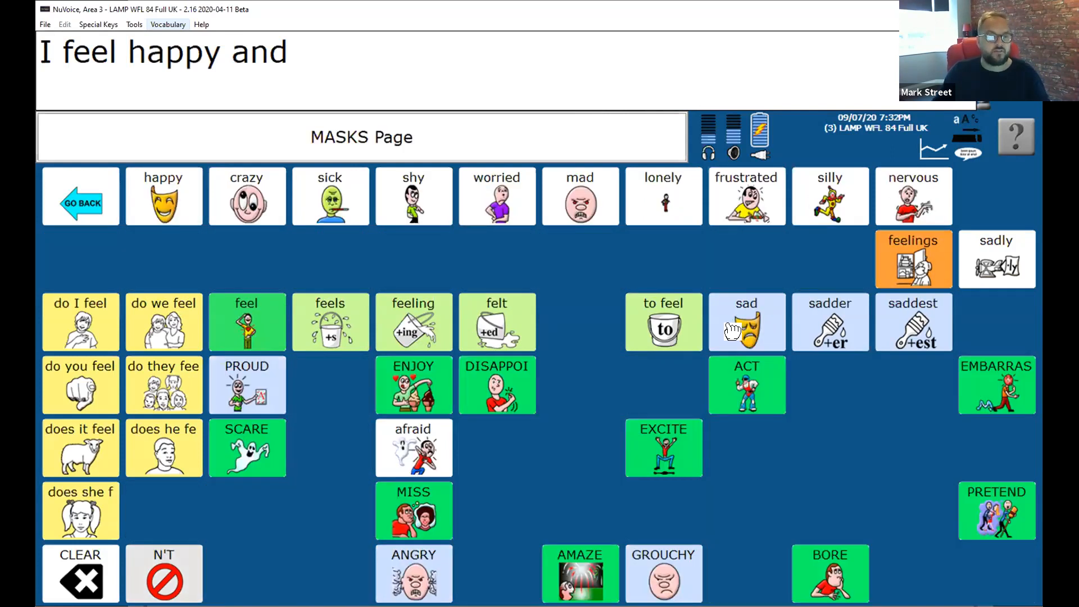
pyautogui.click(746, 321)
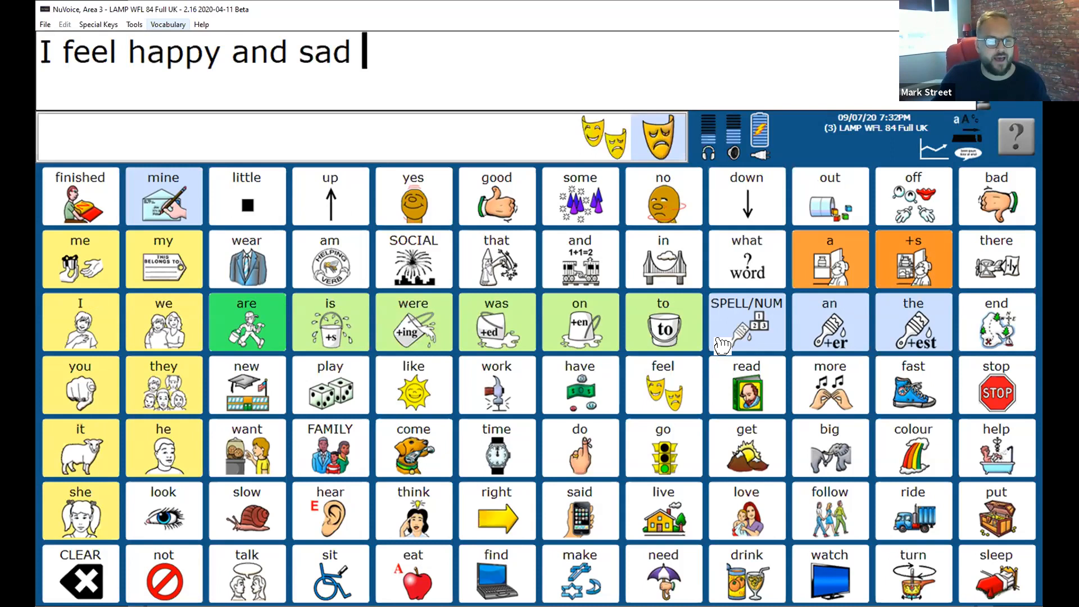
pyautogui.click(657, 135)
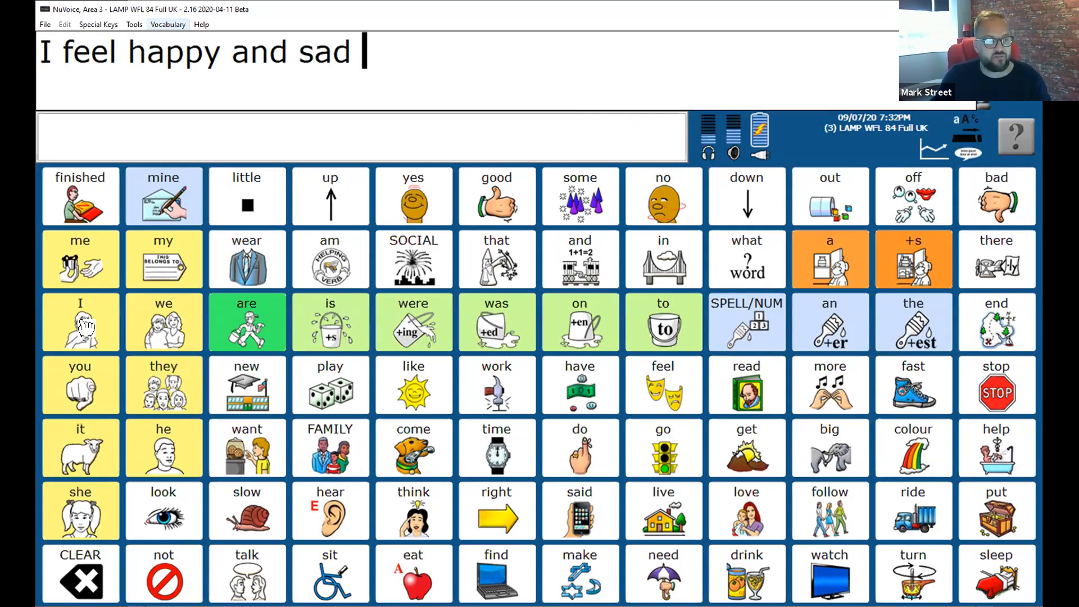
# Append 'I feel feel and sad' to the LAMP message.
pyautogui.click(80, 322)
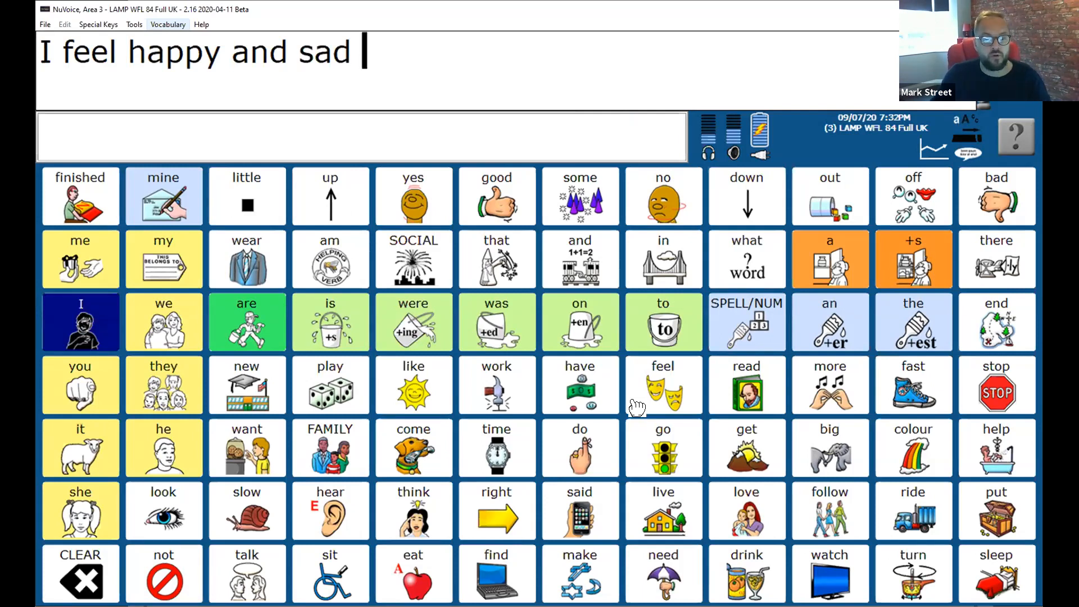
pyautogui.click(81, 322)
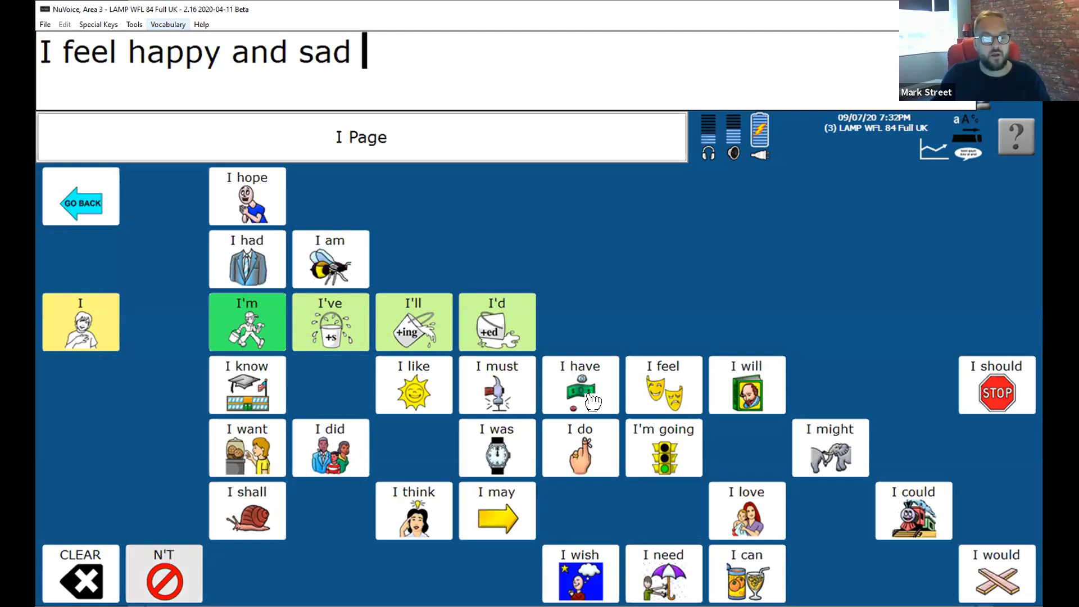
pyautogui.click(662, 385)
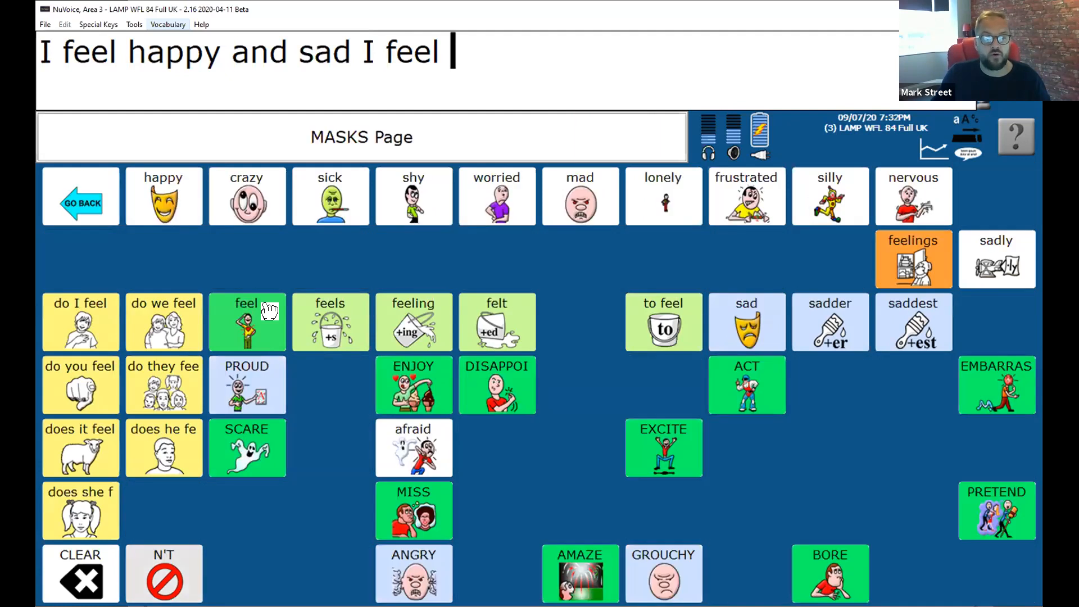
pyautogui.click(246, 322)
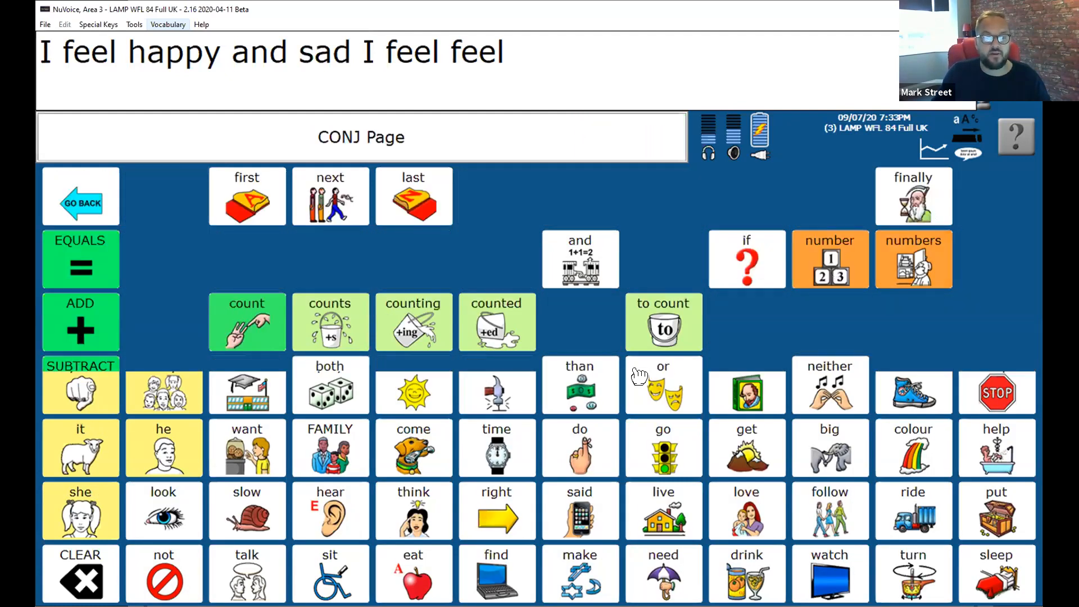
pyautogui.click(579, 258)
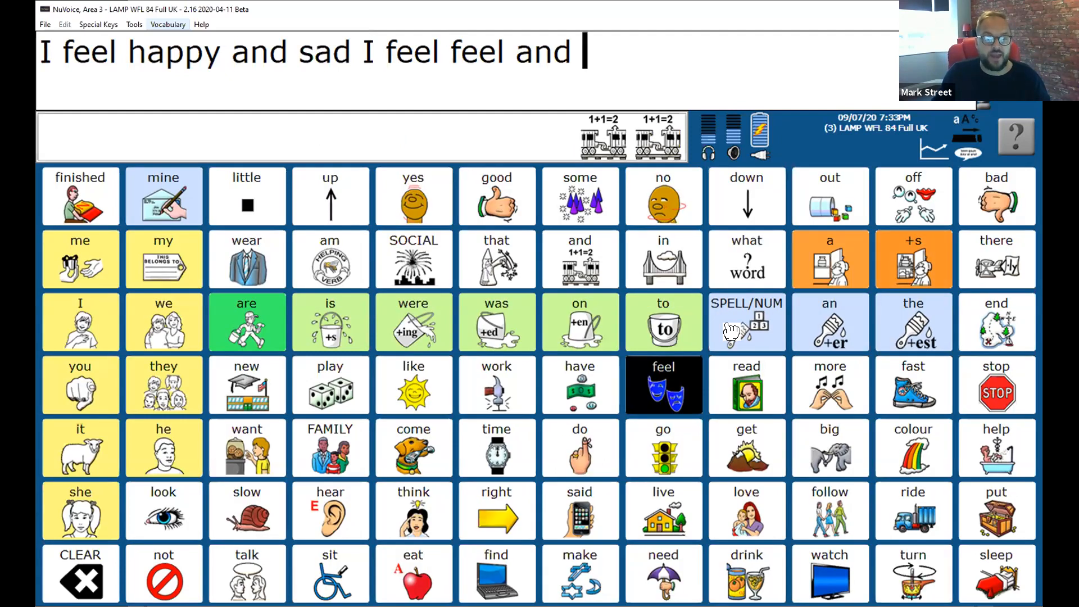
pyautogui.click(663, 383)
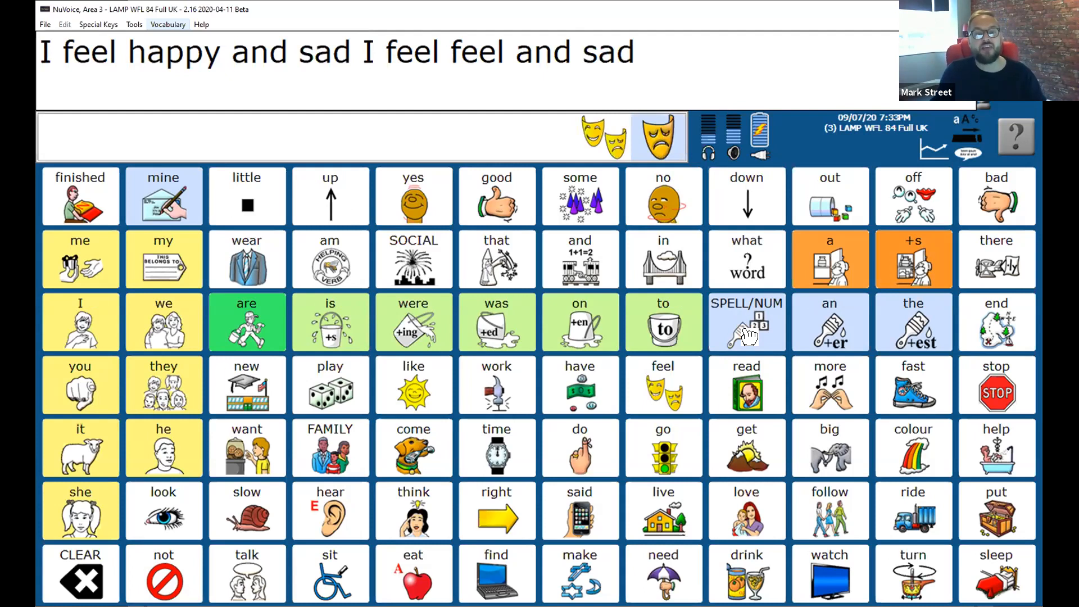
pyautogui.click(657, 135)
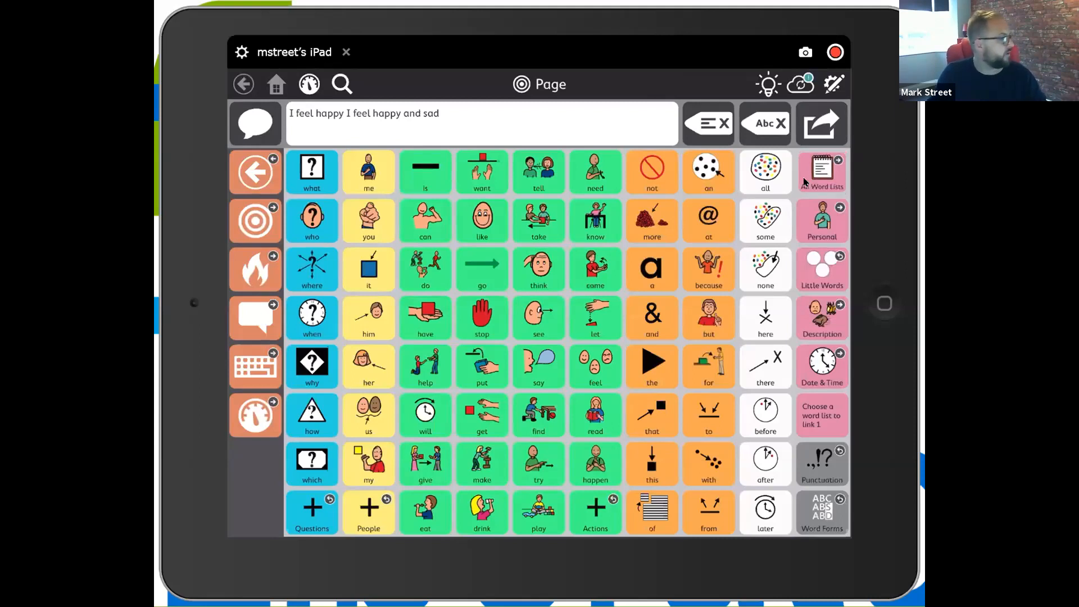
# Add 'happy' from TD Snap's Feelings list and return to the main page.
pyautogui.click(821, 172)
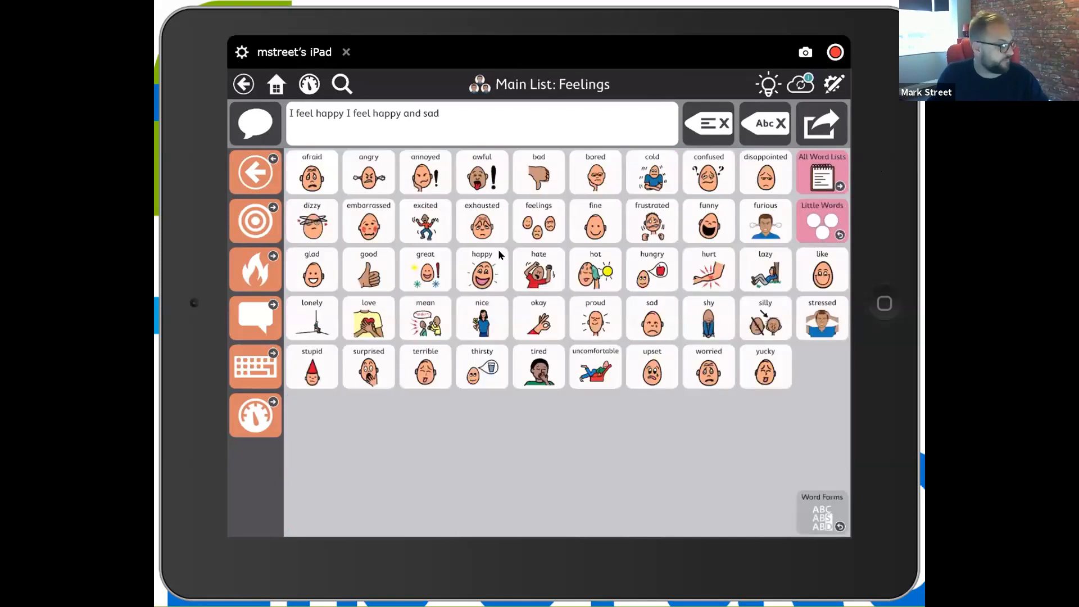
pyautogui.click(481, 269)
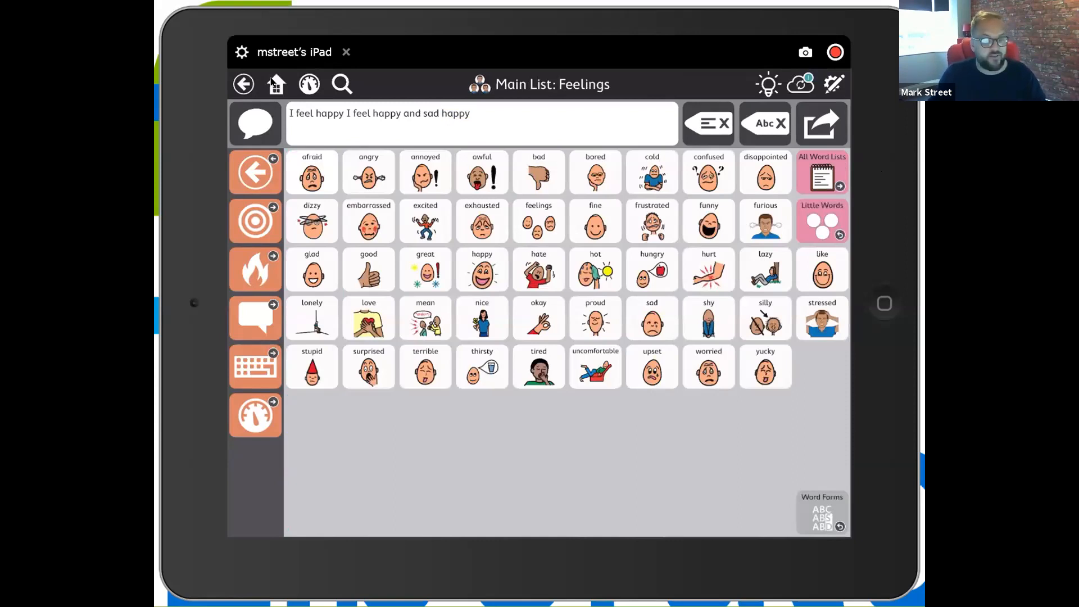
pyautogui.click(244, 83)
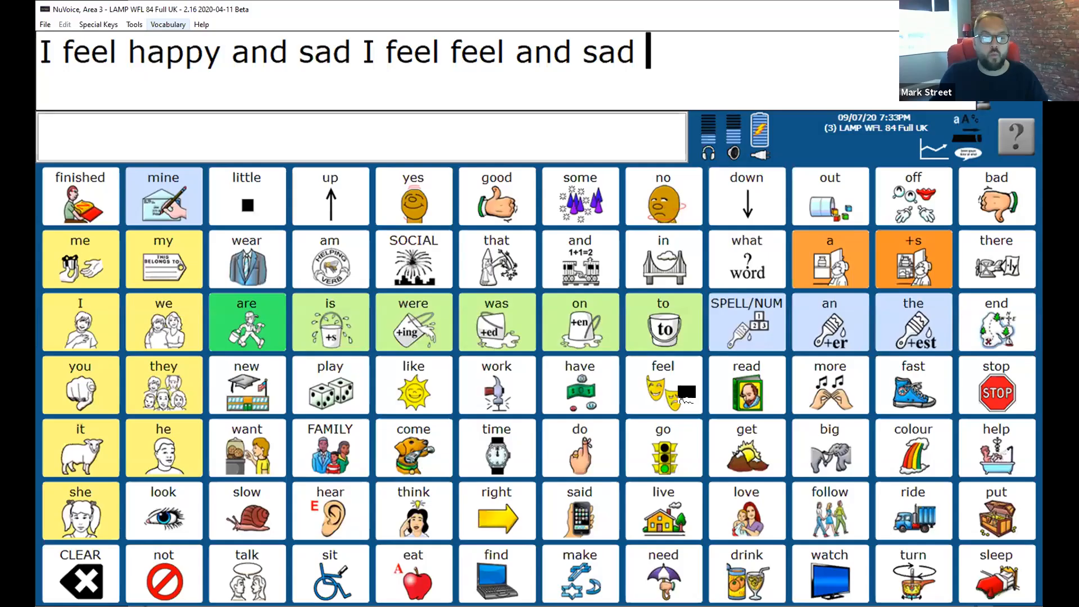
# Append 'happy' and then 'feel' to the LAMP message via the masks key.
pyautogui.click(662, 385)
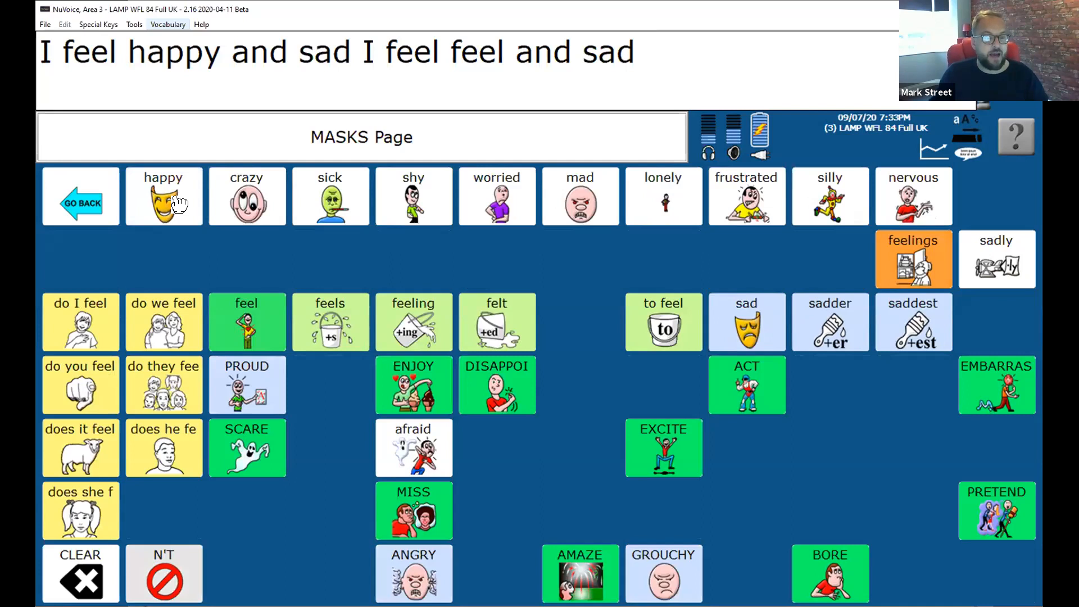
pyautogui.click(163, 196)
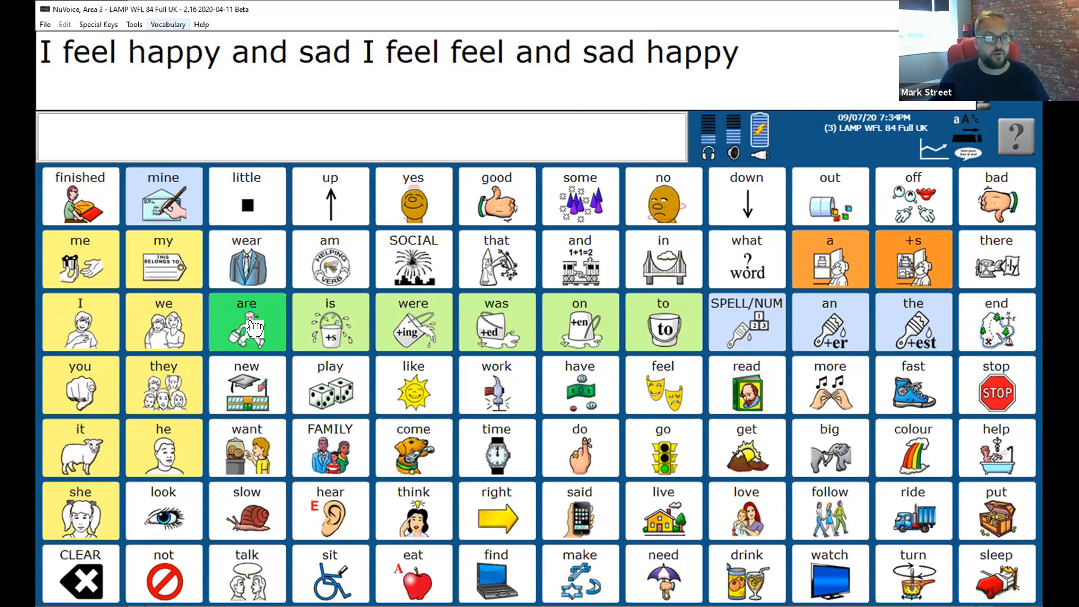
pyautogui.click(662, 384)
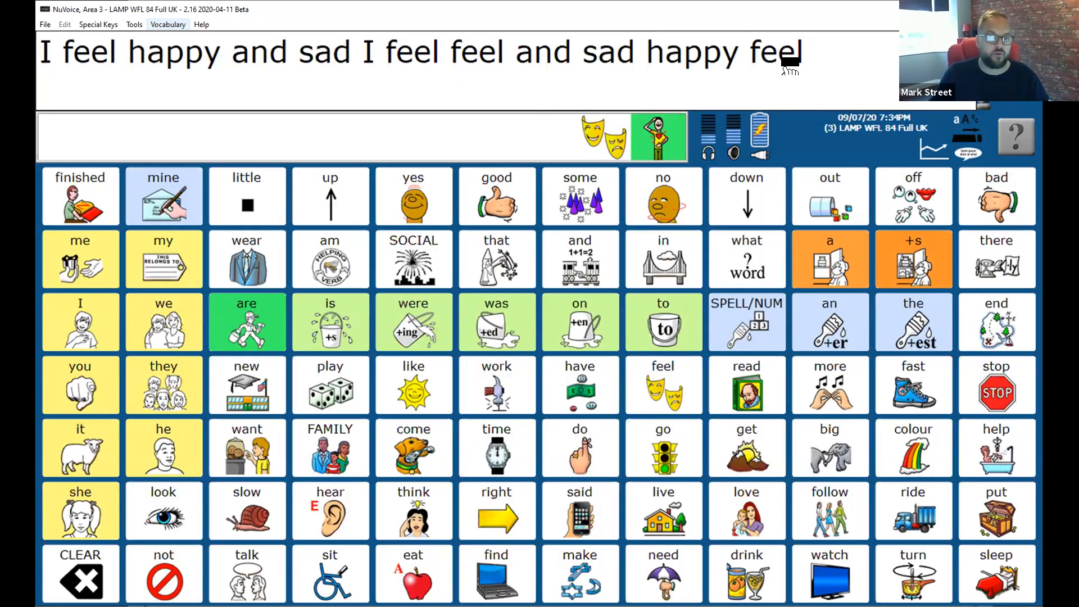
pyautogui.moveTo(544, 200)
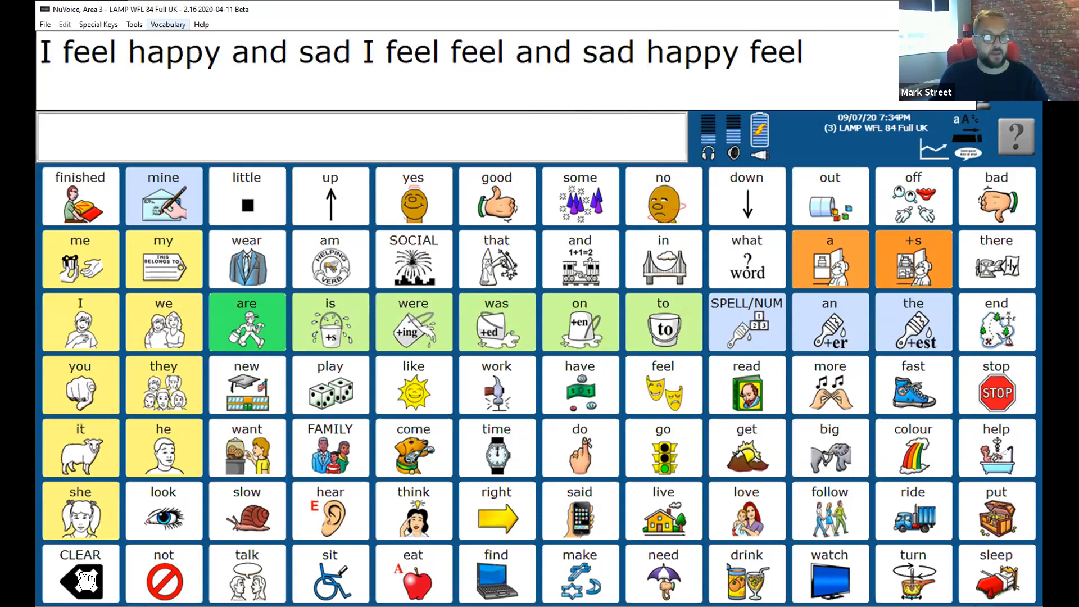
# Clear the LAMP message and build 'Feeling happy' using the masks key.
pyautogui.click(79, 575)
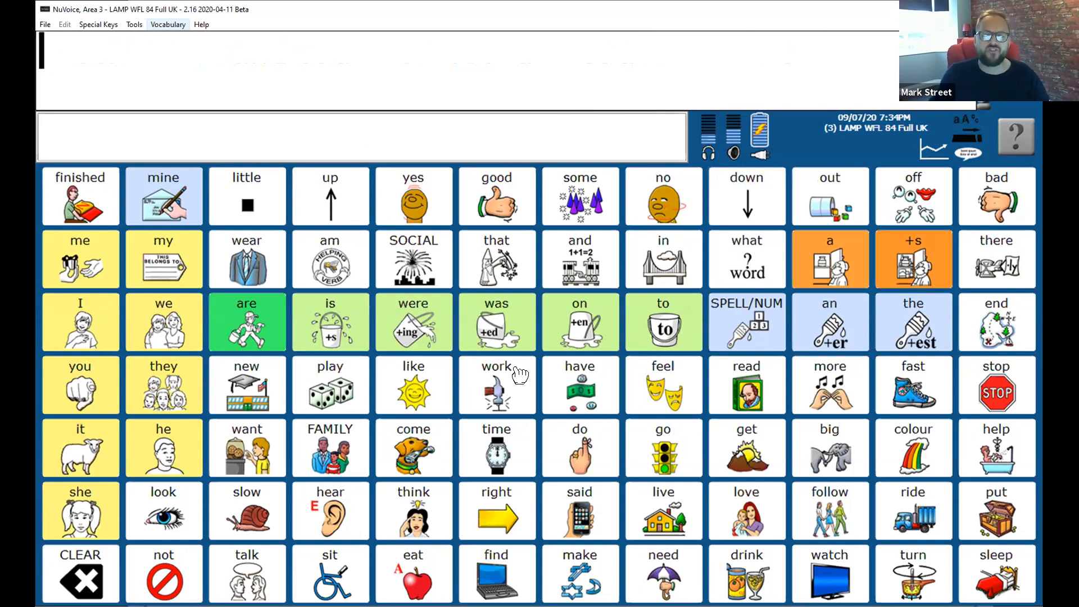
pyautogui.moveTo(663, 337)
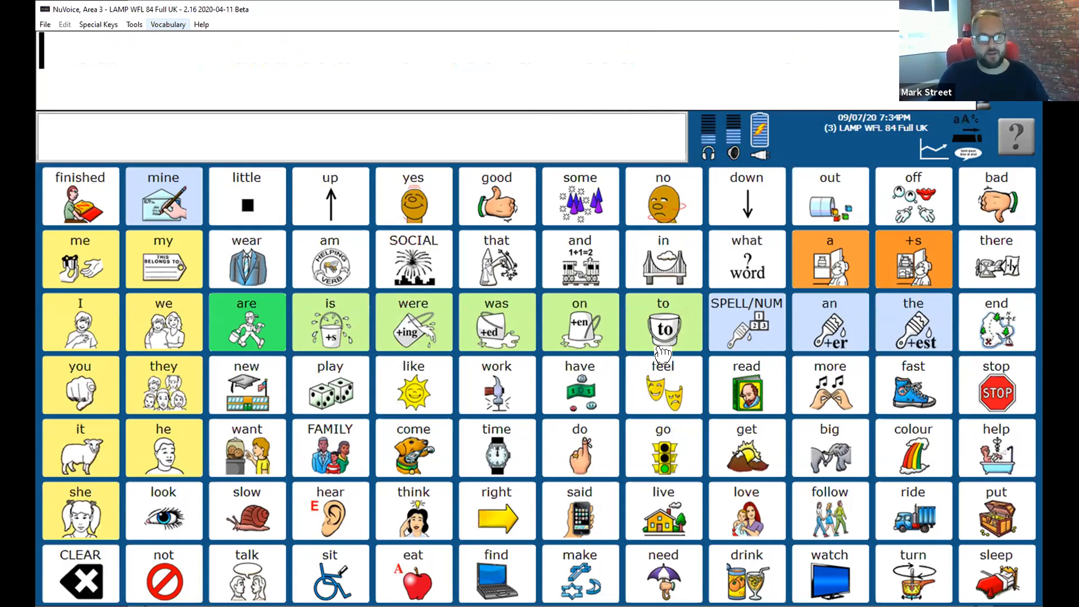
pyautogui.moveTo(663, 395)
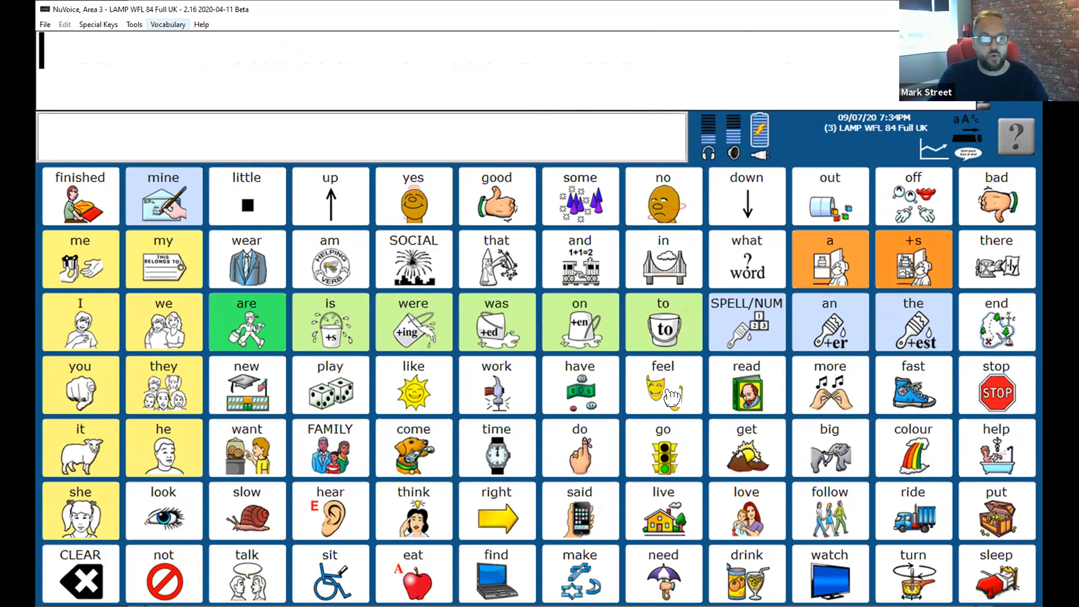
pyautogui.moveTo(570, 370)
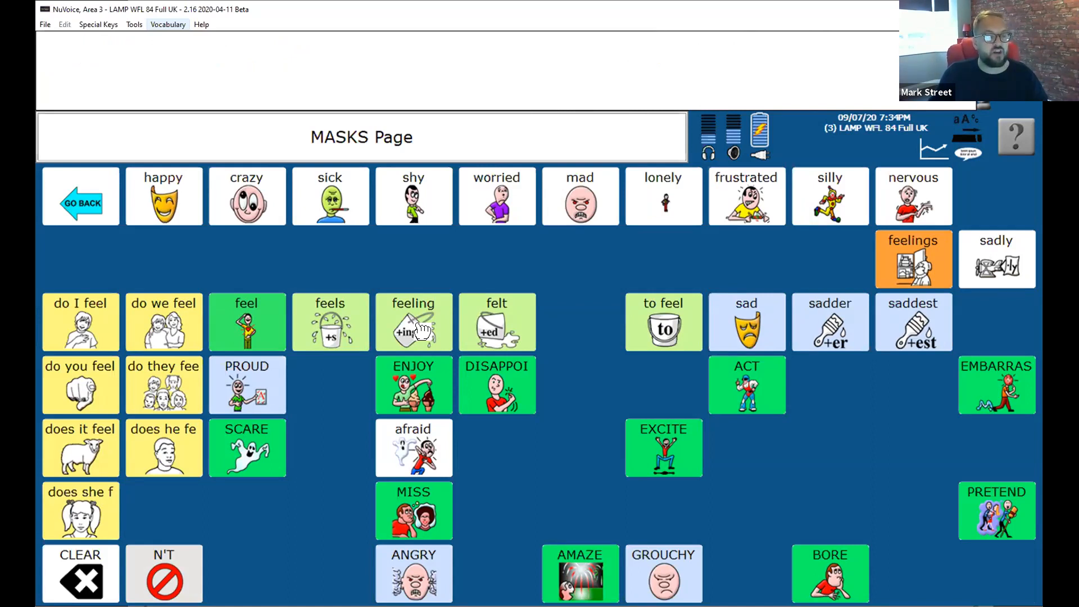
pyautogui.click(413, 321)
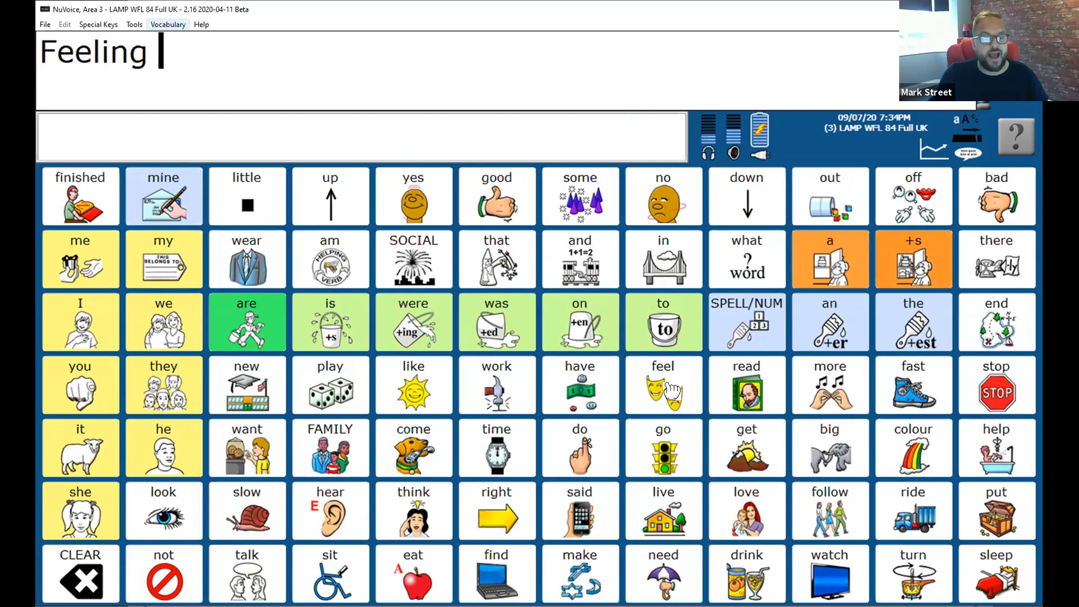
pyautogui.click(661, 384)
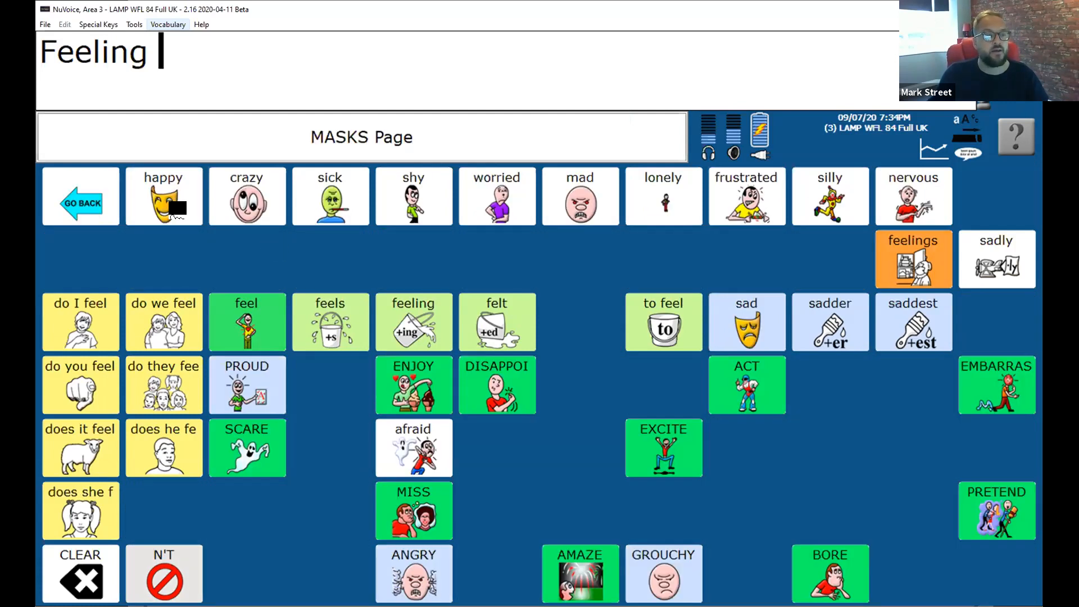
pyautogui.click(164, 196)
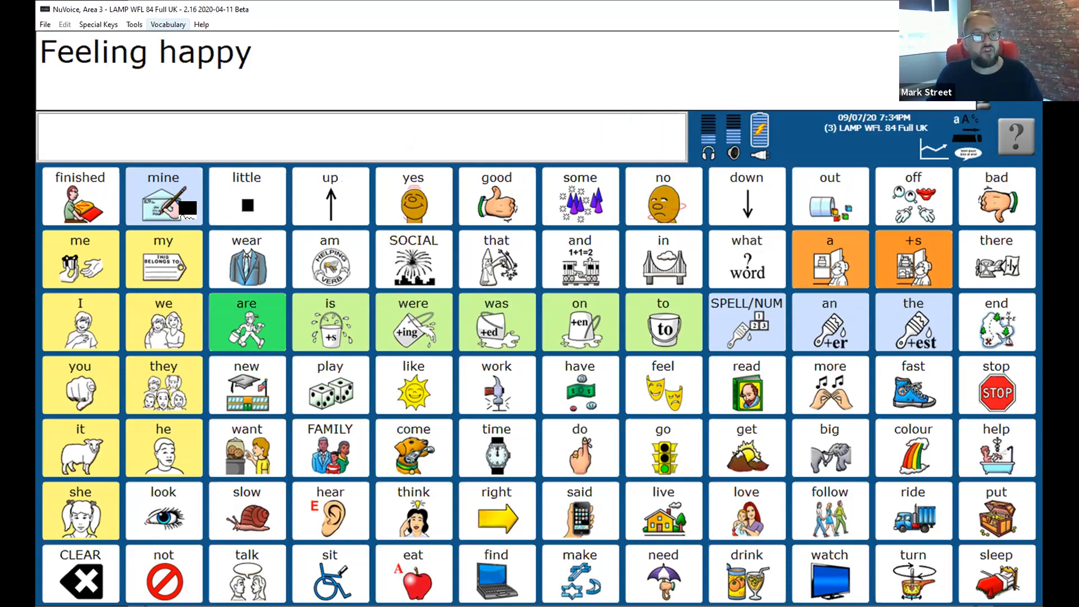
pyautogui.click(164, 197)
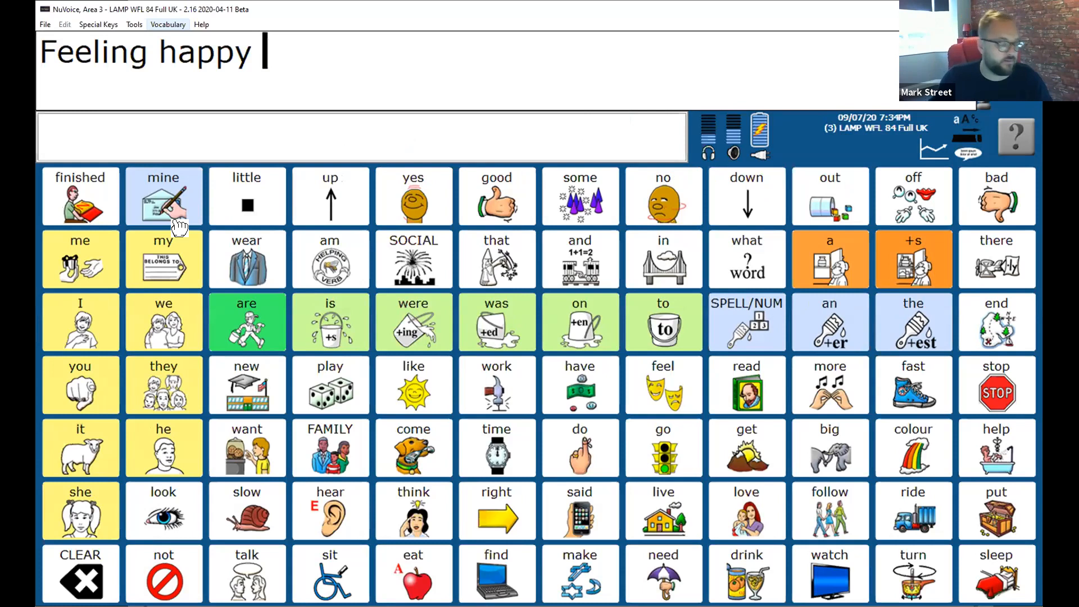
pyautogui.moveTo(776, 40)
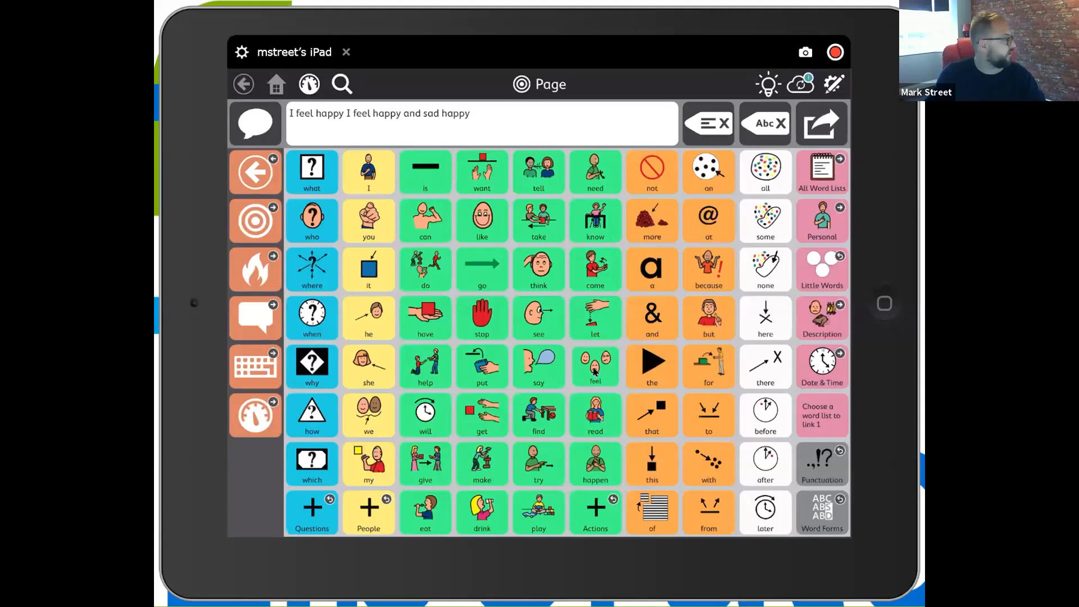
# Add 'feel happy' to the TD Snap message, go Home, and clear it.
pyautogui.click(595, 367)
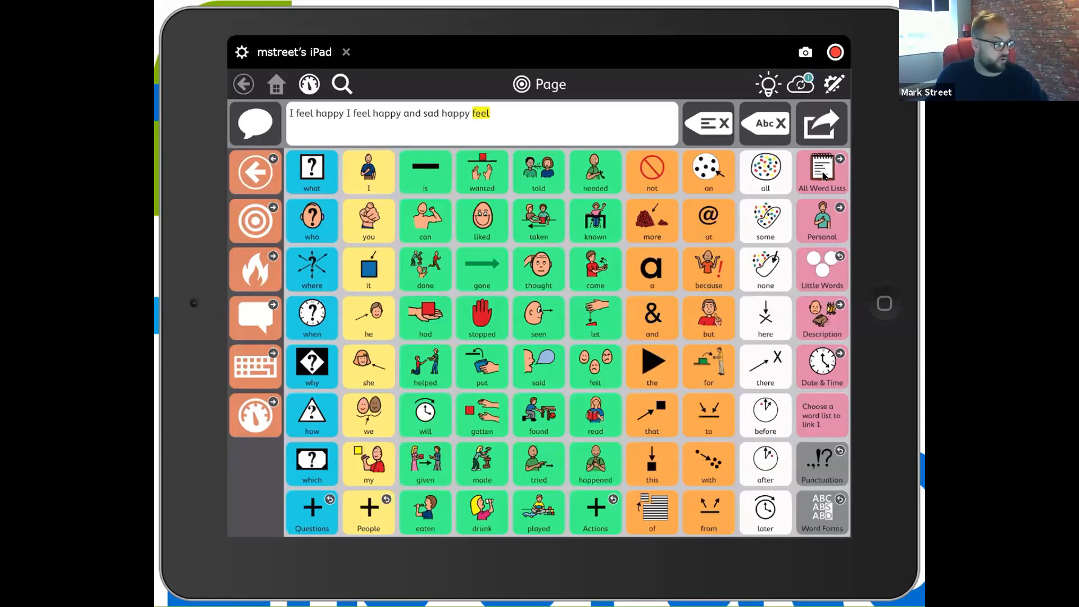
pyautogui.click(820, 171)
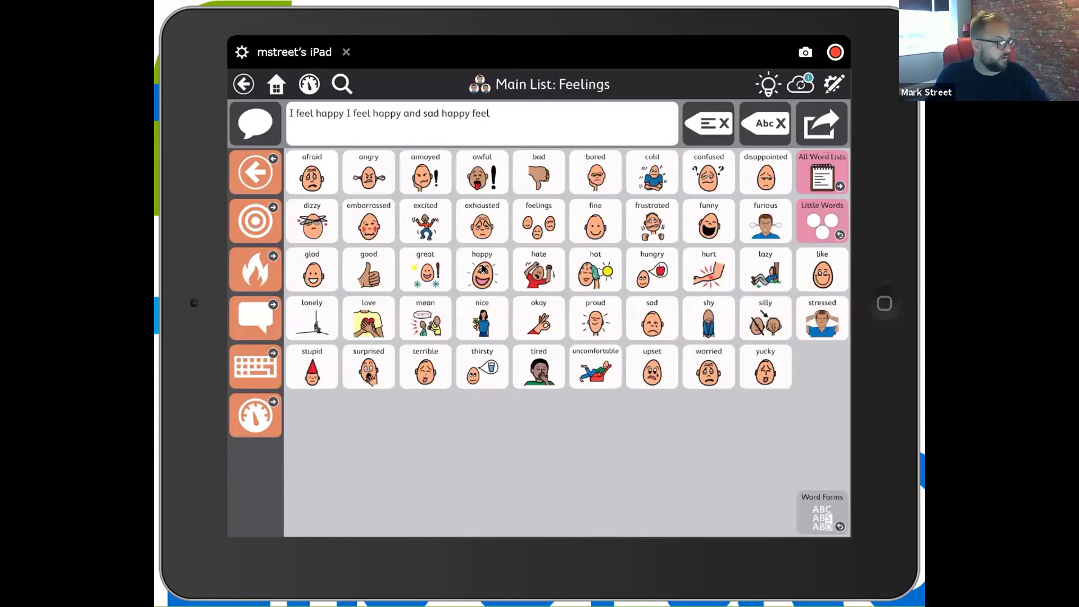
pyautogui.click(482, 269)
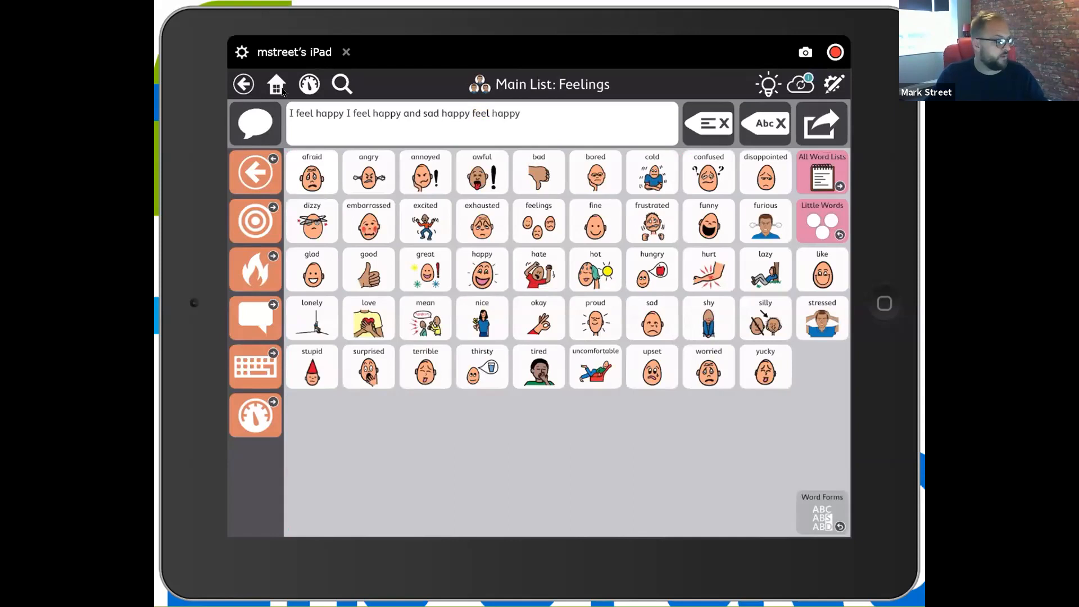
pyautogui.click(275, 83)
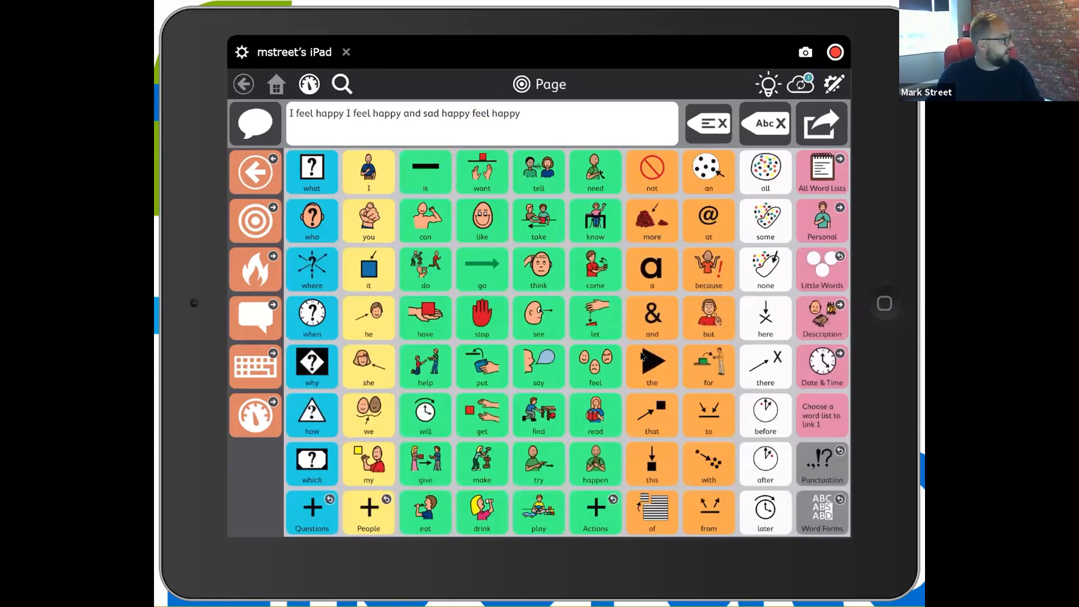
pyautogui.click(708, 123)
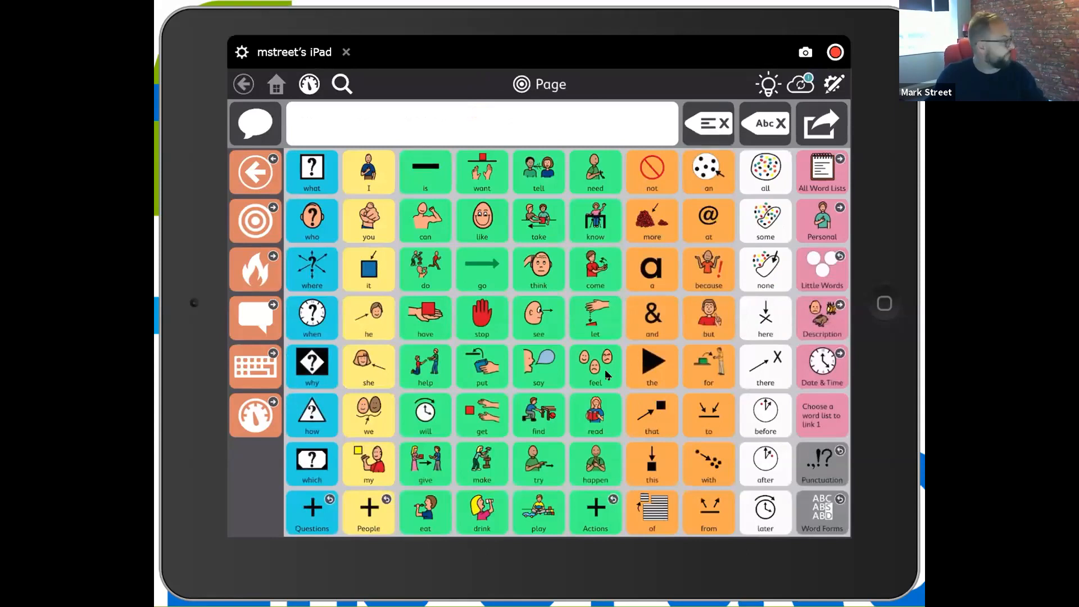
# Build 'Feeling happy' in TD Snap from the -ing form of feel plus happy.
pyautogui.click(594, 367)
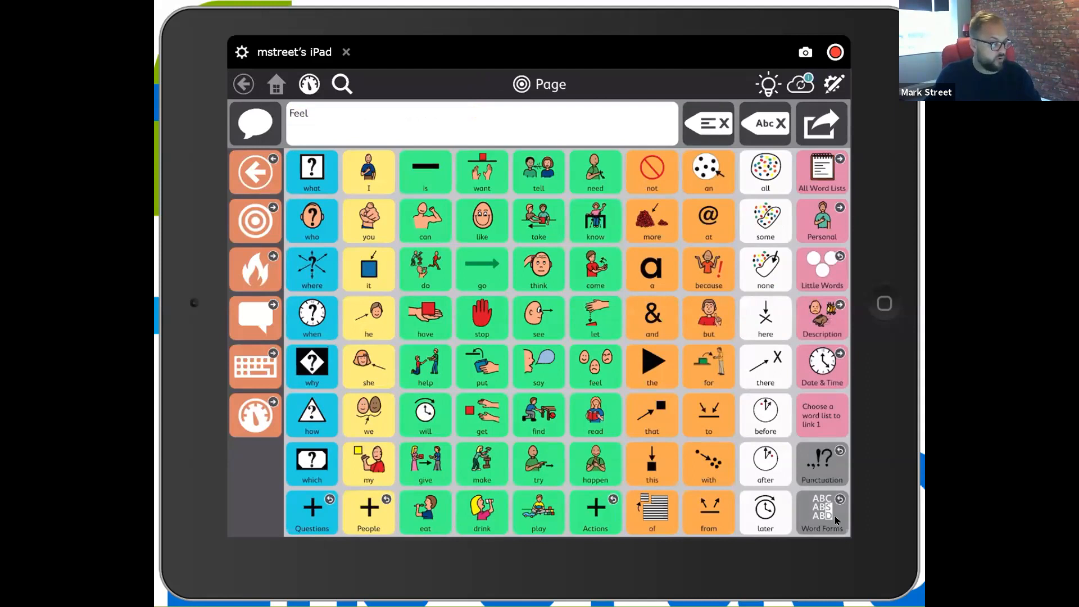
pyautogui.click(821, 513)
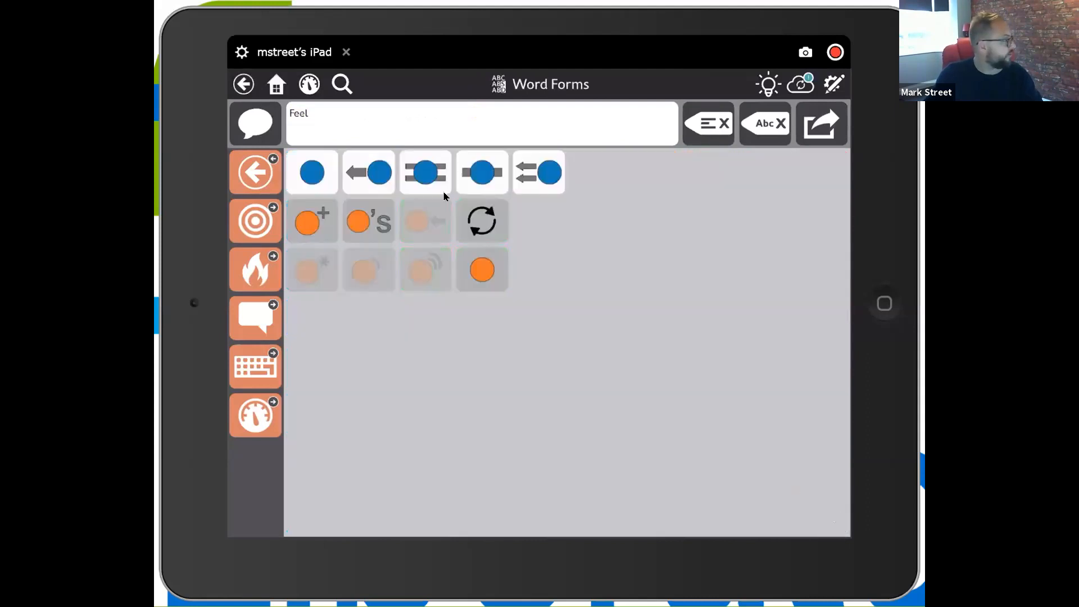
pyautogui.moveTo(425, 172)
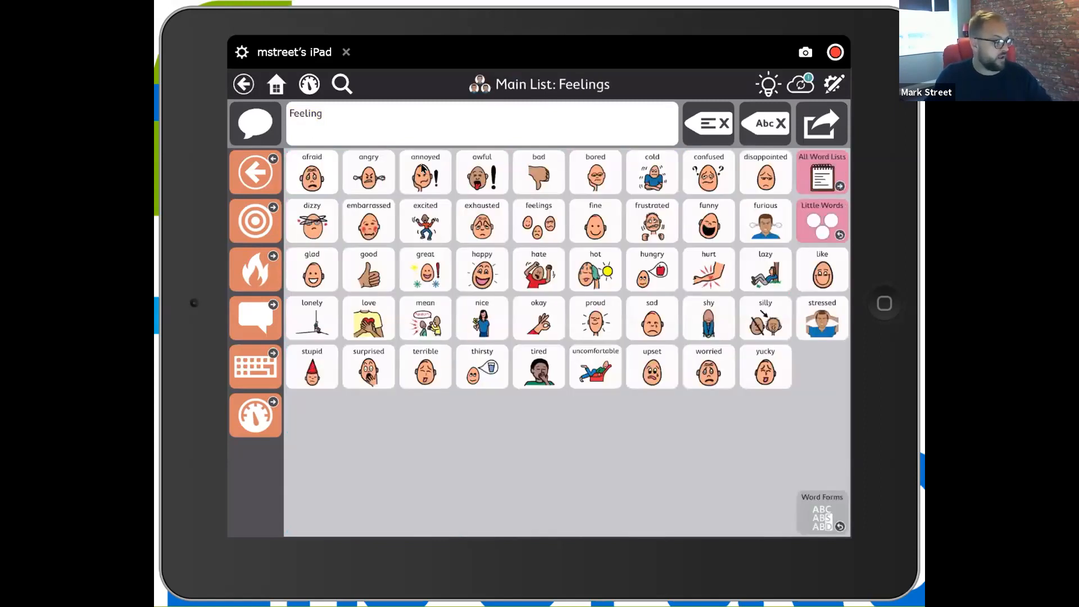
pyautogui.click(482, 269)
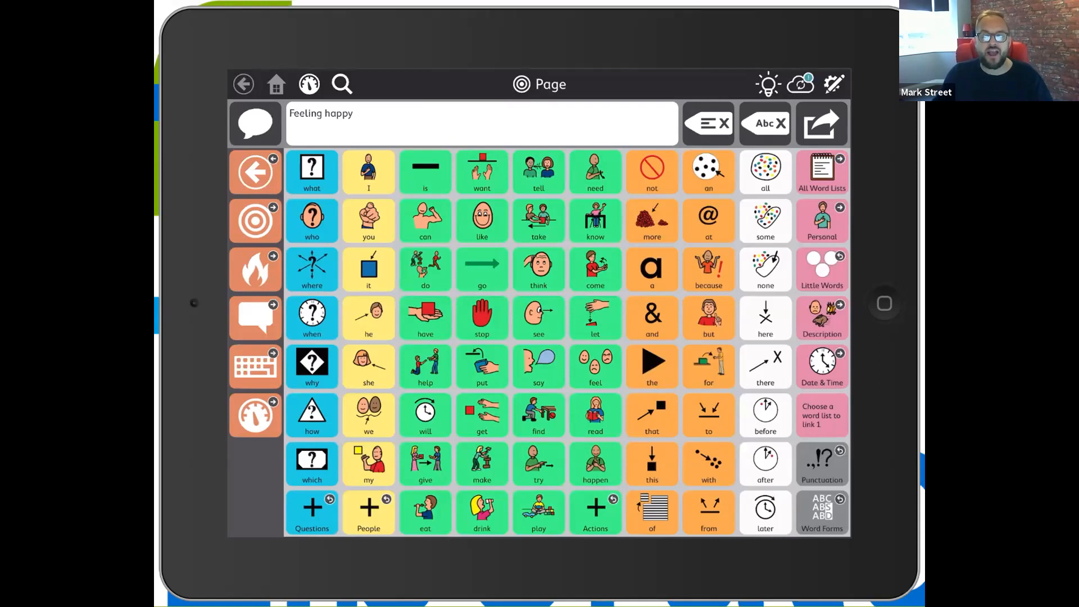
pyautogui.moveTo(805, 399)
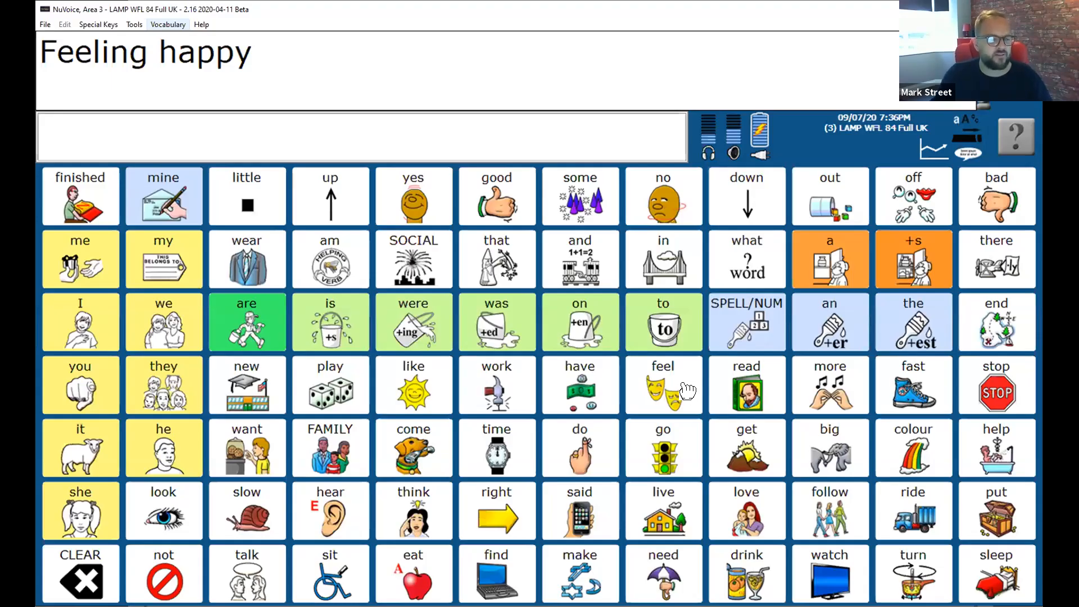
pyautogui.moveTo(664, 410)
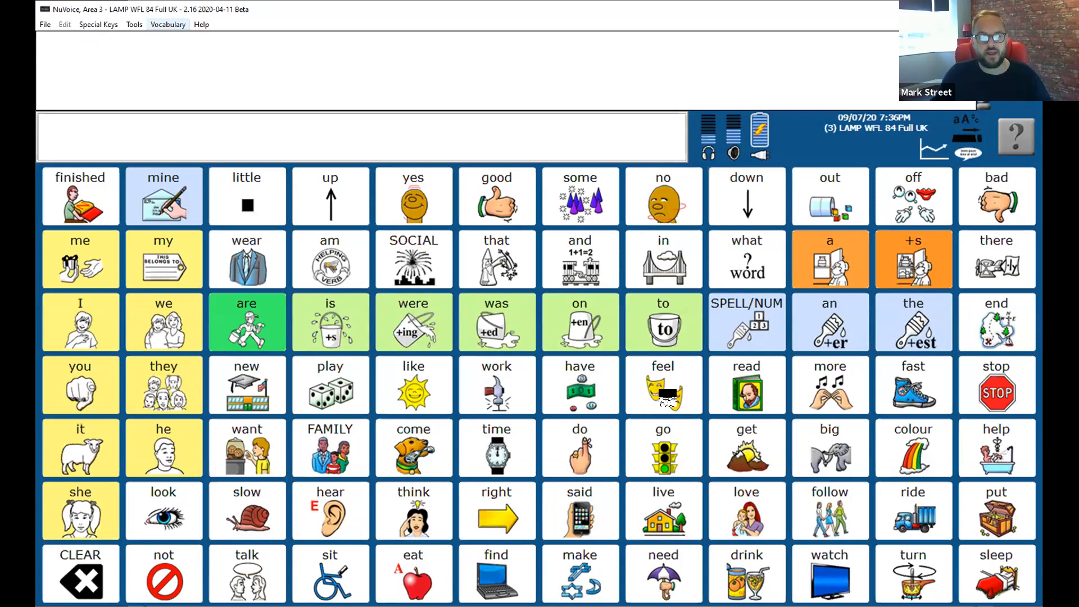
pyautogui.moveTo(668, 395)
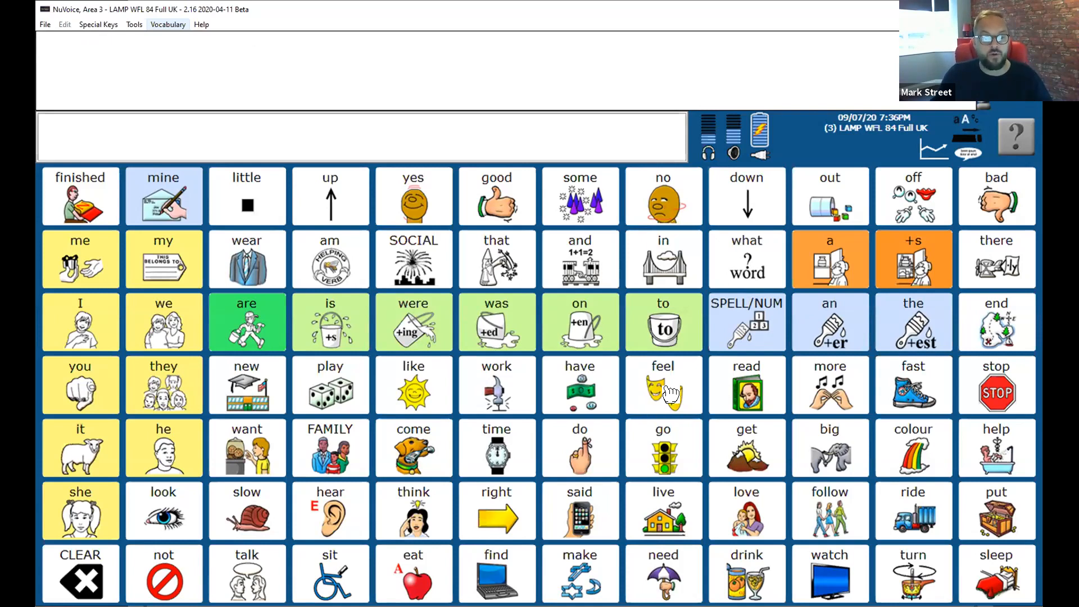
# Build 'Feel this' with the feel and this keys, then open the MASKS feelings page.
pyautogui.click(662, 384)
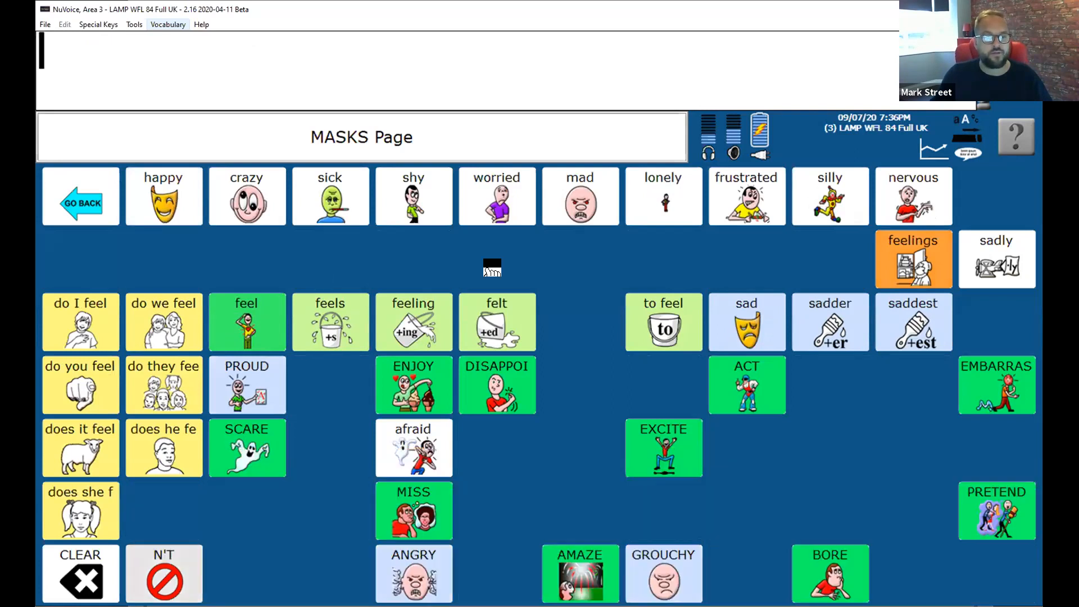
pyautogui.click(246, 321)
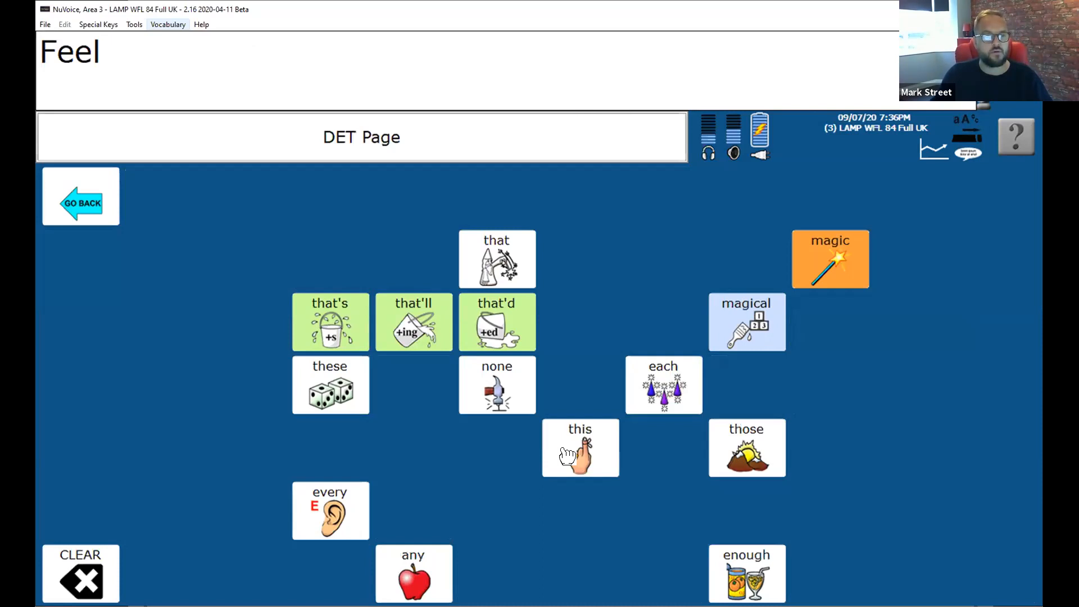
pyautogui.click(580, 447)
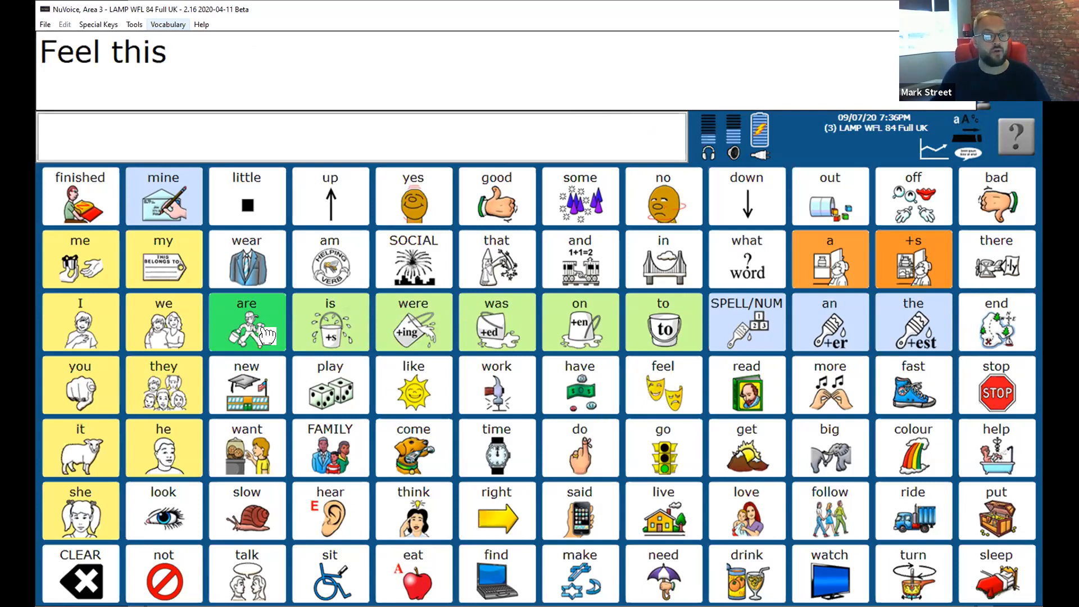
pyautogui.click(662, 384)
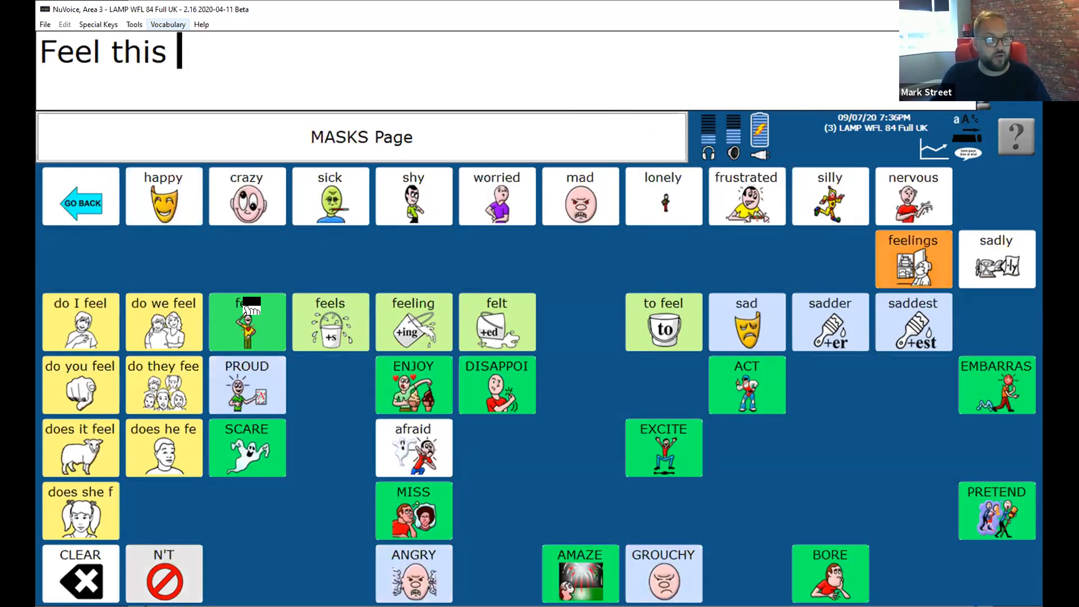
pyautogui.moveTo(246, 304)
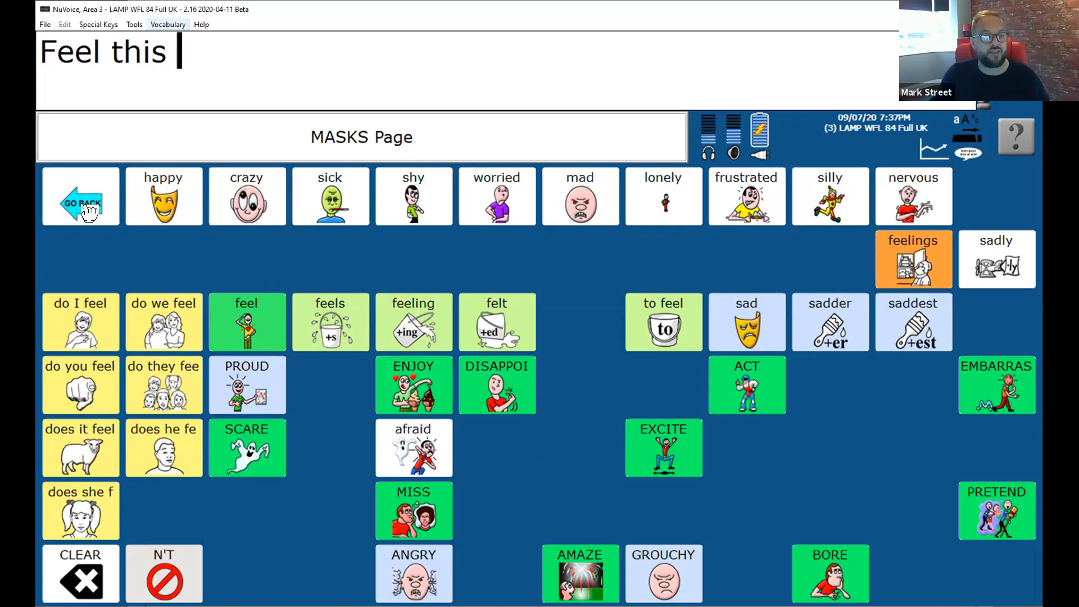
pyautogui.moveTo(340, 418)
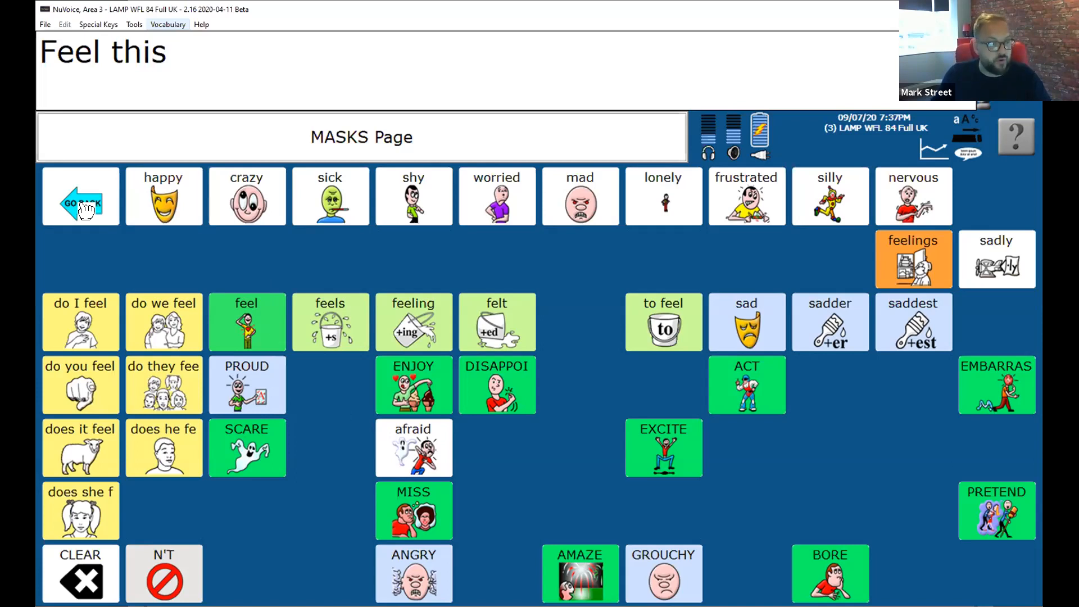
# Return to the main page, visit the REMEMBER page, and clear the message.
pyautogui.click(79, 203)
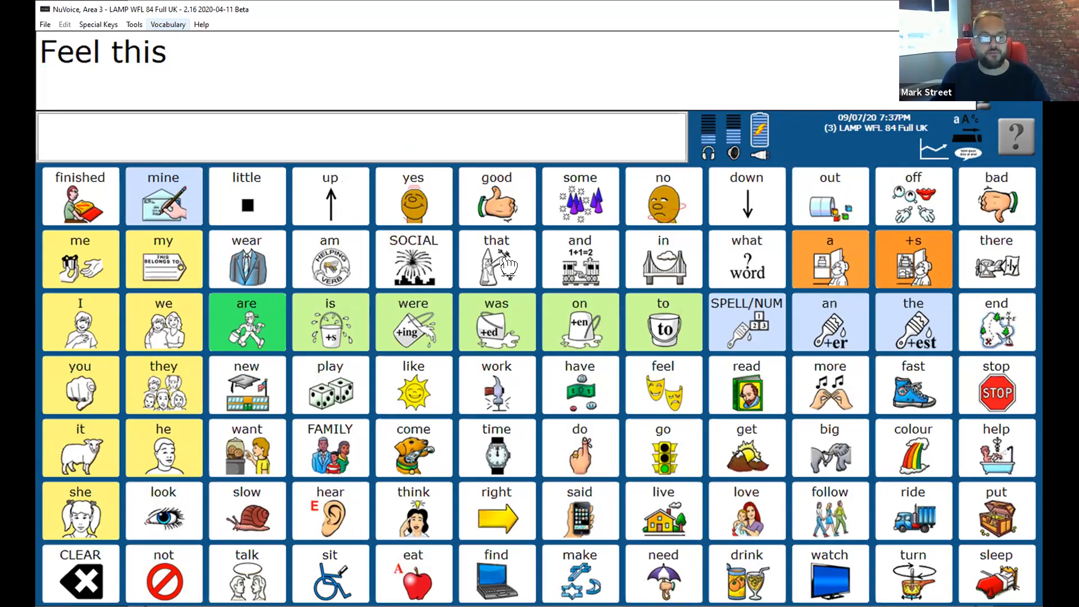
pyautogui.moveTo(579, 448)
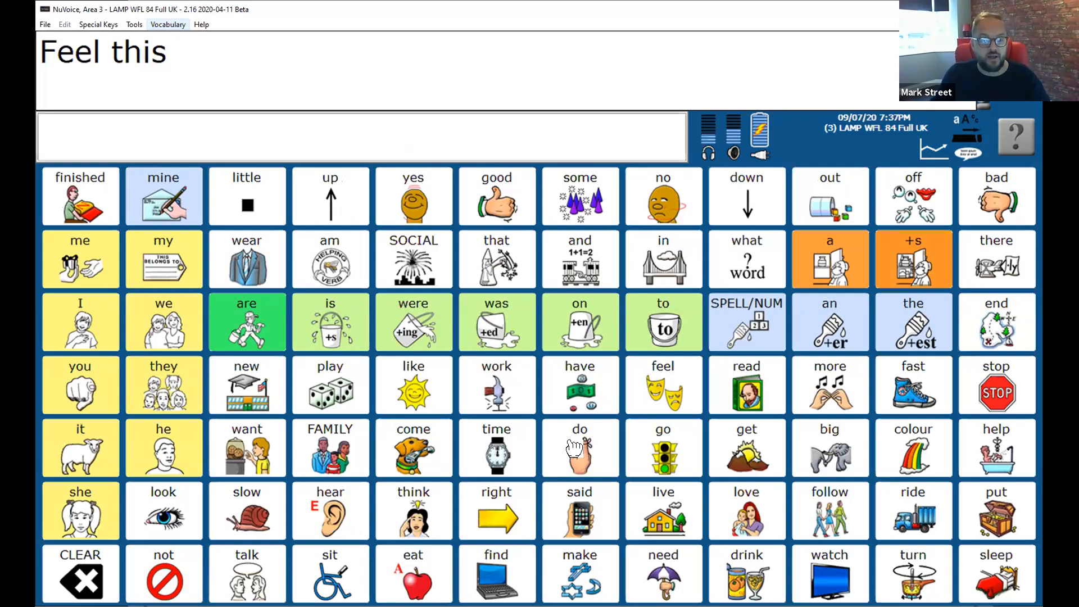
pyautogui.rightClick(579, 447)
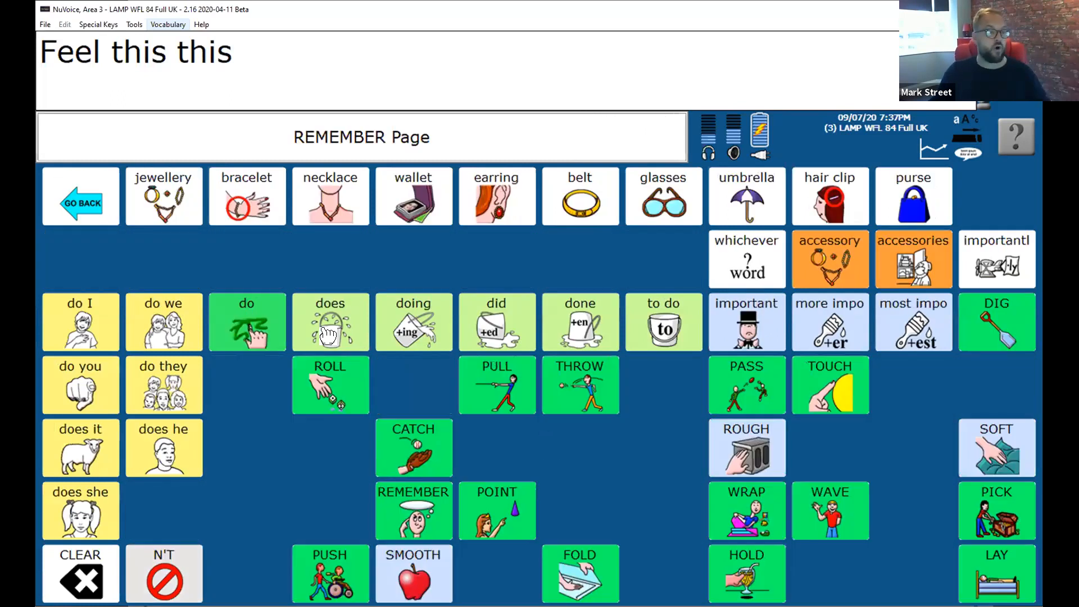
pyautogui.moveTo(101, 178)
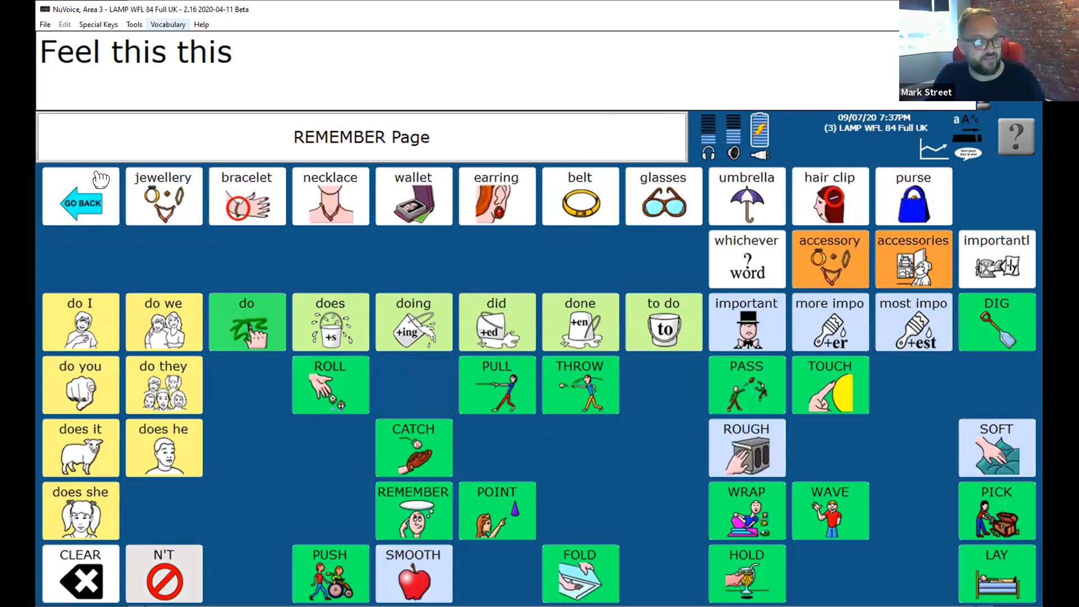
pyautogui.click(80, 196)
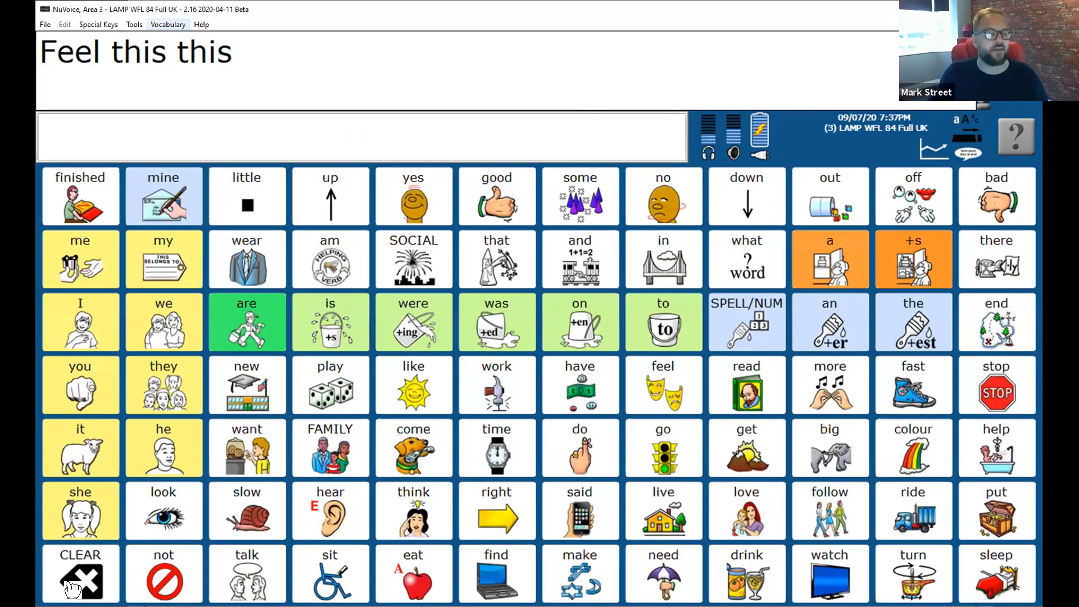
pyautogui.click(80, 575)
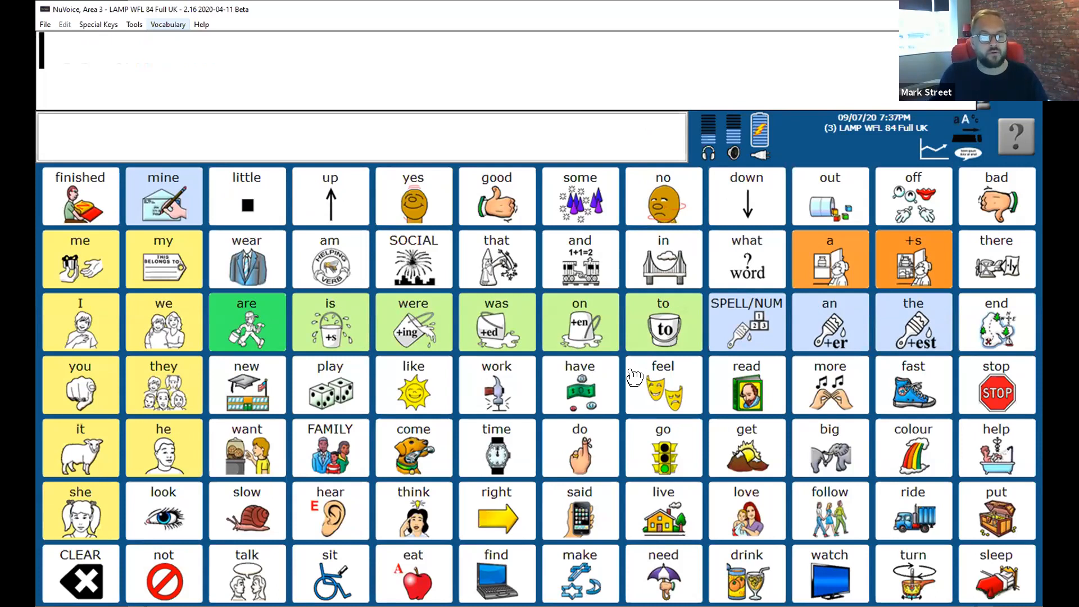
# Try the feel sequence and the DET page's 'this' key twice.
pyautogui.click(663, 383)
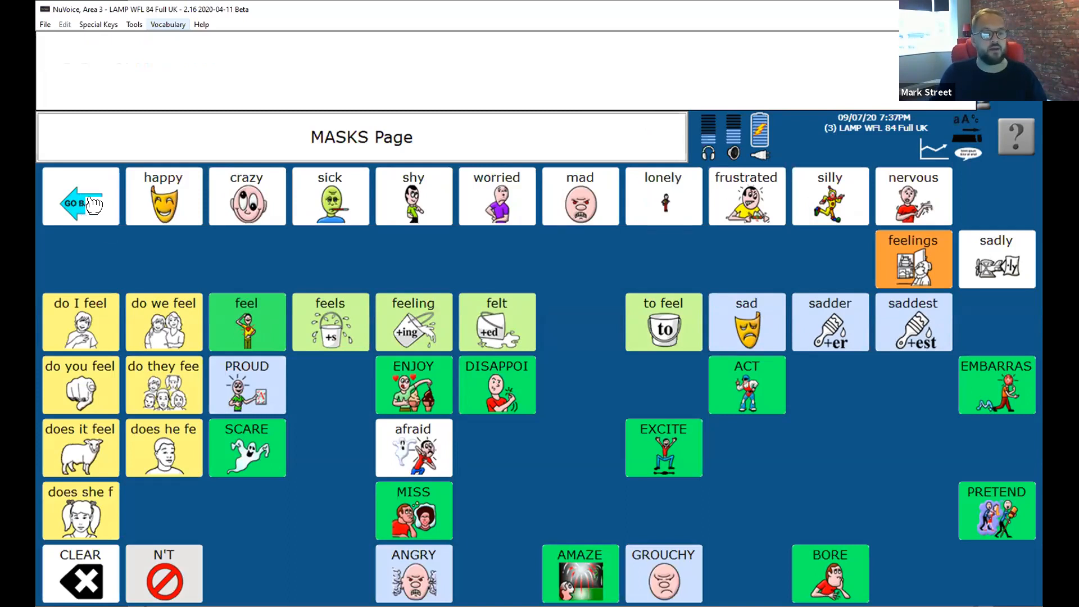
pyautogui.click(79, 197)
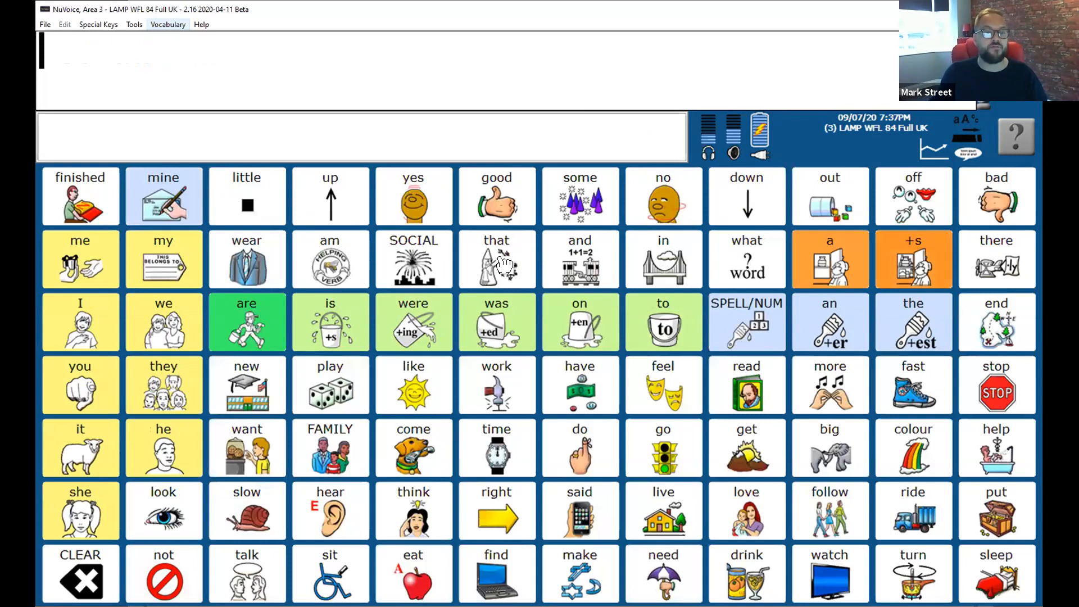
pyautogui.click(496, 260)
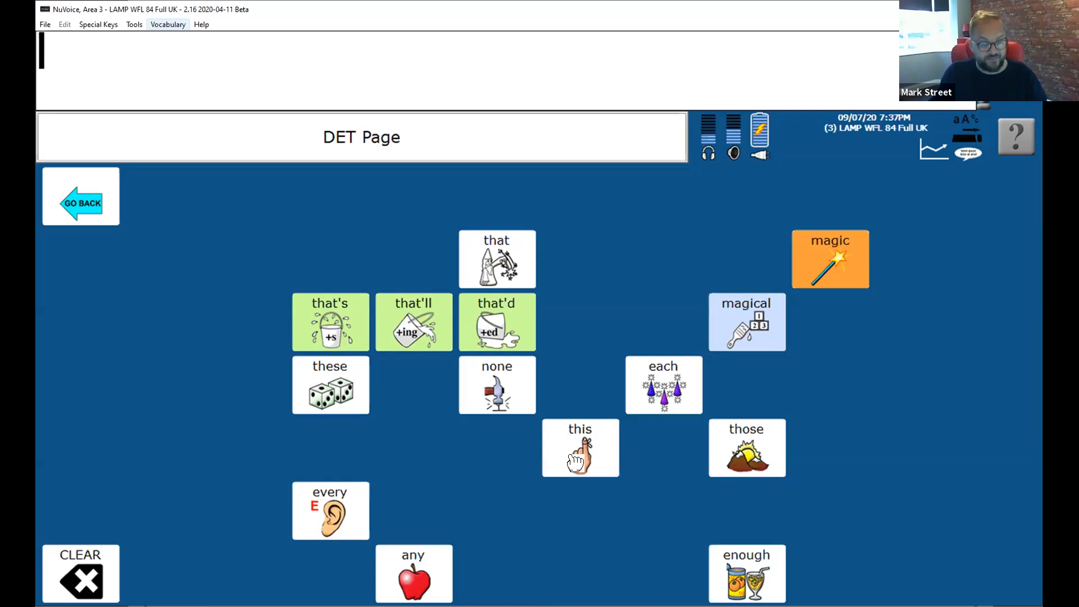
pyautogui.moveTo(580, 457)
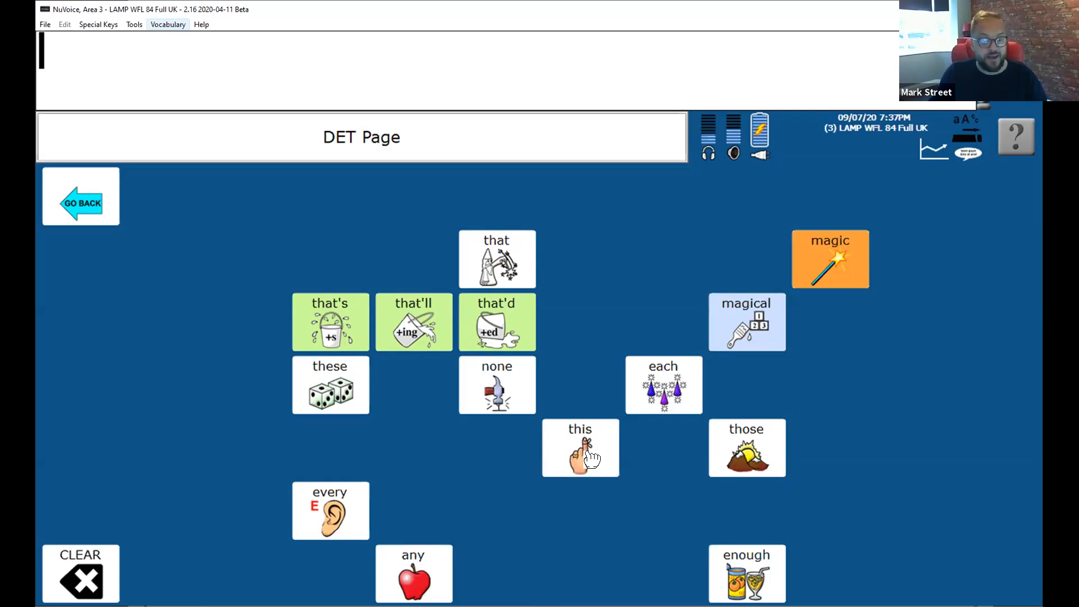
pyautogui.click(580, 448)
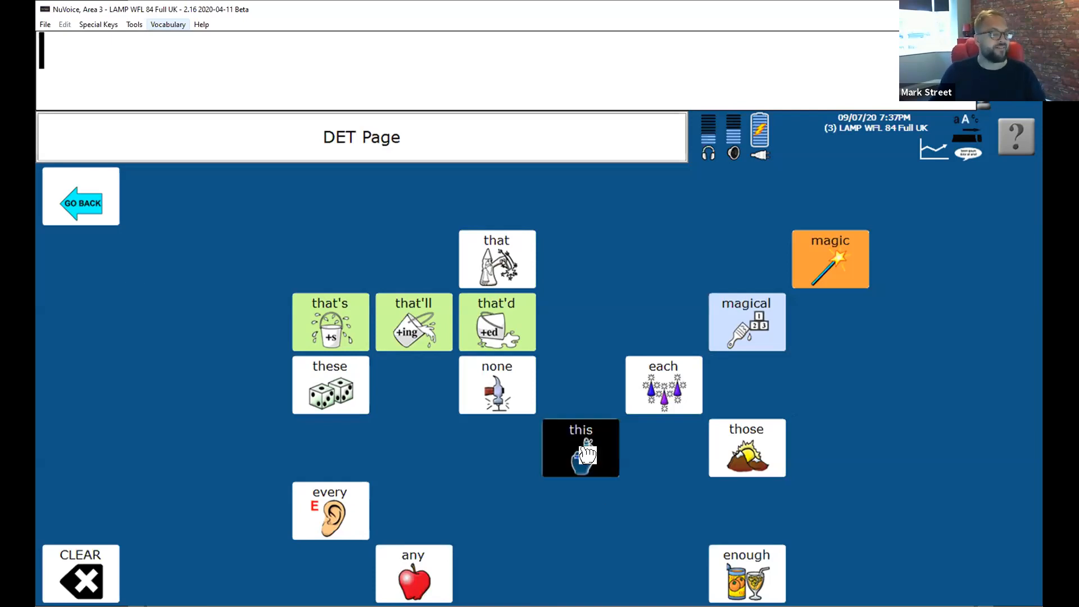
pyautogui.click(580, 447)
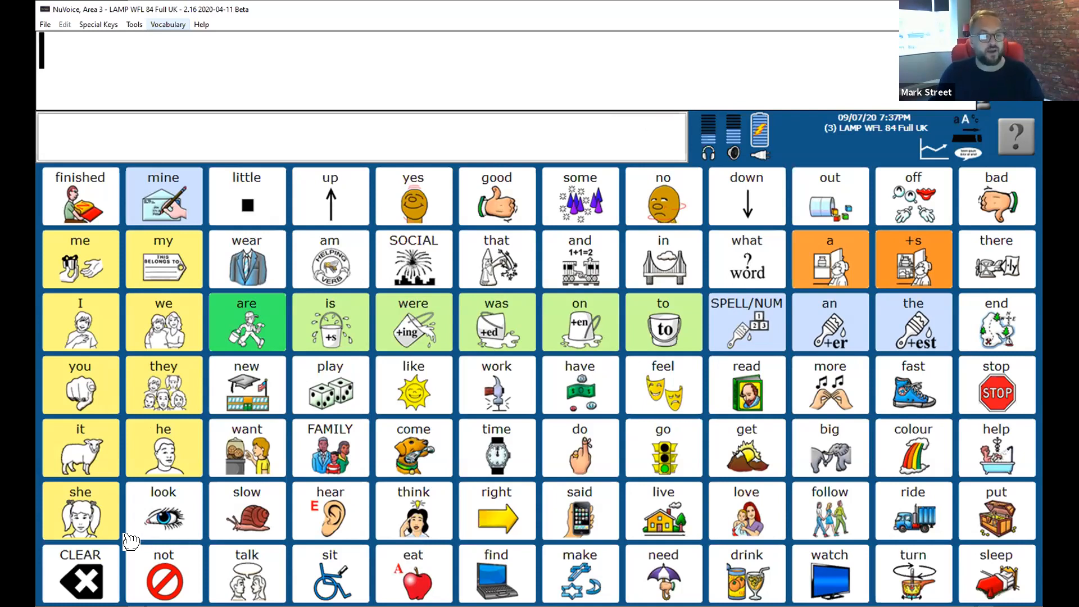
pyautogui.moveTo(141, 555)
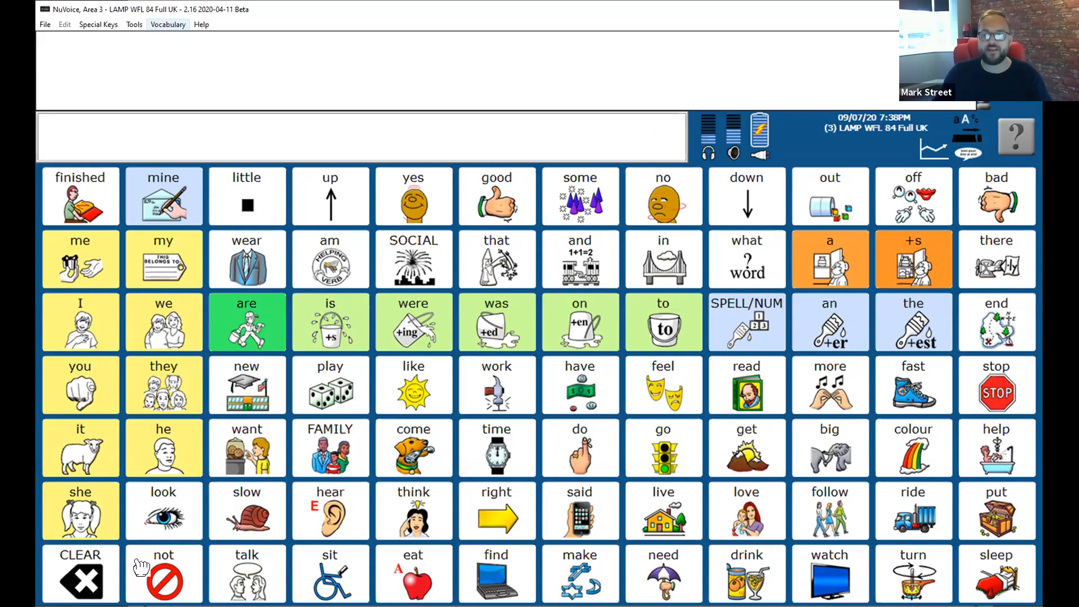
pyautogui.moveTo(918, 466)
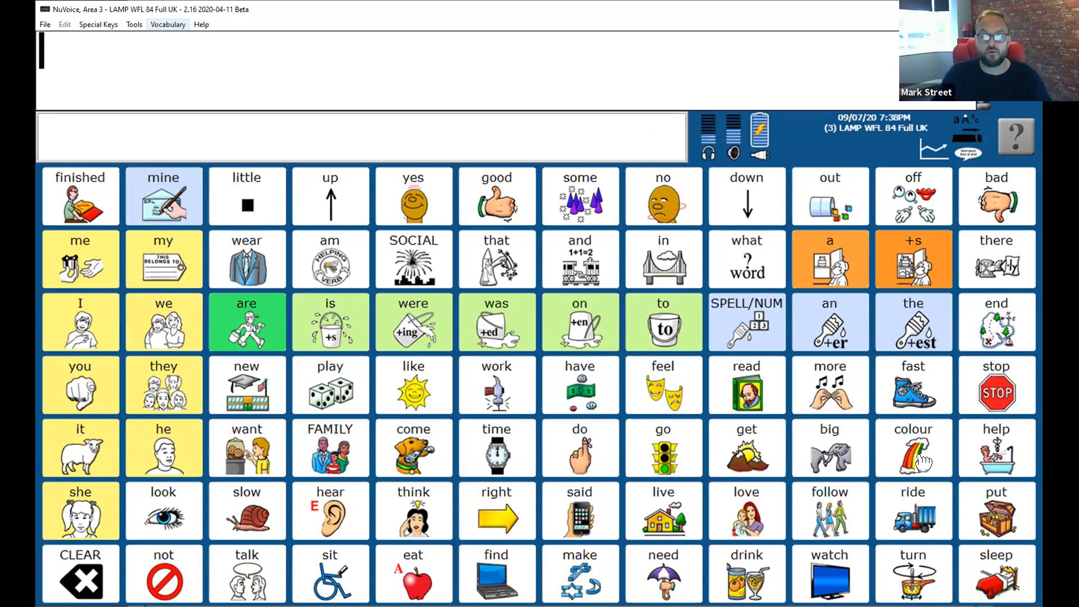
# Add 'red' and then 'green' from the RAINBOW colour page.
pyautogui.click(913, 447)
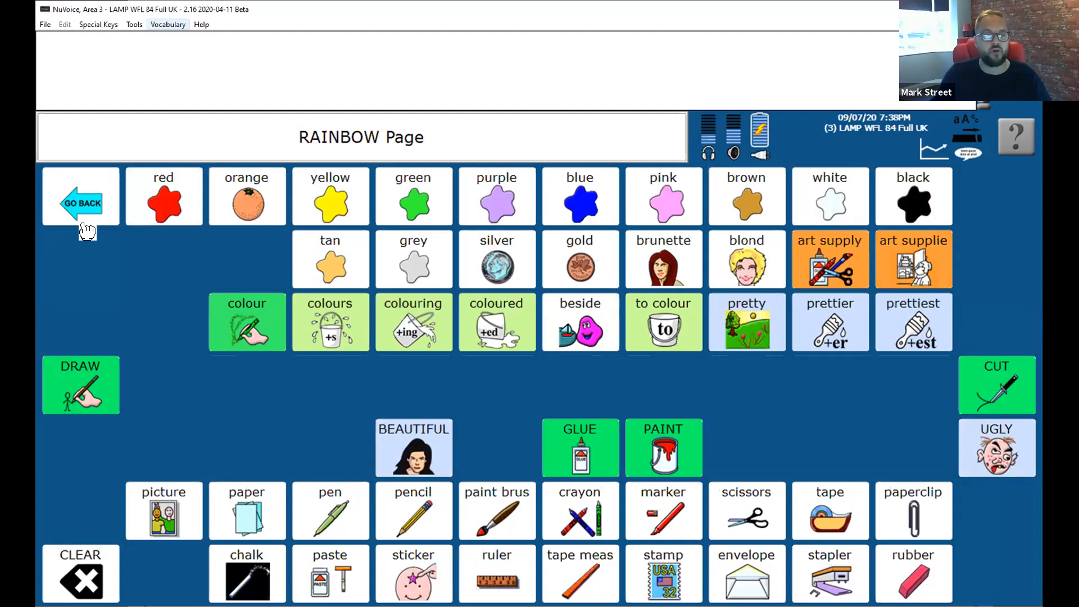
pyautogui.moveTo(181, 206)
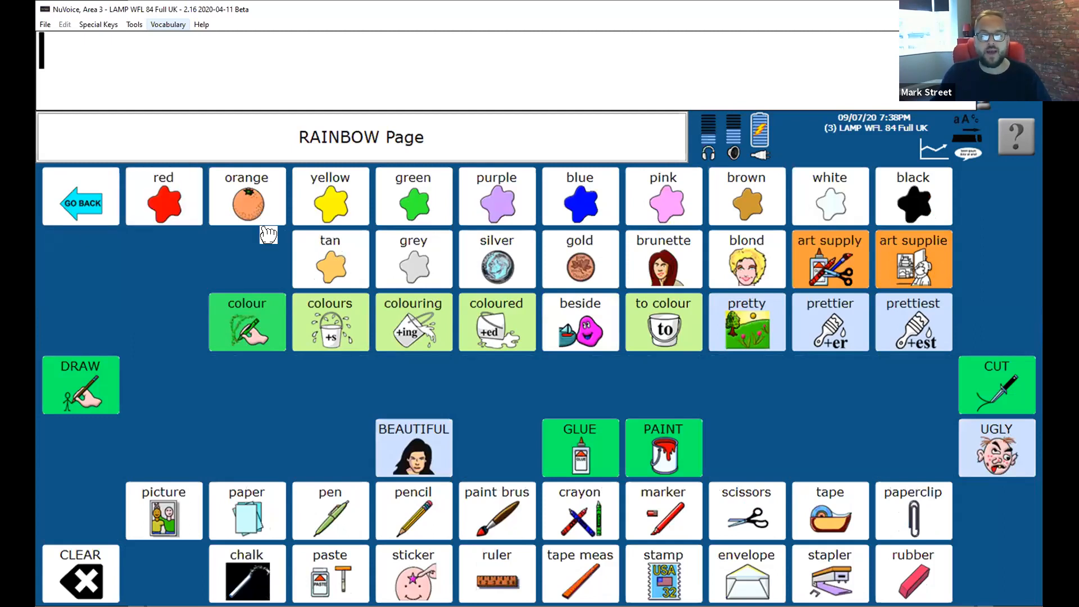
pyautogui.click(163, 200)
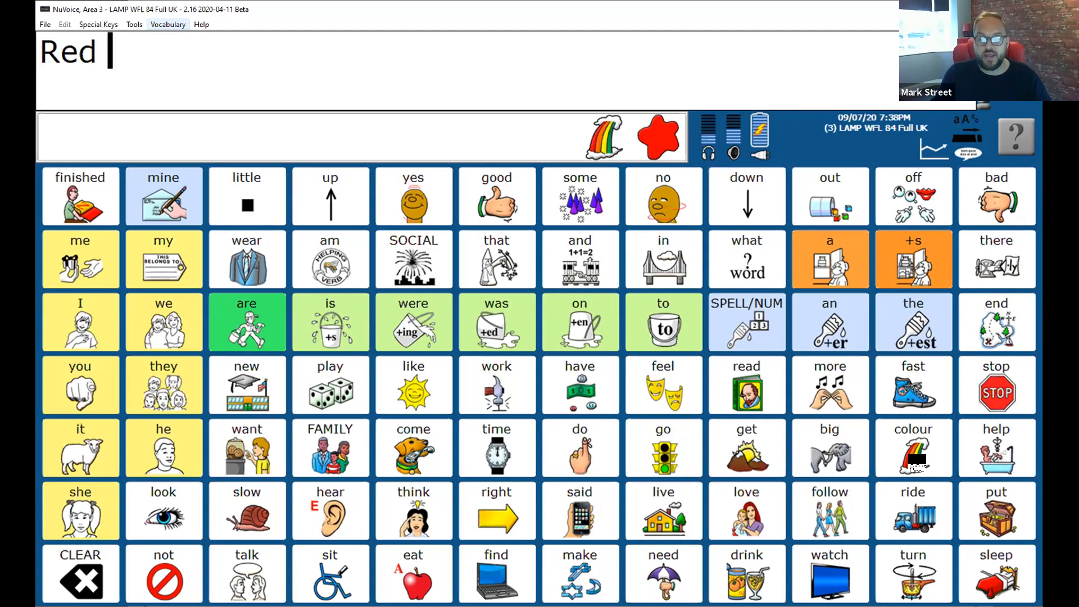
pyautogui.click(913, 447)
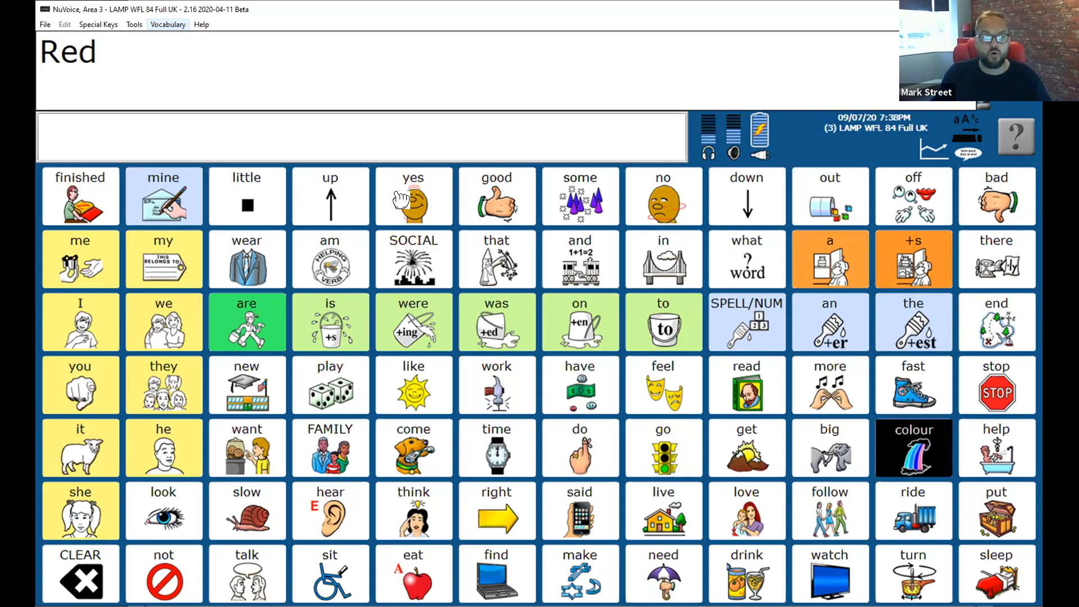
pyautogui.click(913, 447)
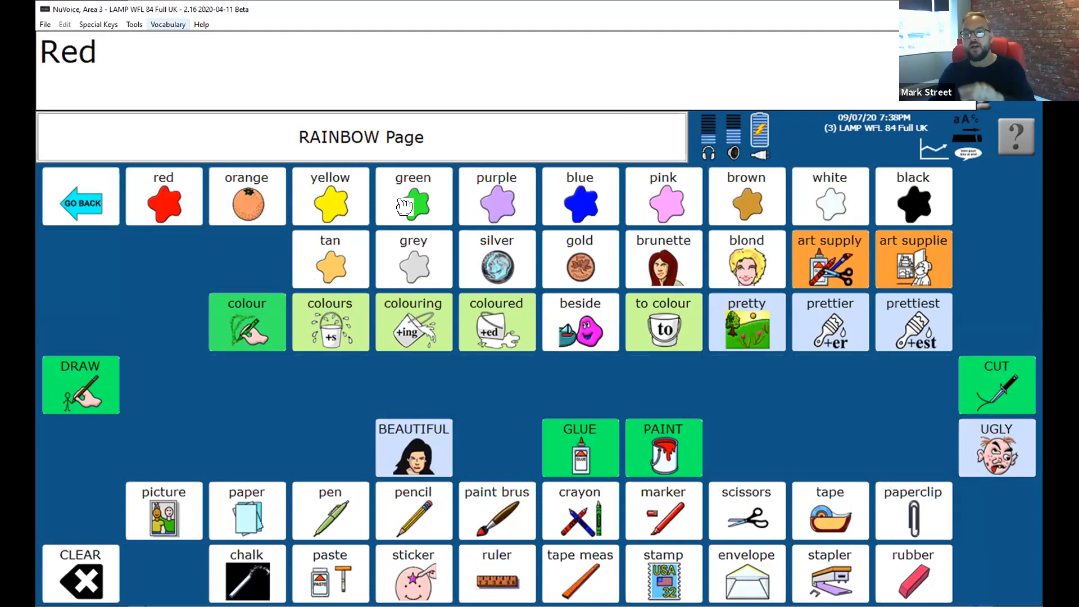
pyautogui.click(413, 199)
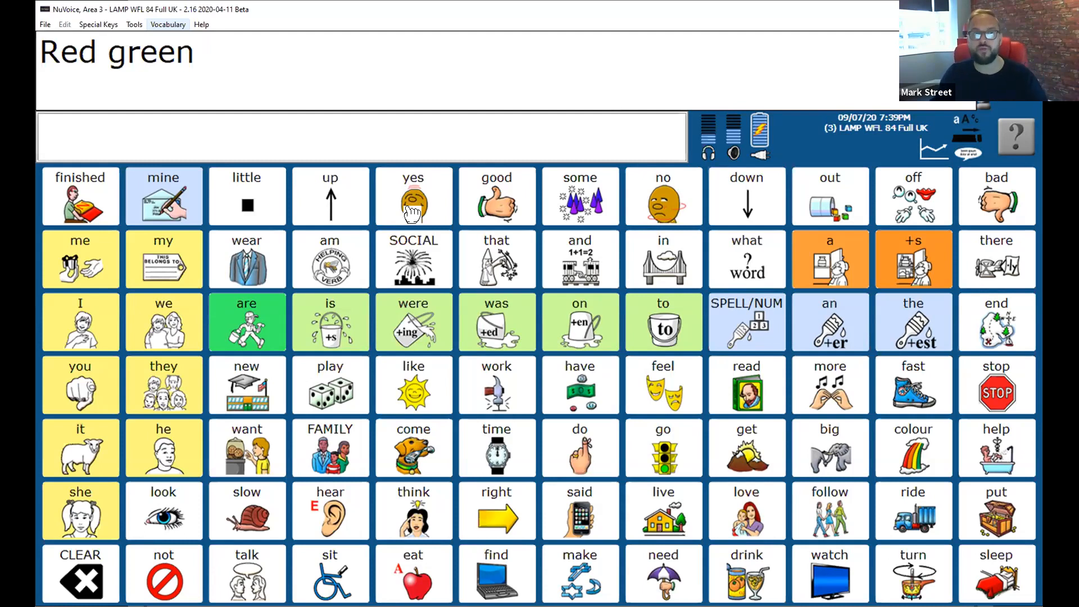
pyautogui.click(199, 52)
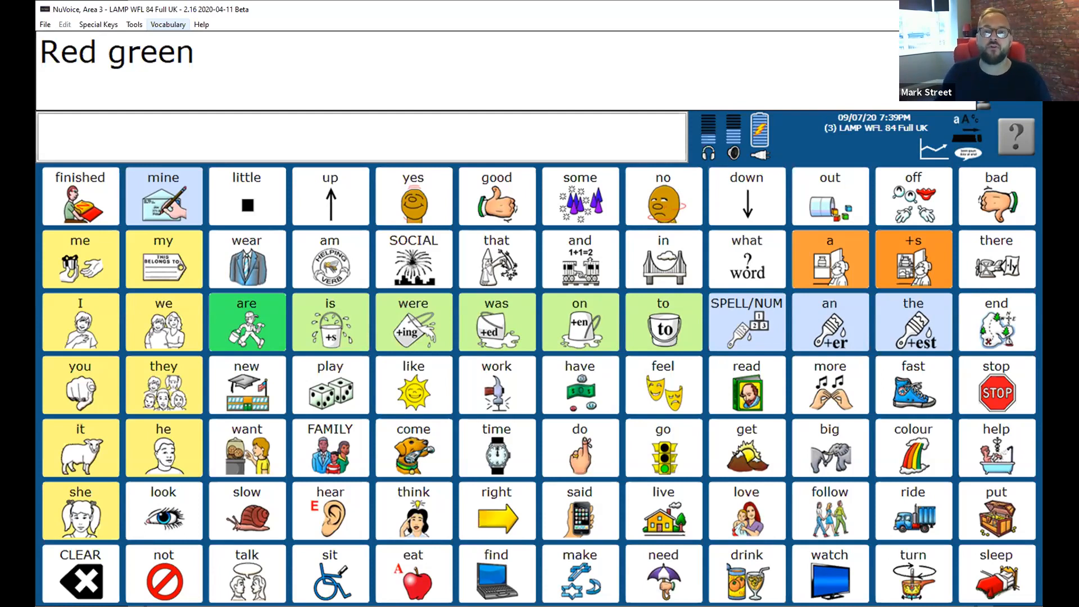
pyautogui.moveTo(960, 410)
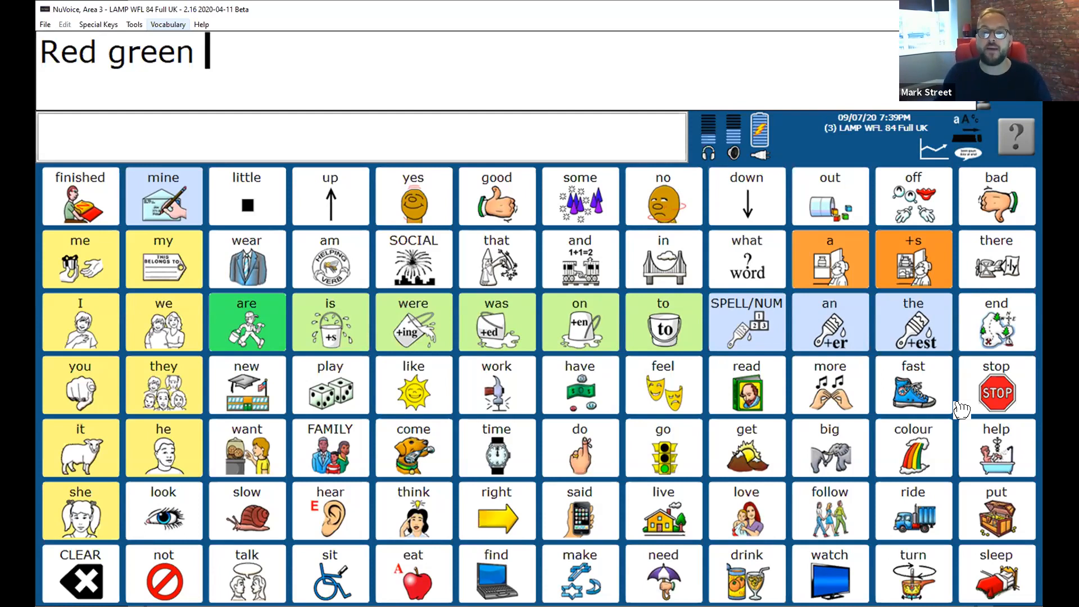